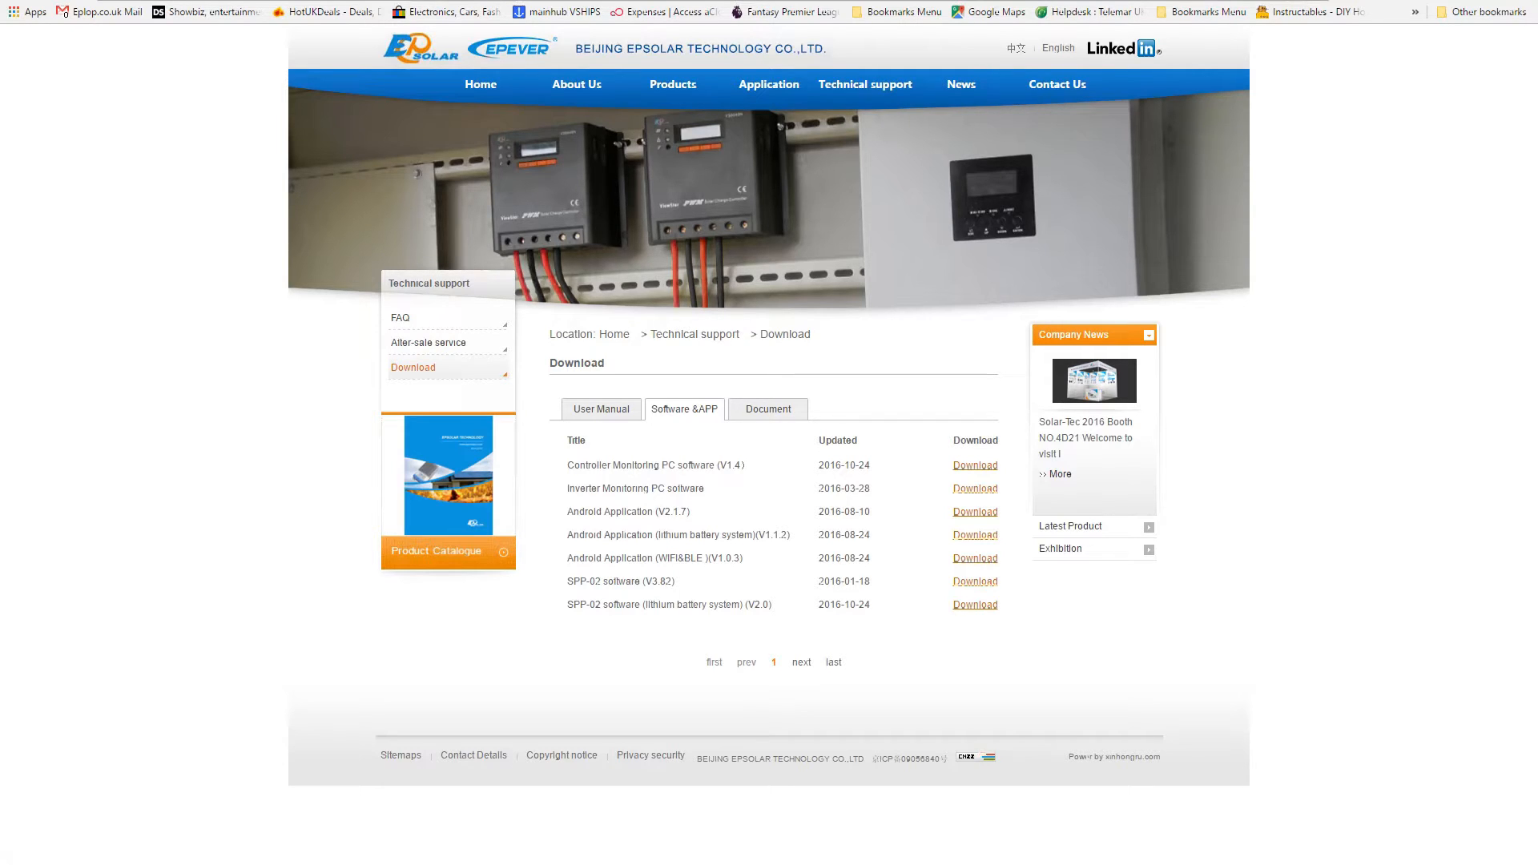
{"action": "mouse_move", "coordinate": [23, 589]}
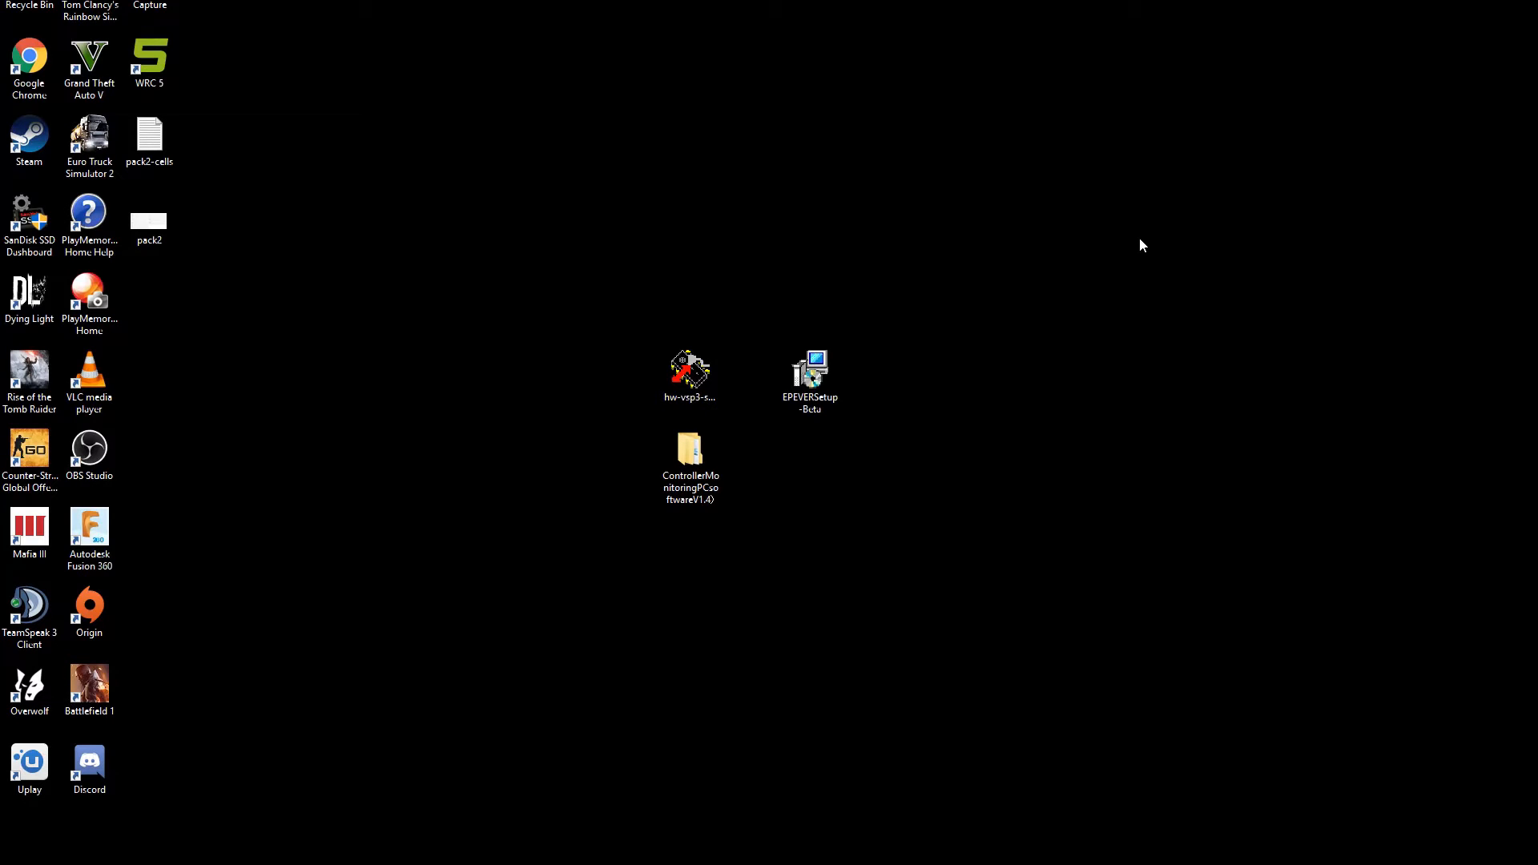
{"action": "mouse_move", "coordinate": [878, 686]}
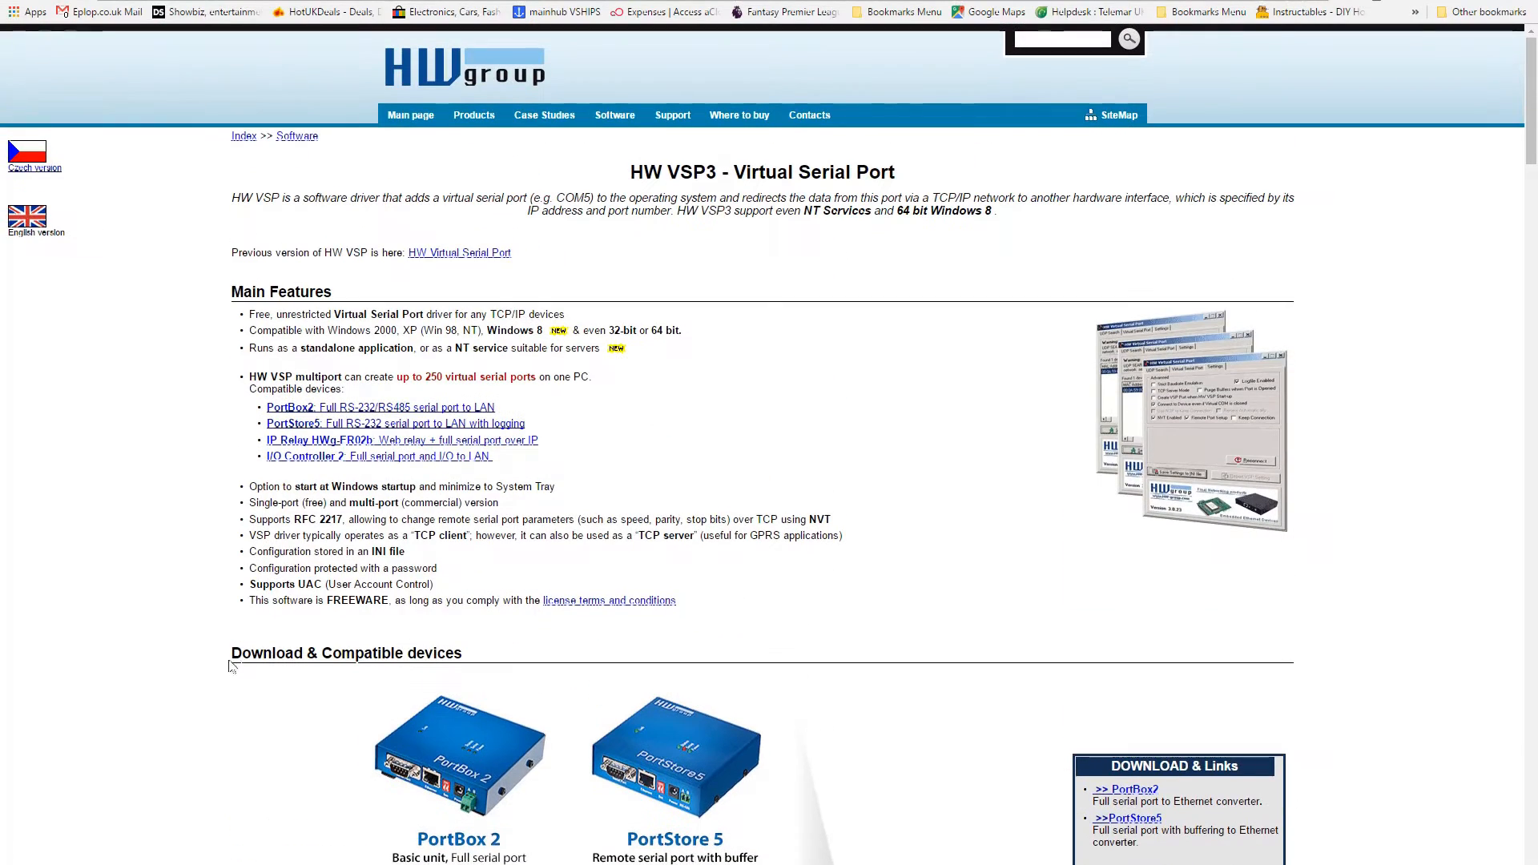
Download the HW VSP Singleport 3.1.2 installer from the HW Group DOWNLOAD & Links section.
{"action": "double_click", "coordinate": [358, 600]}
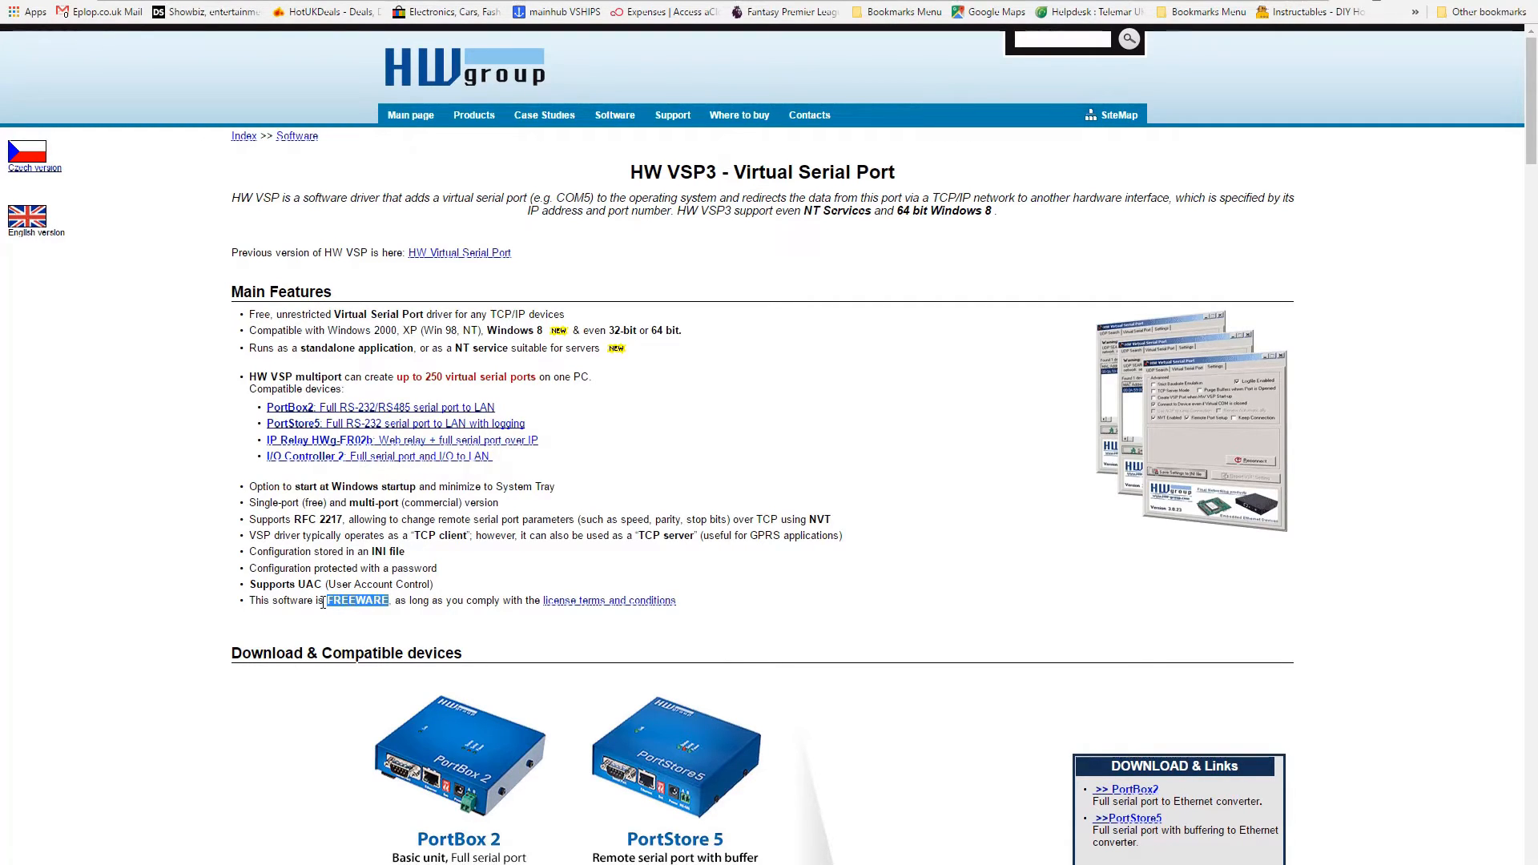
{"action": "left_click", "coordinate": [355, 601]}
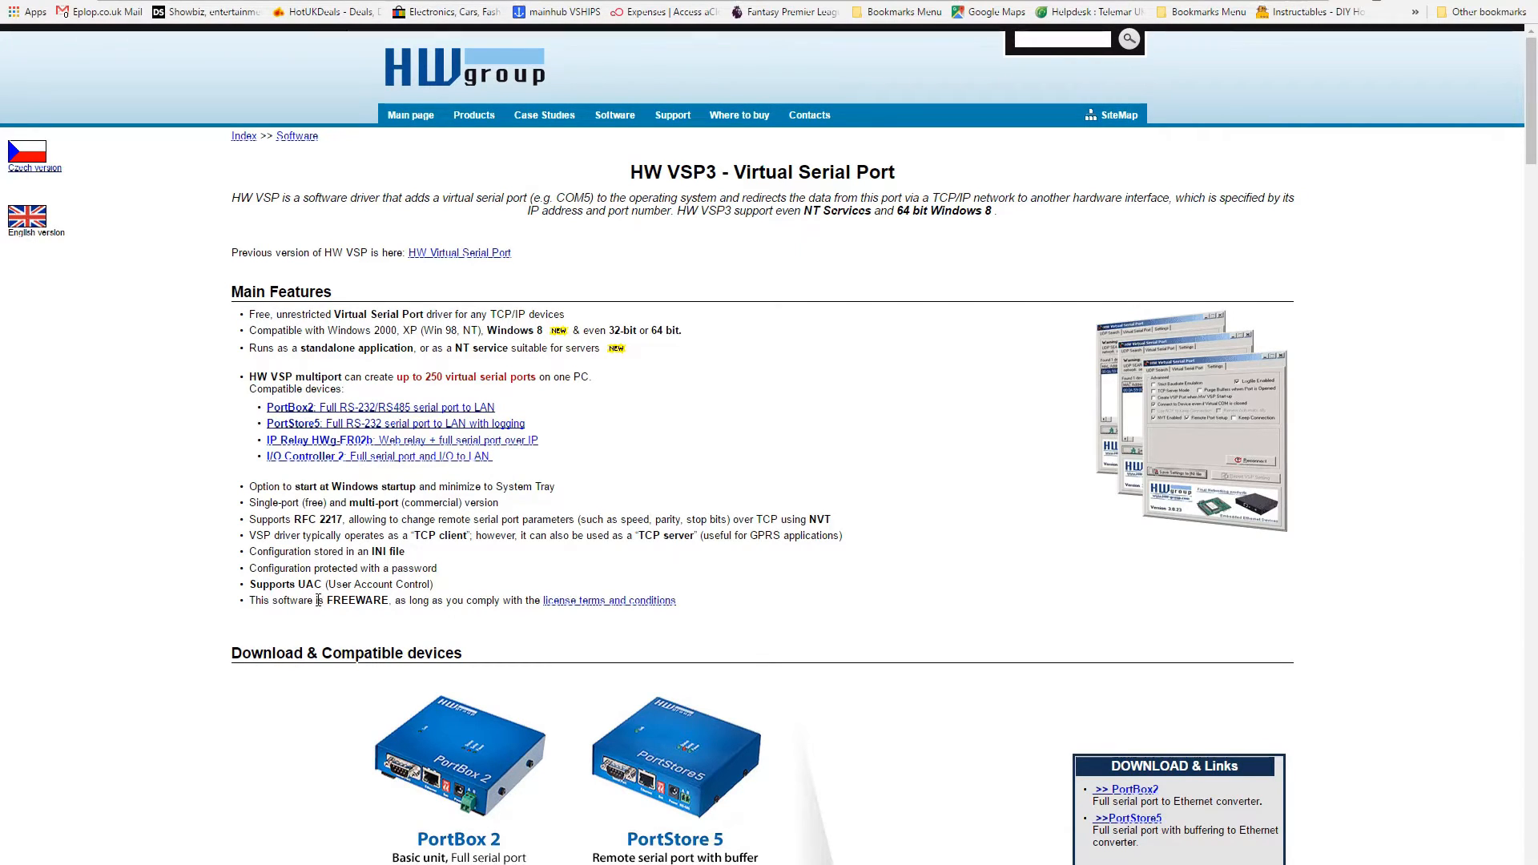
{"action": "scroll", "scroll_direction": "down", "scroll_amount": 3}
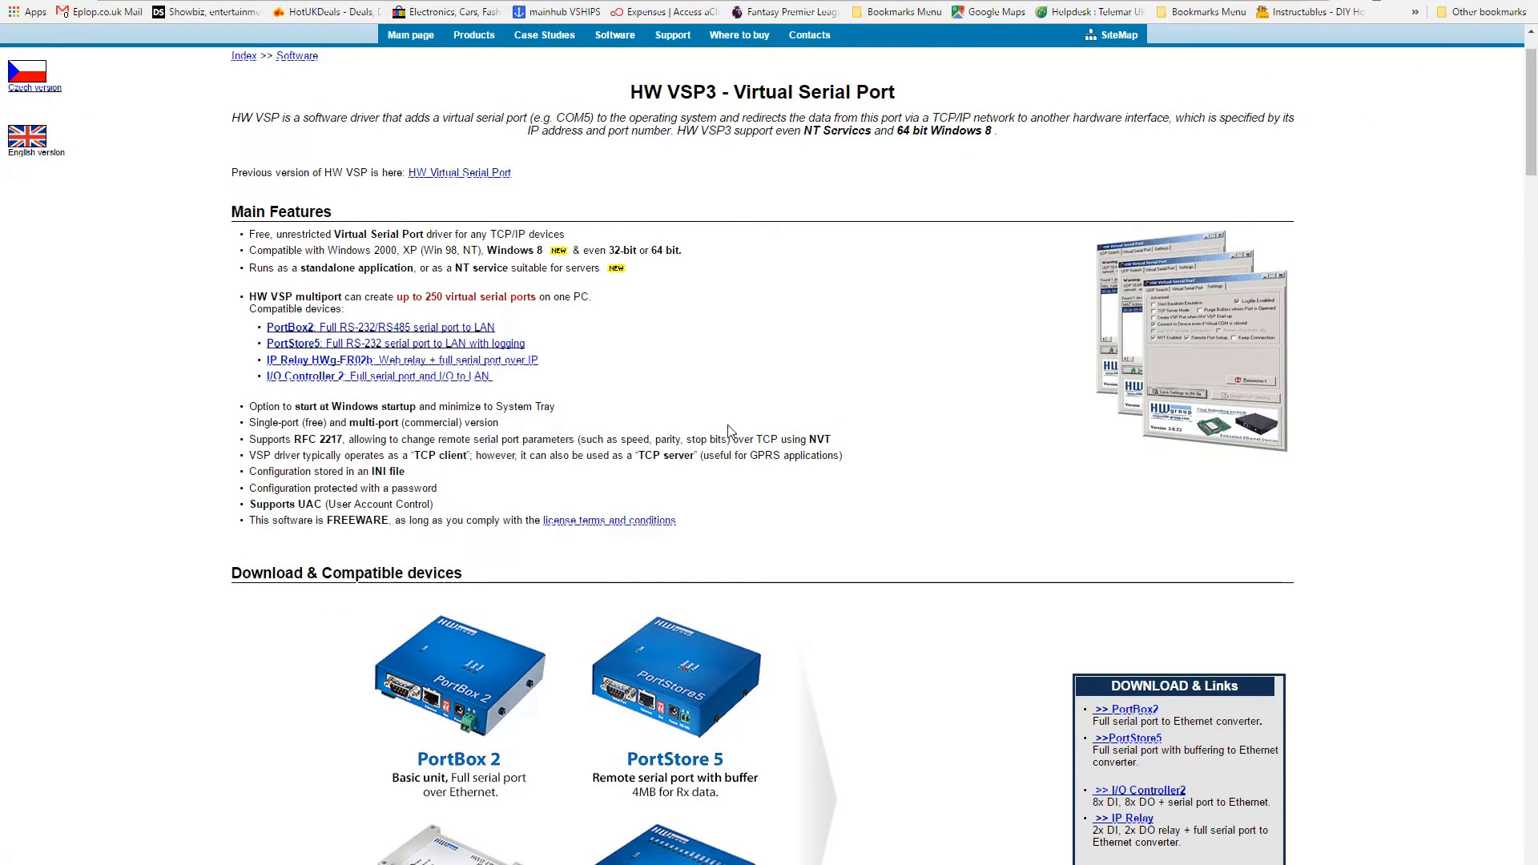
{"action": "scroll", "scroll_direction": "down", "scroll_amount": 3}
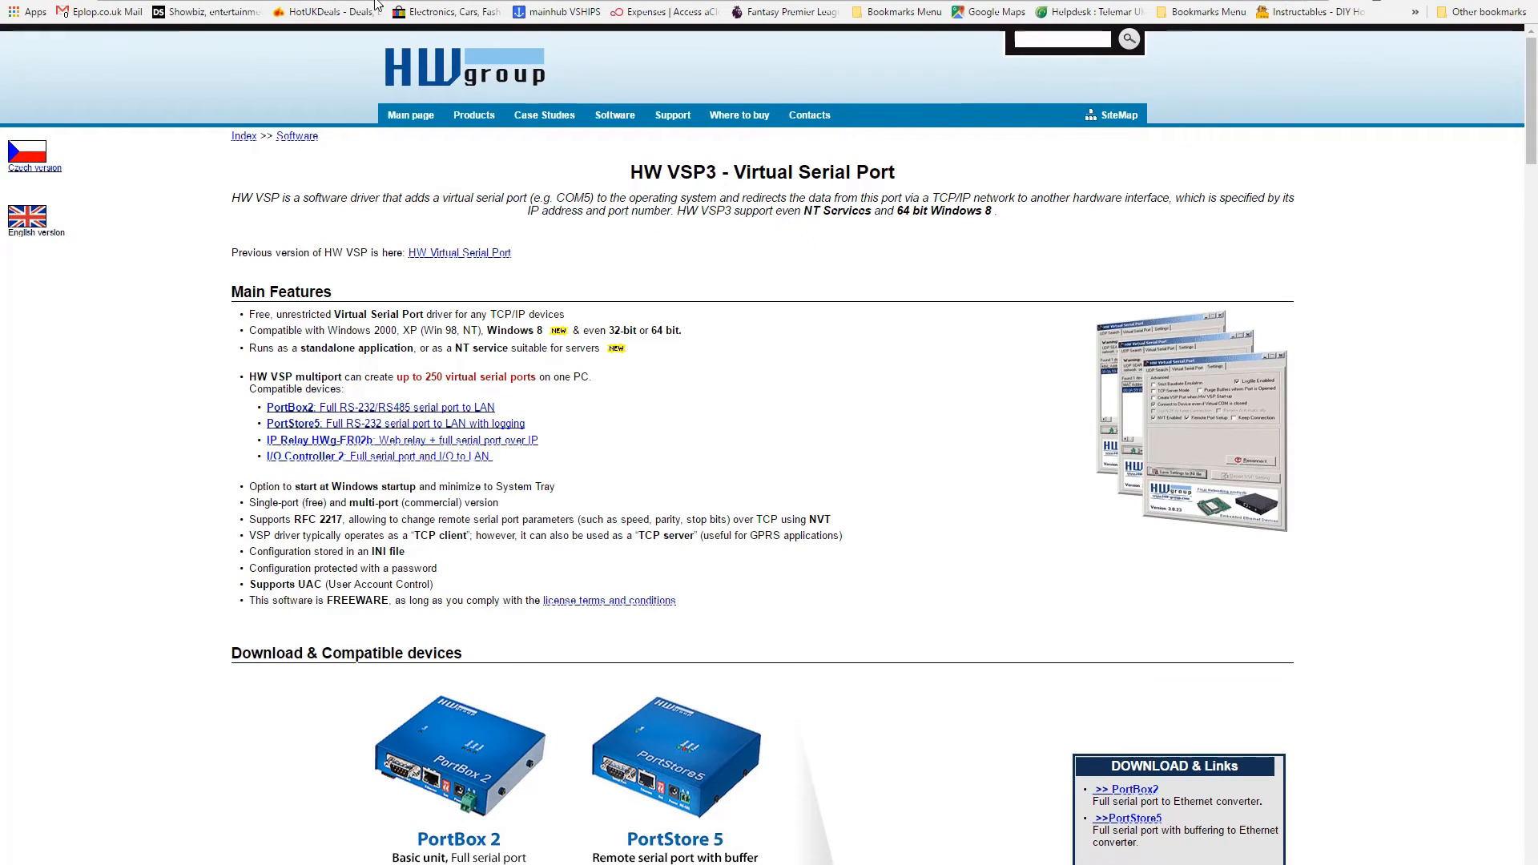
{"action": "scroll", "scroll_direction": "down", "scroll_amount": 3}
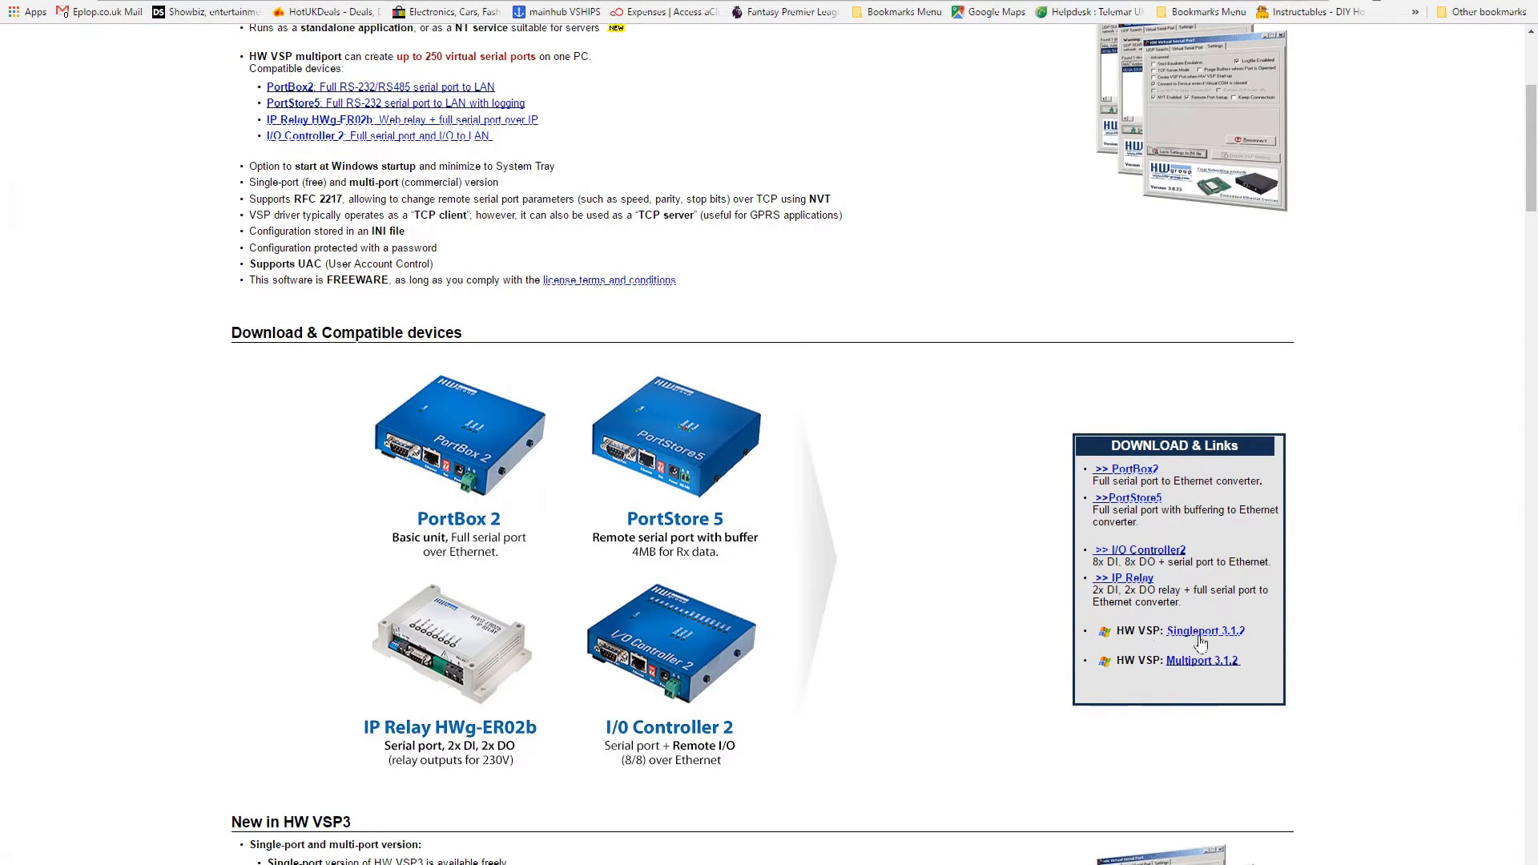
{"action": "left_click", "coordinate": [1205, 631]}
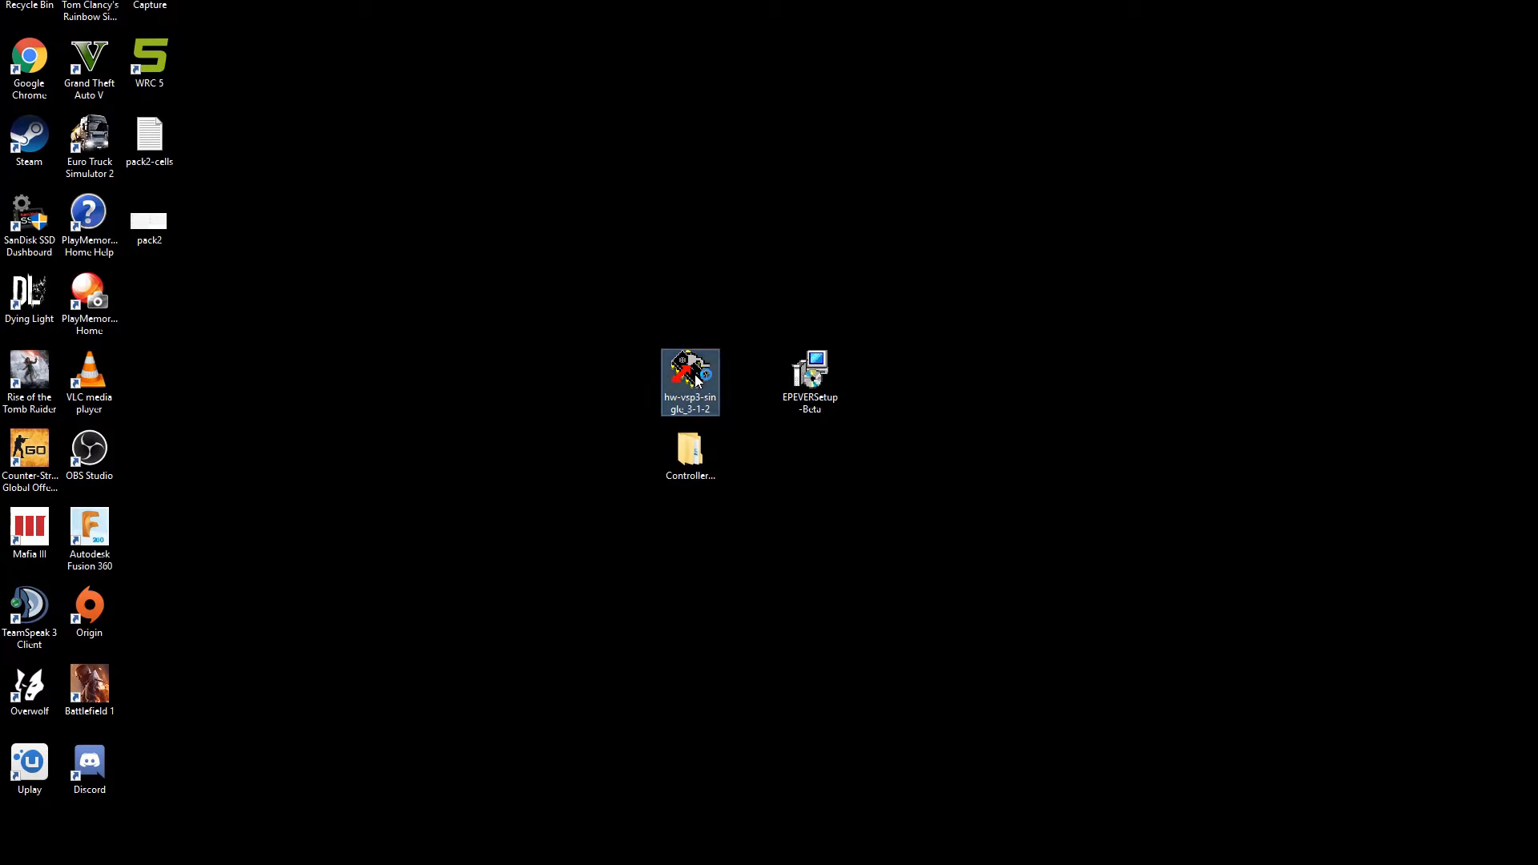
Run hw-vsp3-single_3-1-2 with license accepted, default folders, Standalone Application, and firewall exception.
{"action": "double_click", "coordinate": [690, 381]}
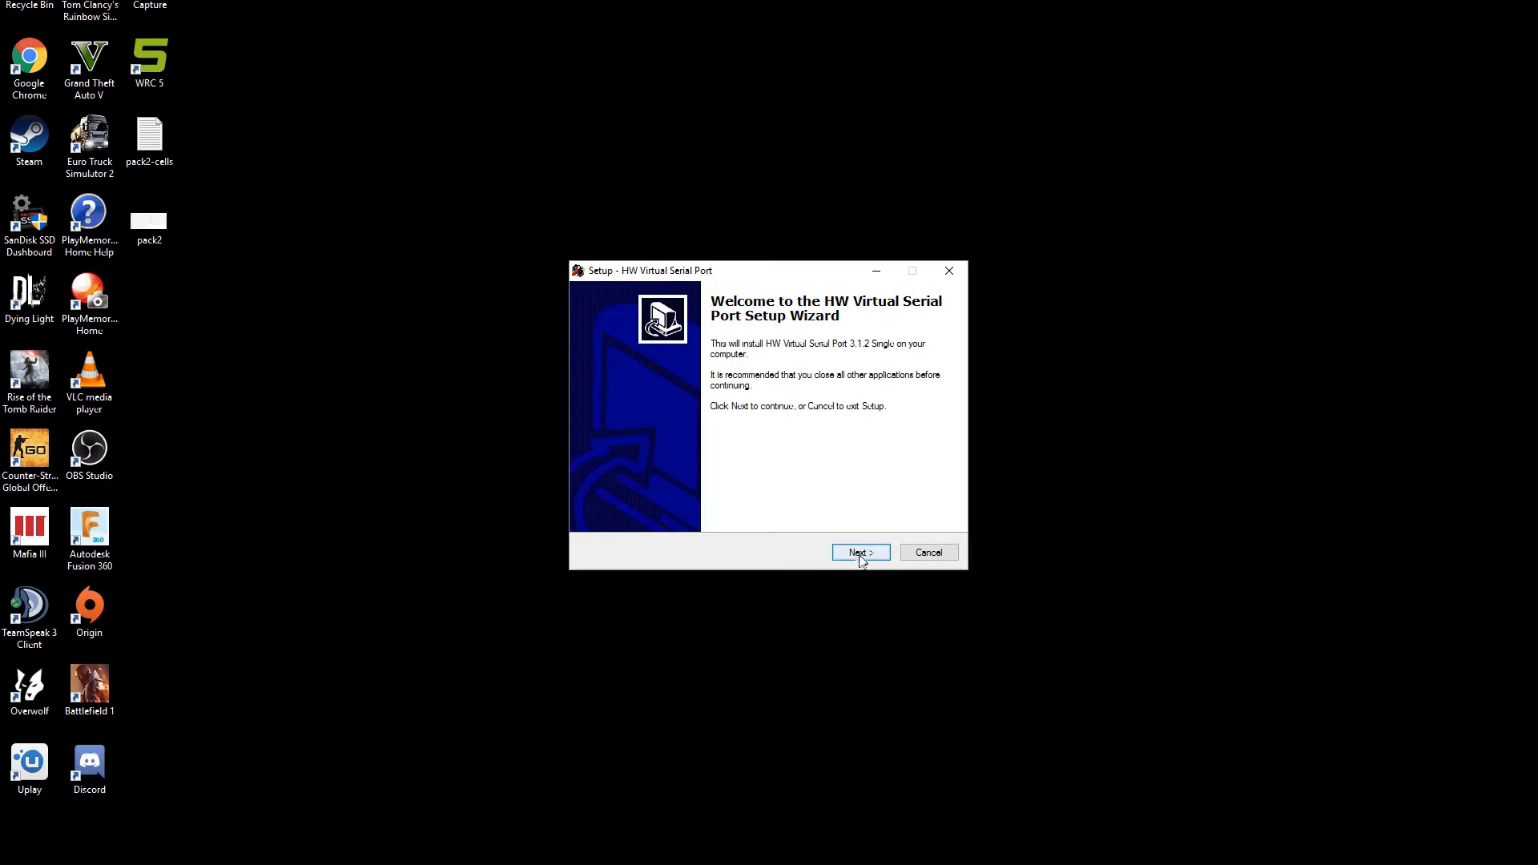
{"action": "left_click", "coordinate": [858, 552]}
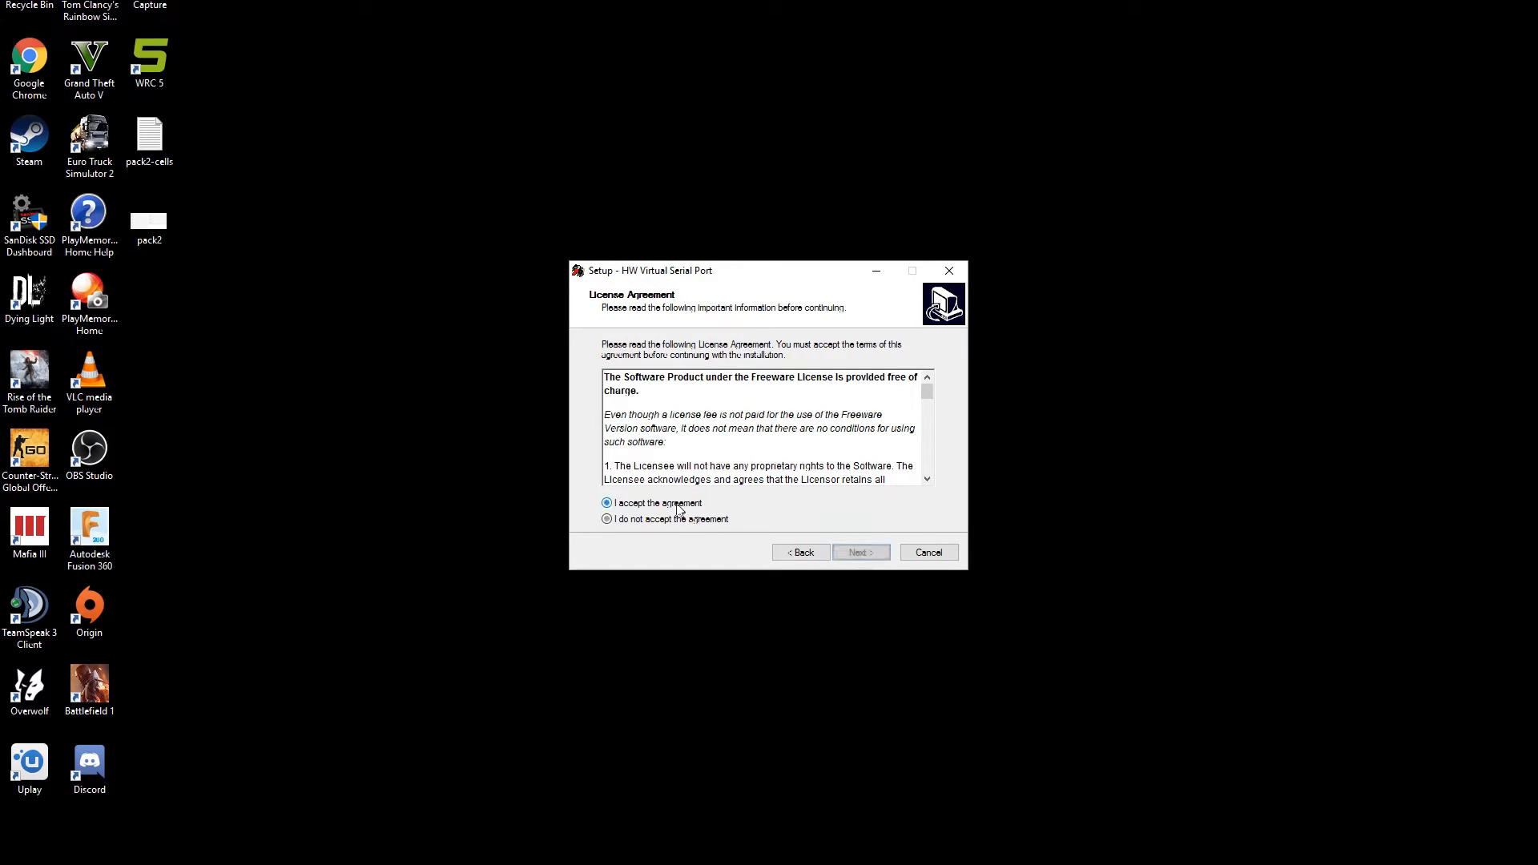
{"action": "left_click", "coordinate": [858, 552]}
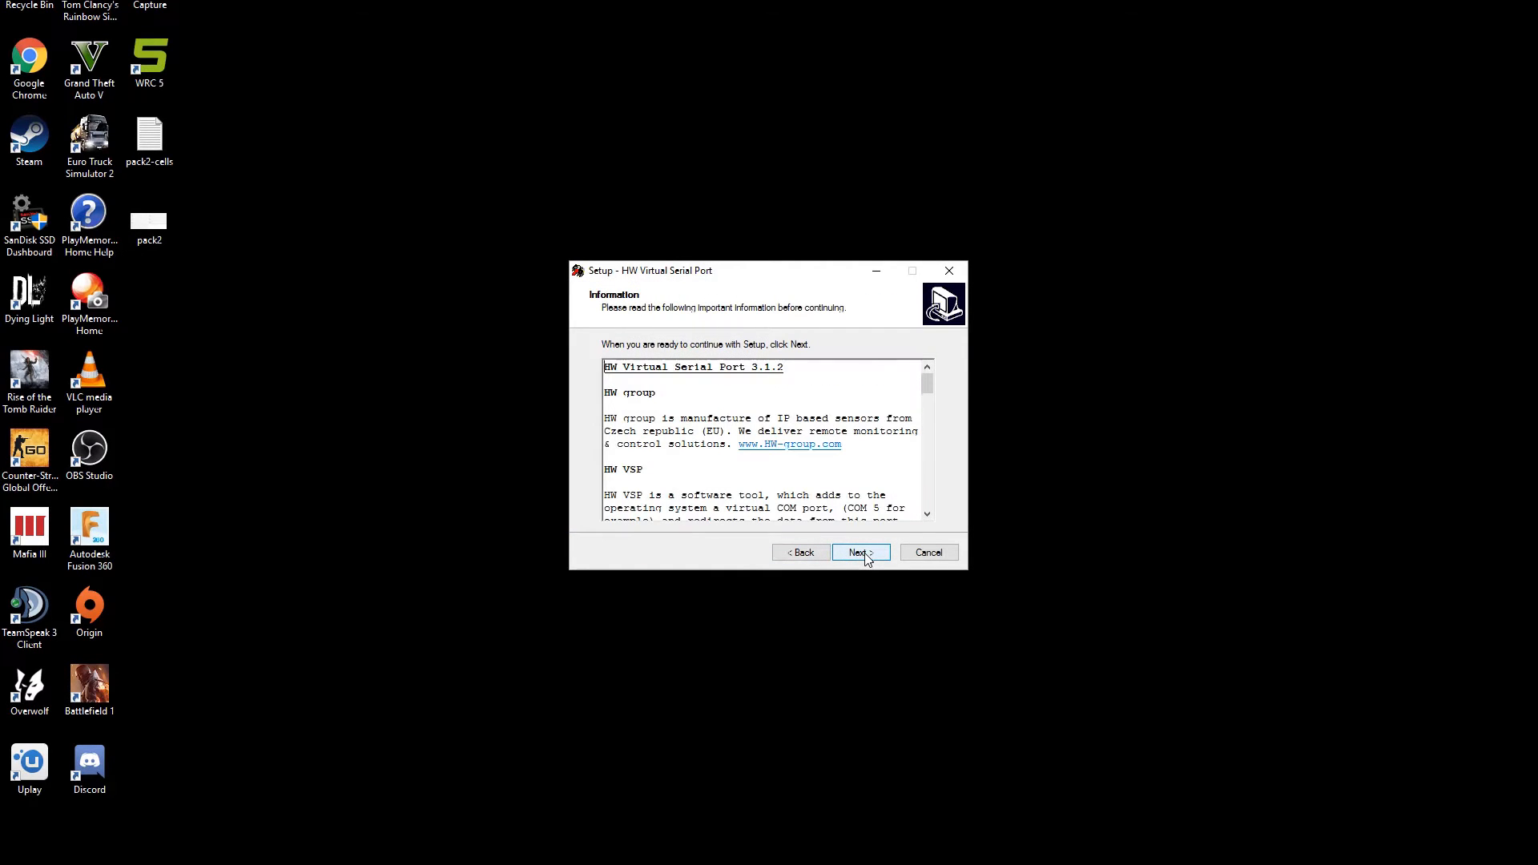
{"action": "scroll", "scroll_direction": "down", "scroll_amount": 3}
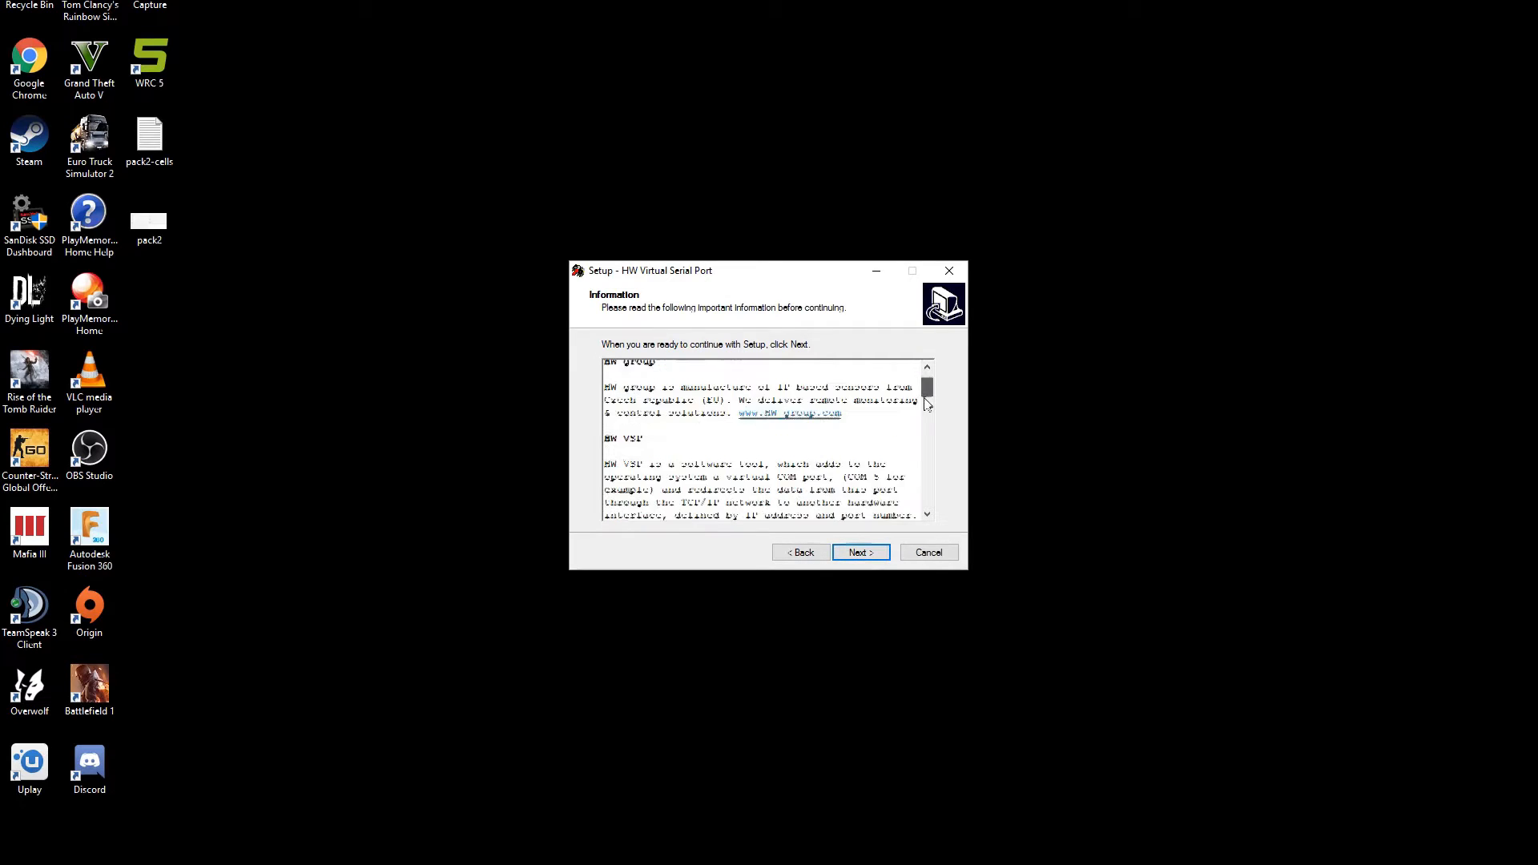
{"action": "left_click", "coordinate": [860, 552]}
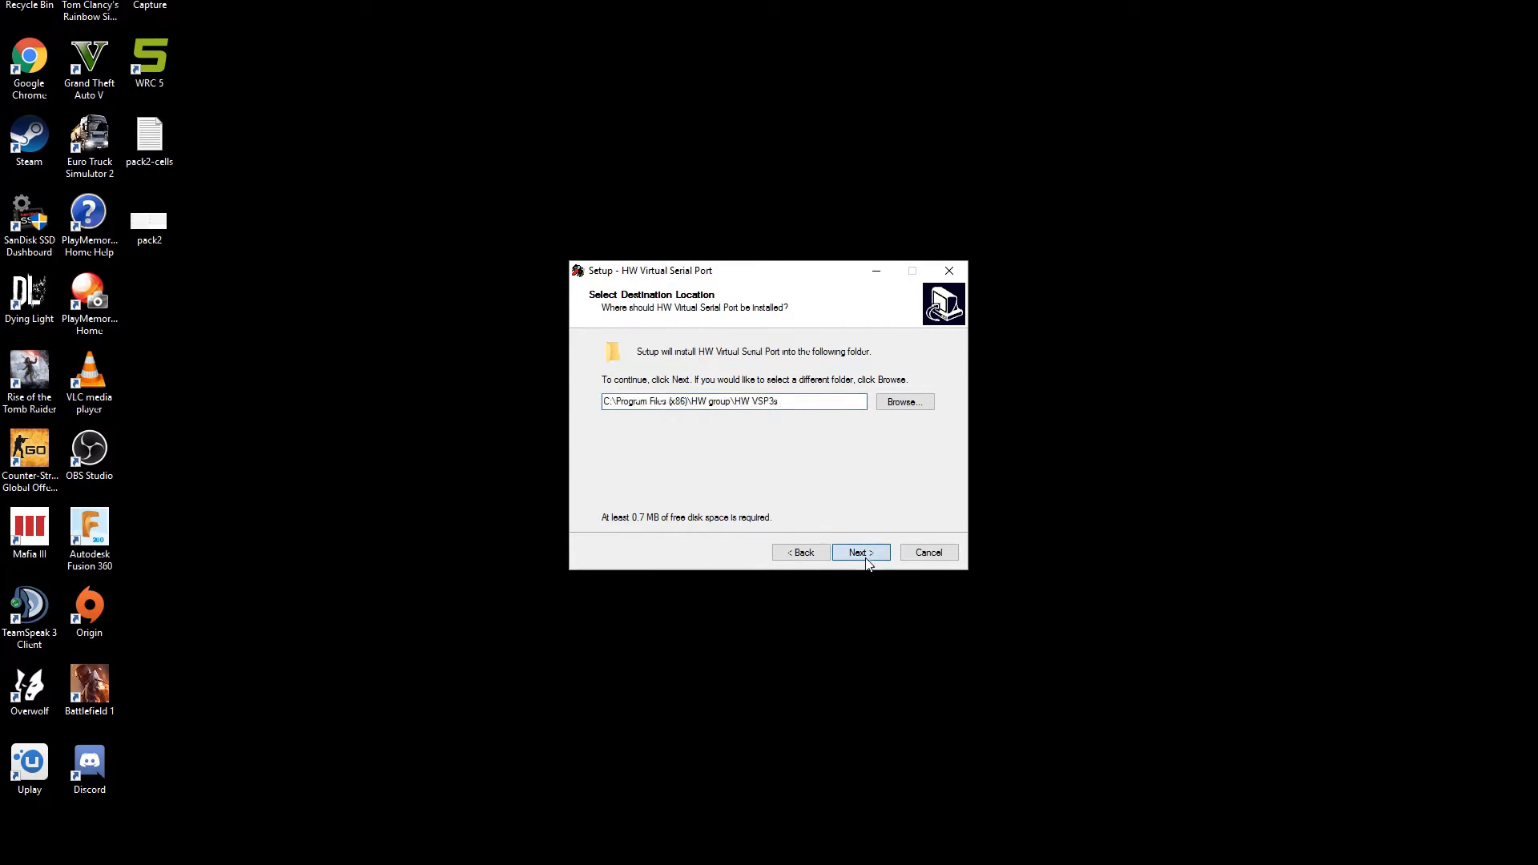
{"action": "left_click", "coordinate": [860, 552]}
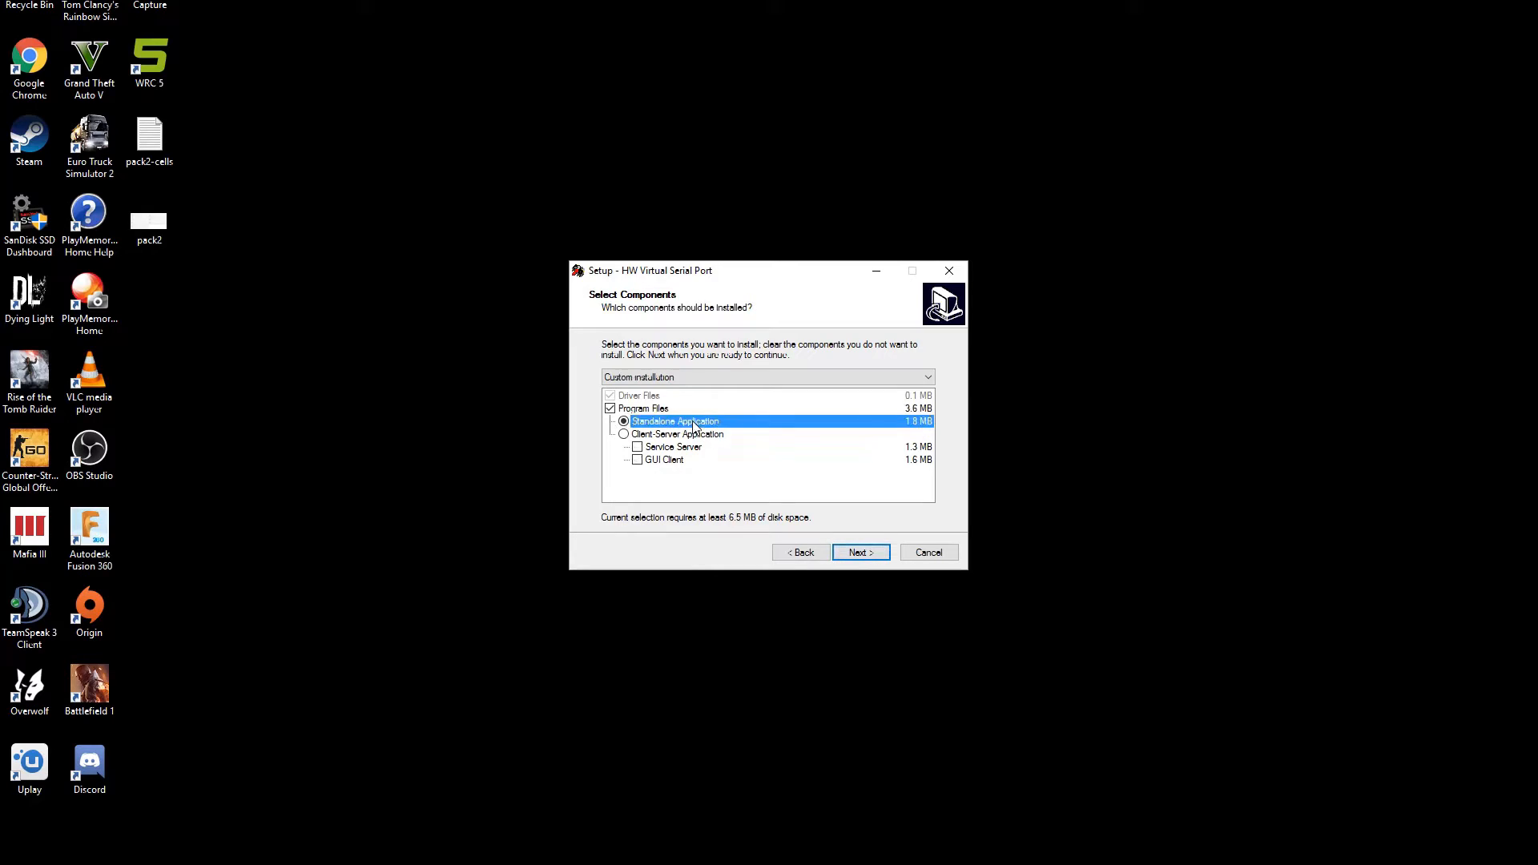
{"action": "mouse_move", "coordinate": [835, 543]}
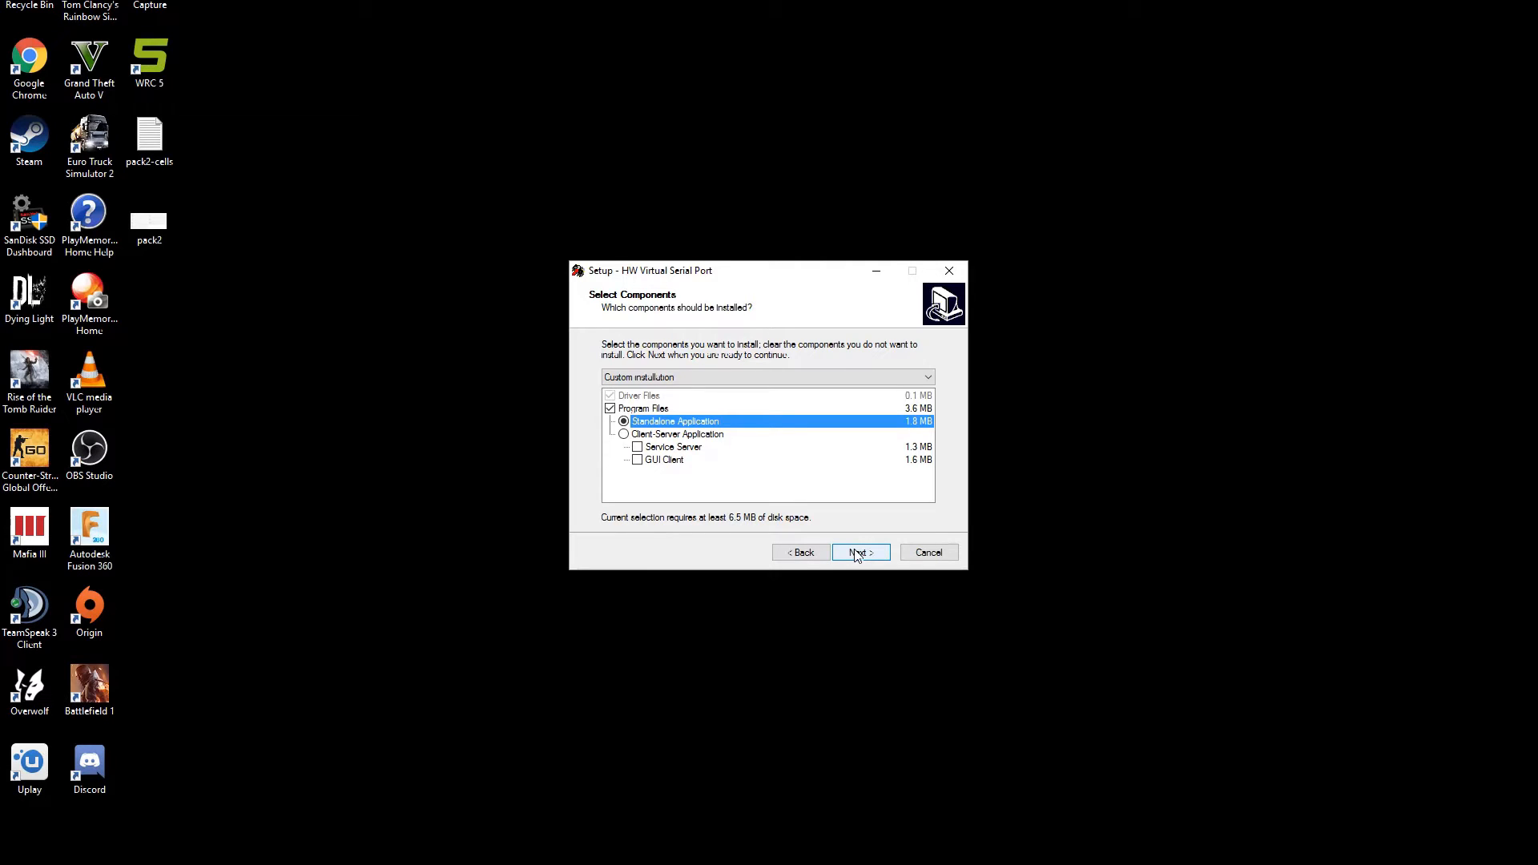
{"action": "left_click", "coordinate": [858, 552]}
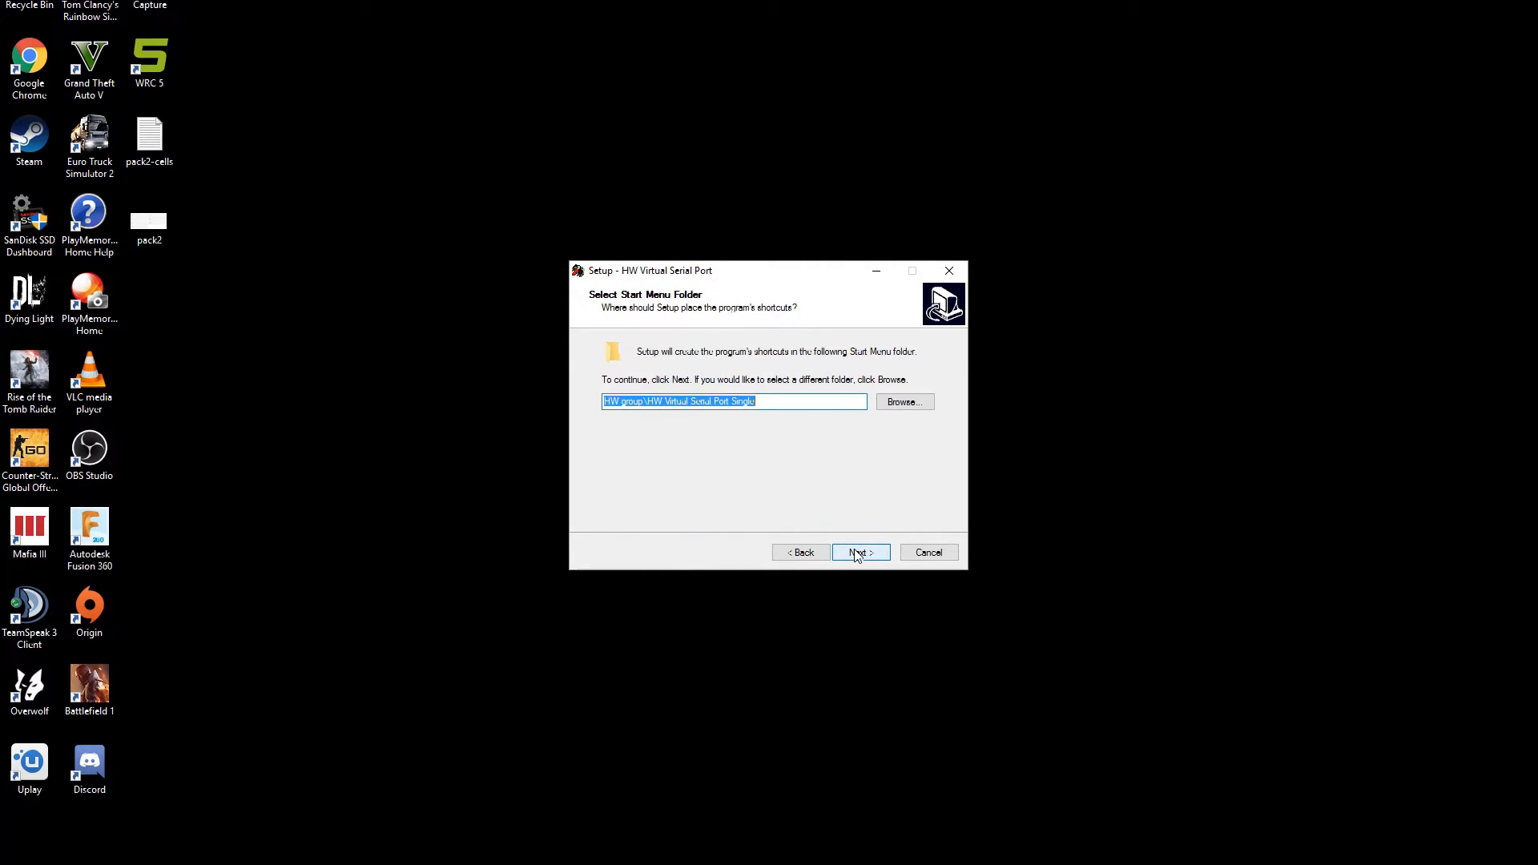
{"action": "left_click", "coordinate": [860, 552]}
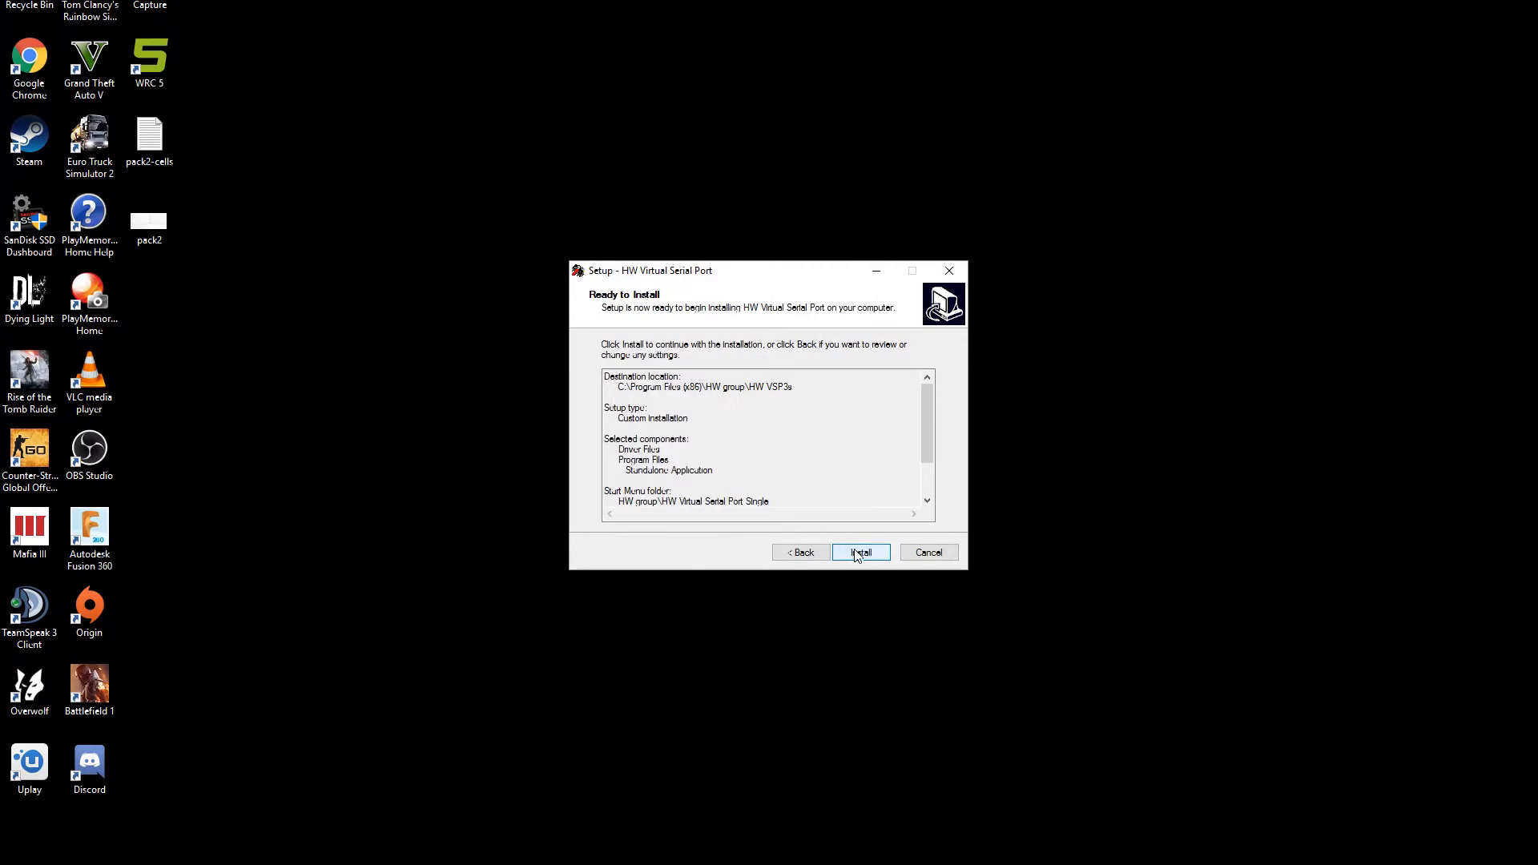
{"action": "left_click", "coordinate": [861, 552]}
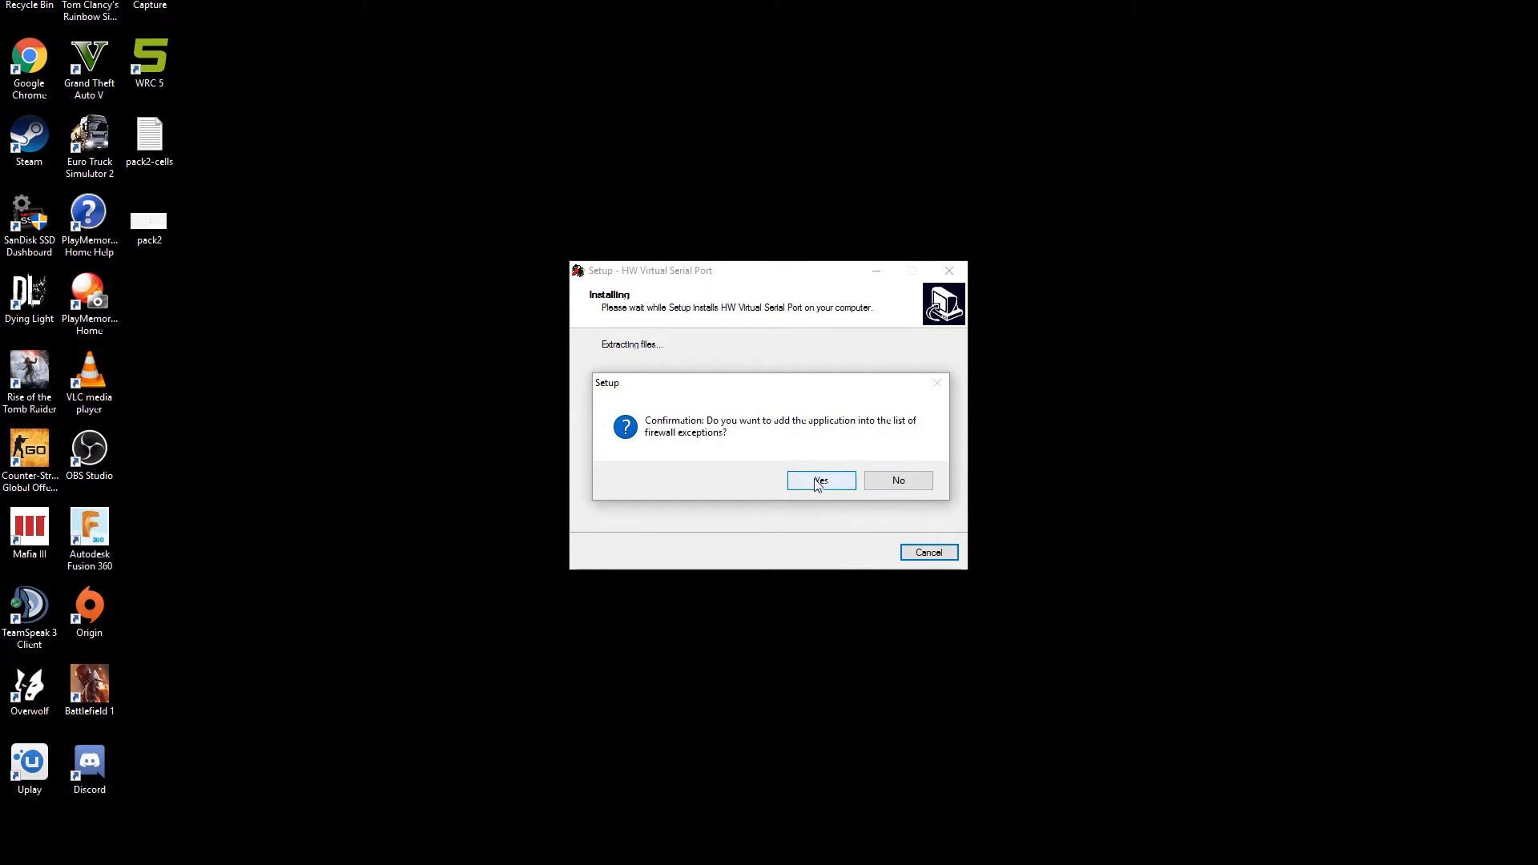
{"action": "left_click", "coordinate": [820, 480]}
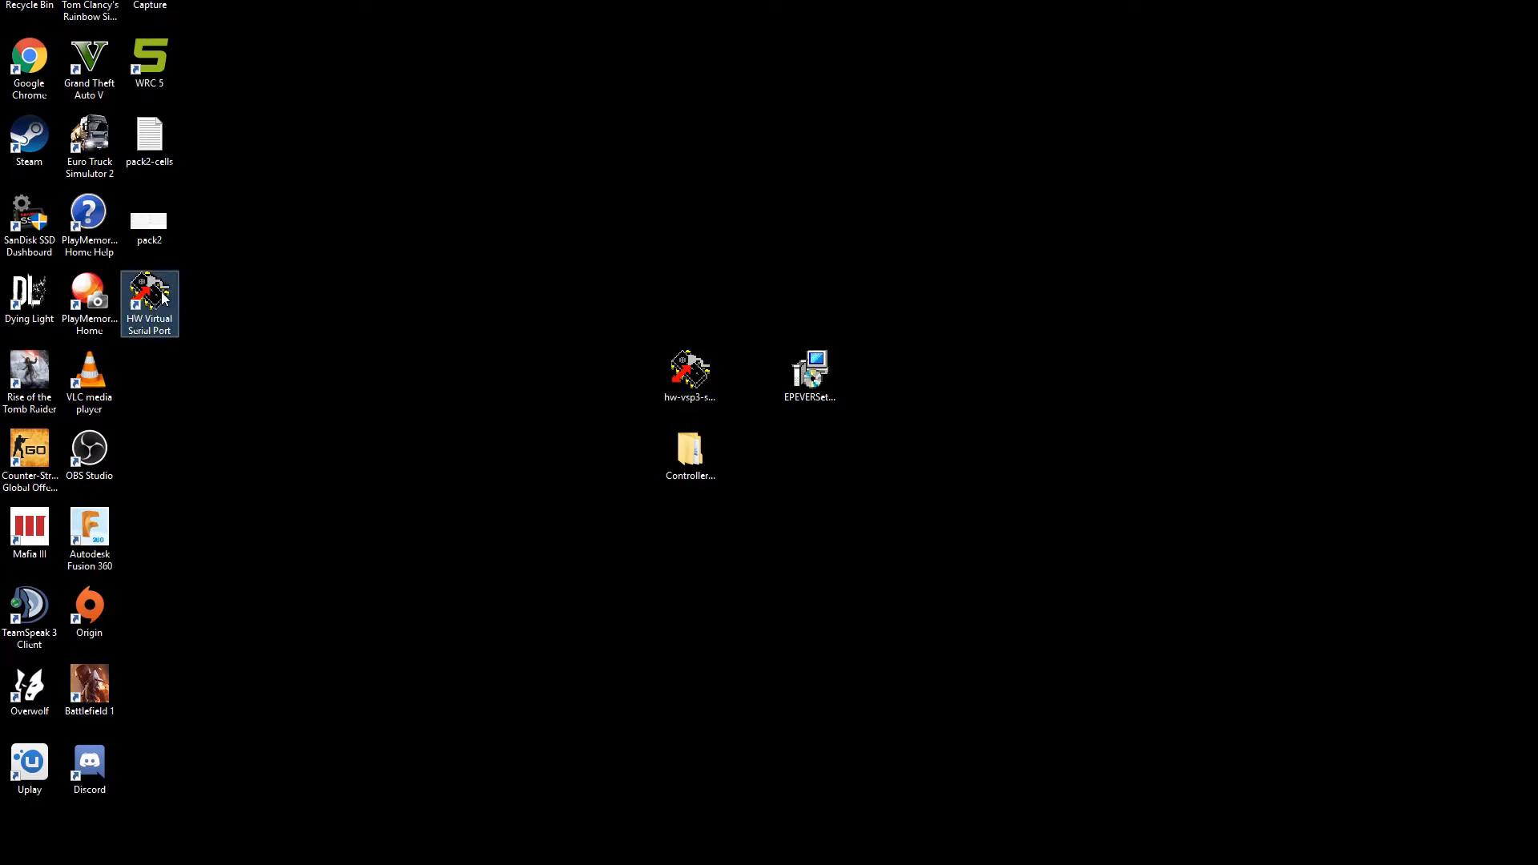
Launch HW VSP and point a virtual port named COM3 at IP 192.168.0.116.
{"action": "double_click", "coordinate": [149, 302]}
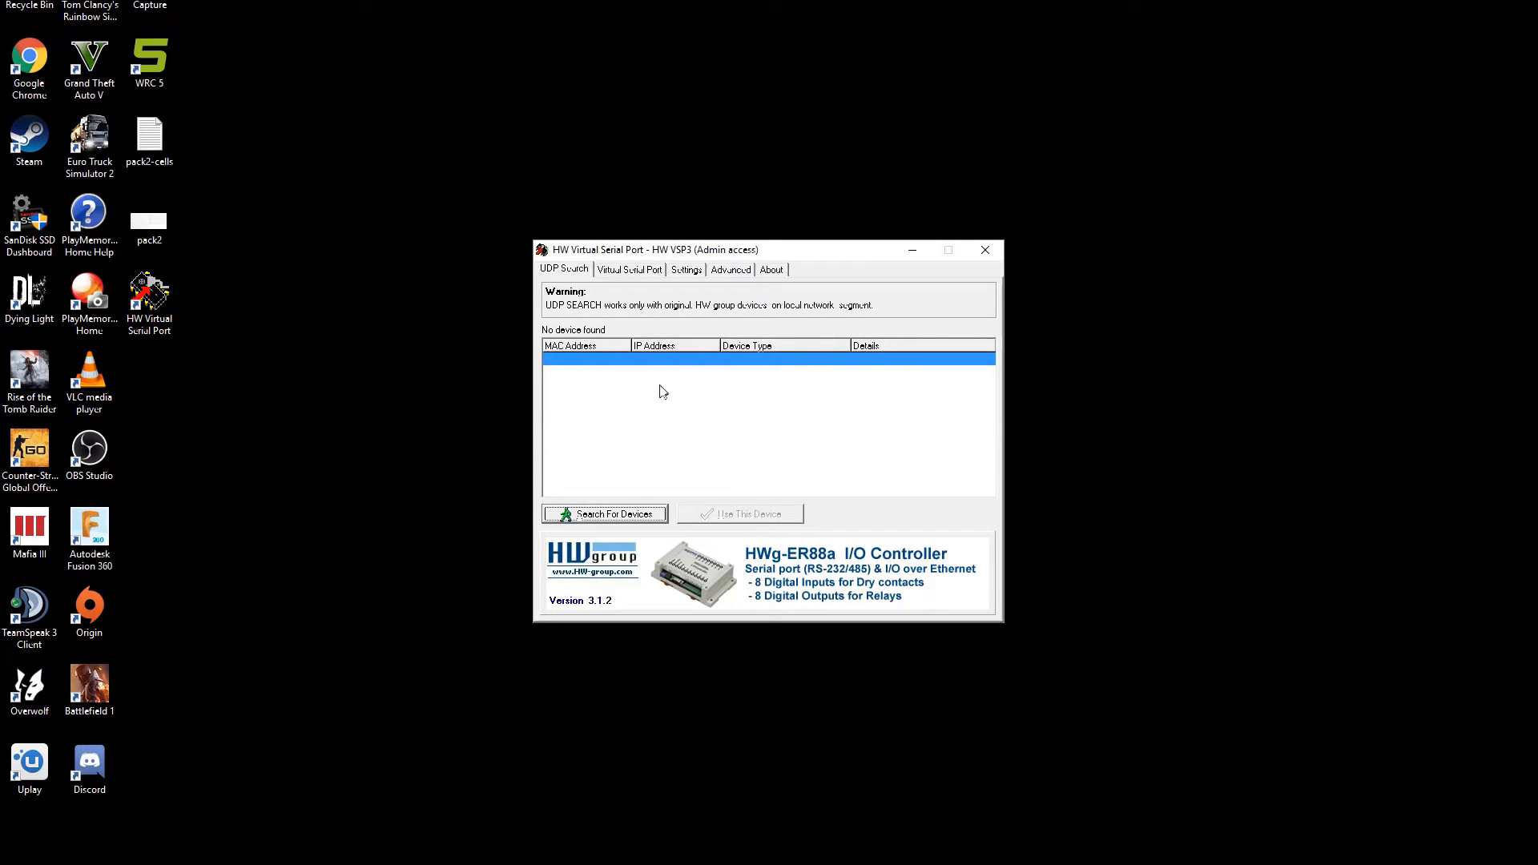
{"action": "left_click", "coordinate": [629, 270]}
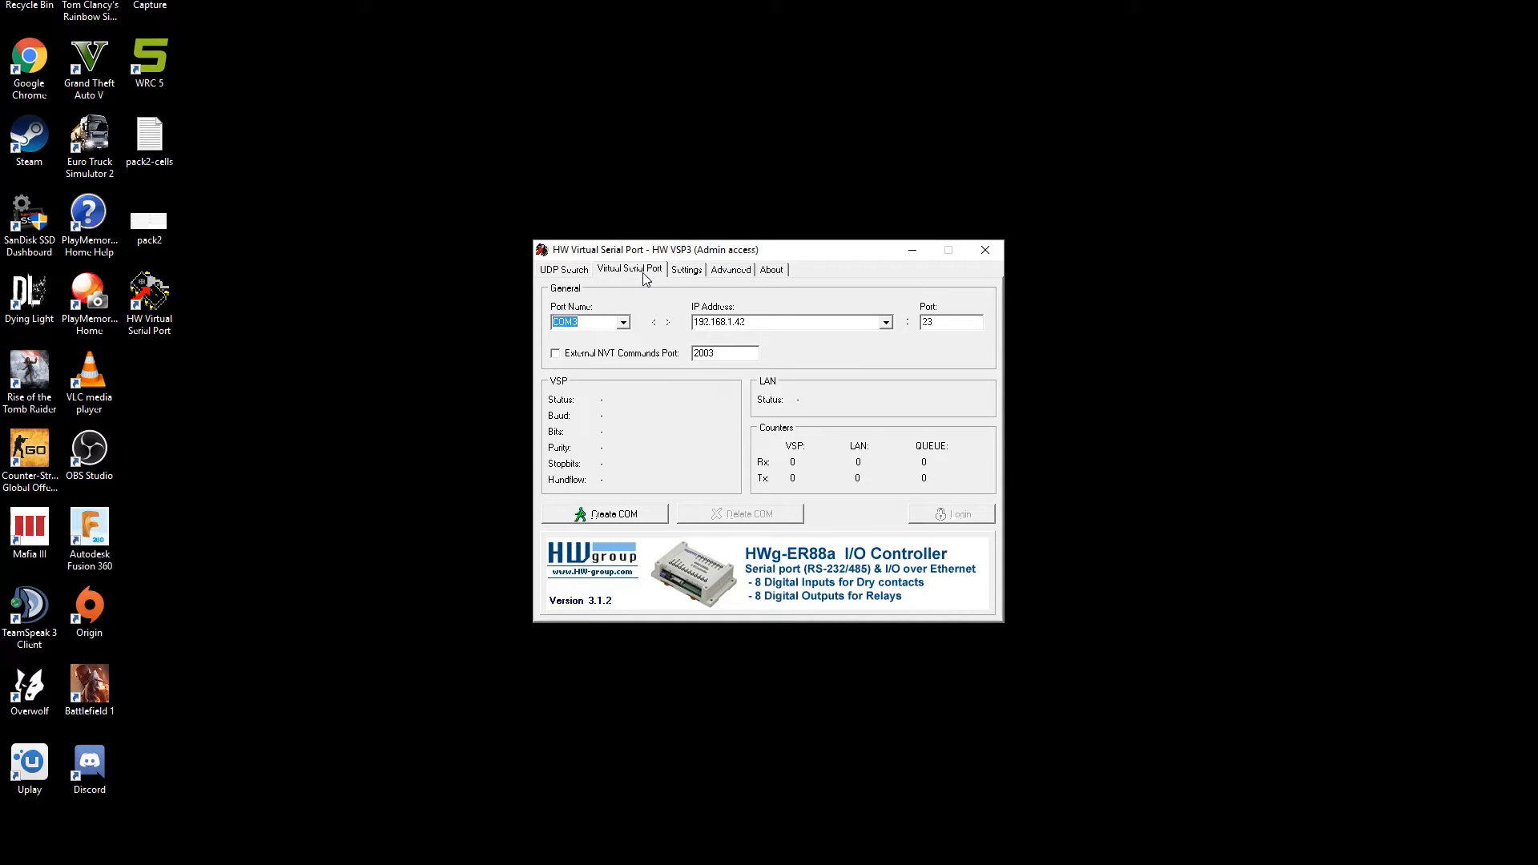
{"action": "left_click", "coordinate": [785, 322]}
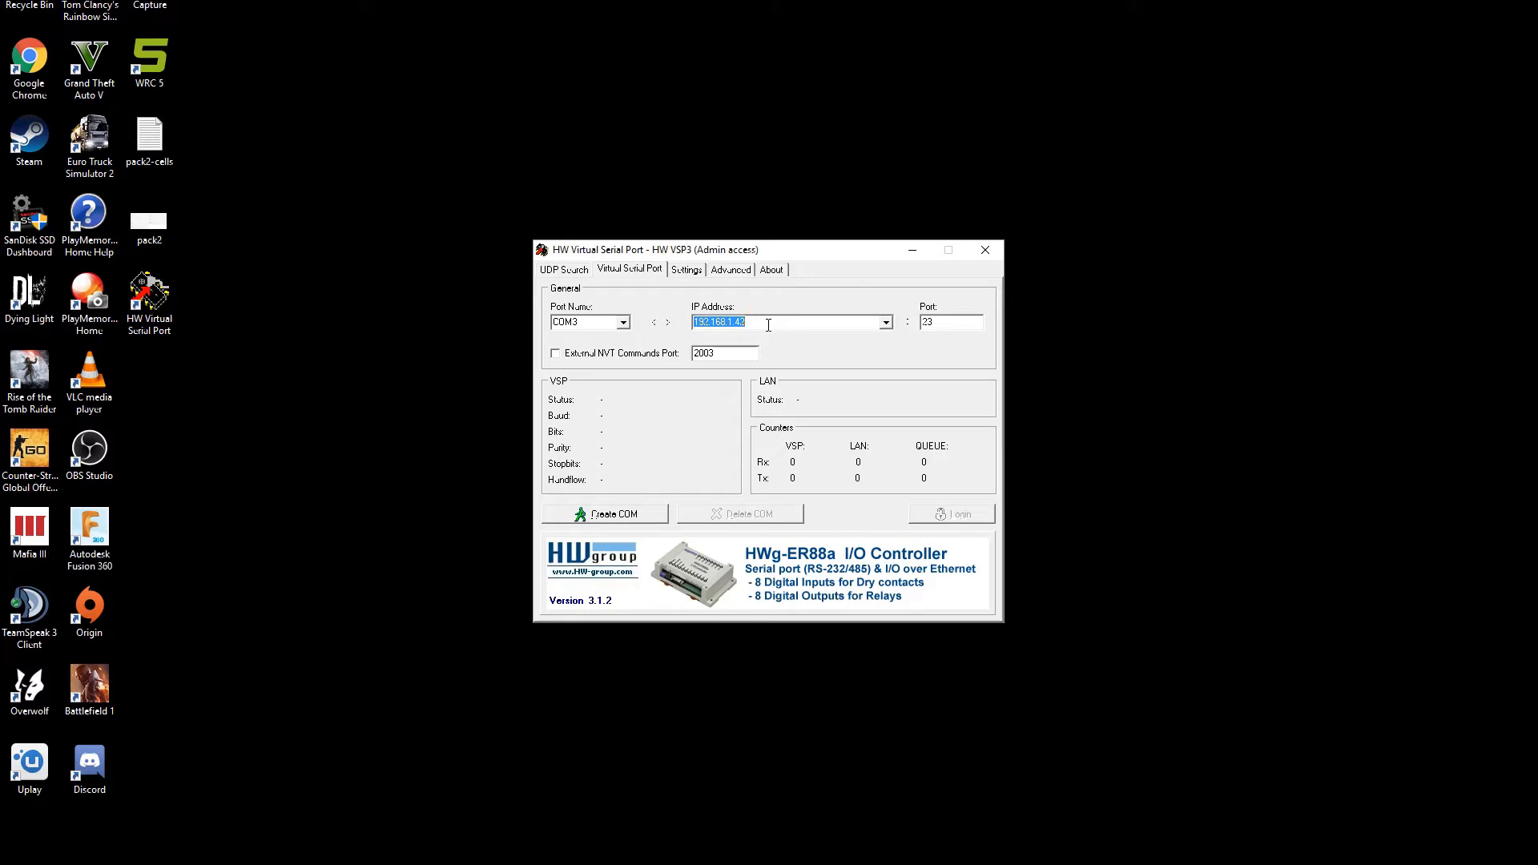
{"action": "type", "text": "192.1"}
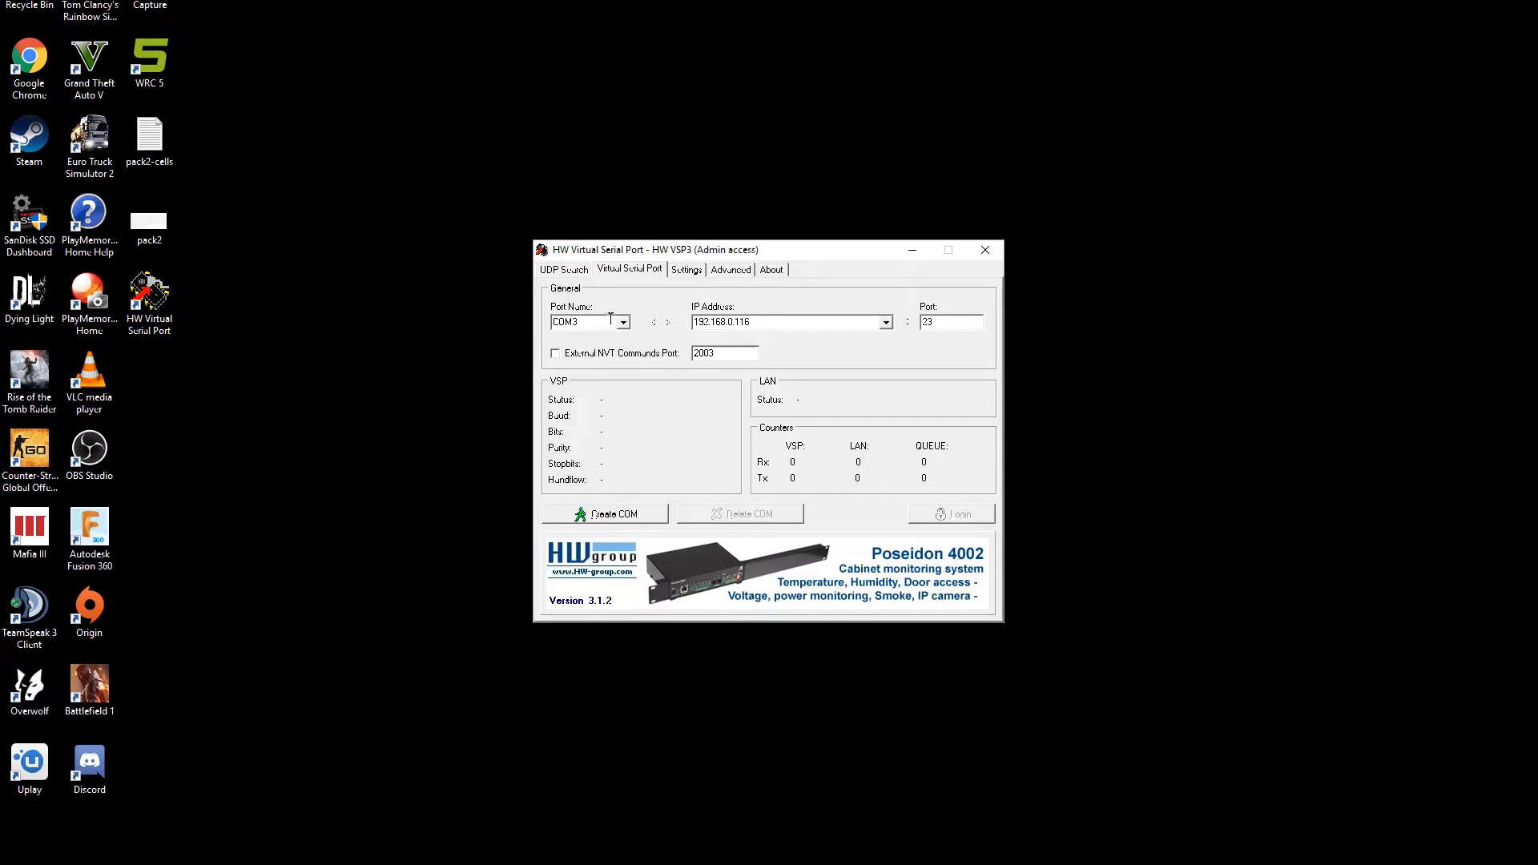
{"action": "left_click", "coordinate": [622, 322]}
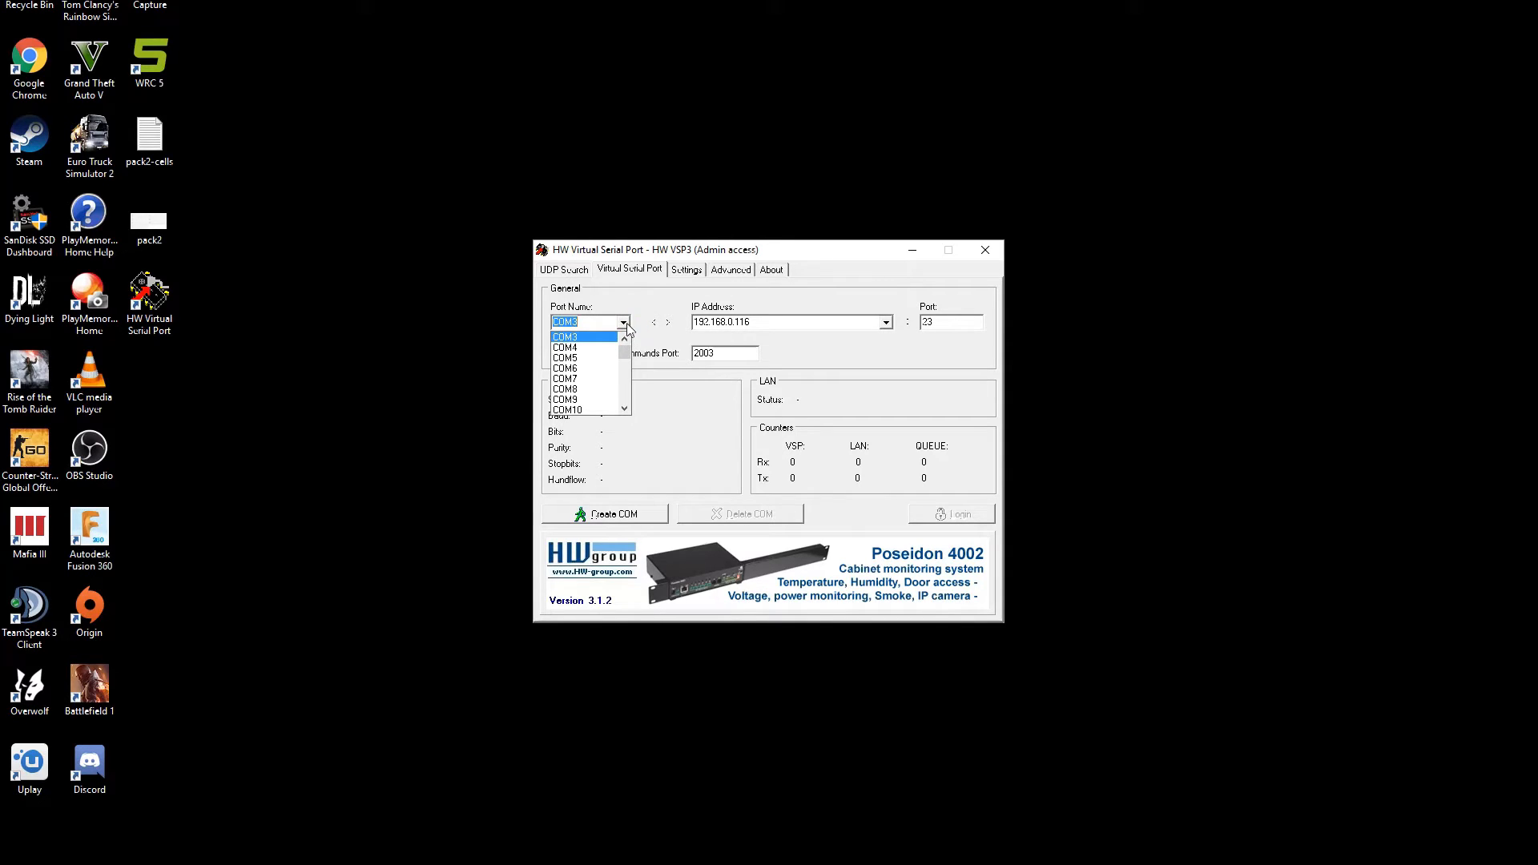
{"action": "left_click", "coordinate": [577, 337]}
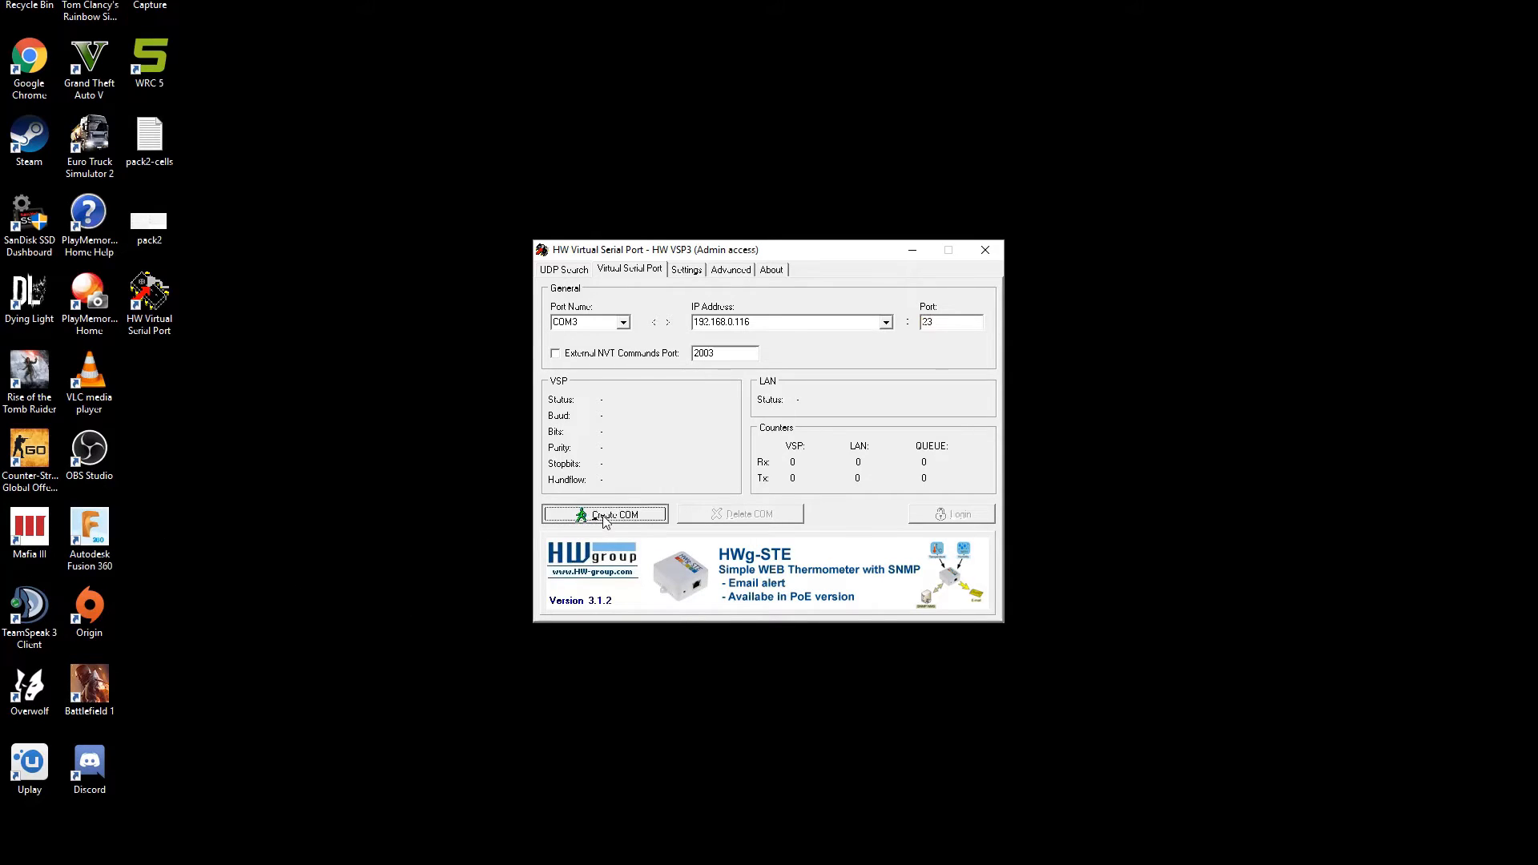
Create virtual COM3, check its NVT settings, and return to the connected port status.
{"action": "left_click", "coordinate": [604, 515]}
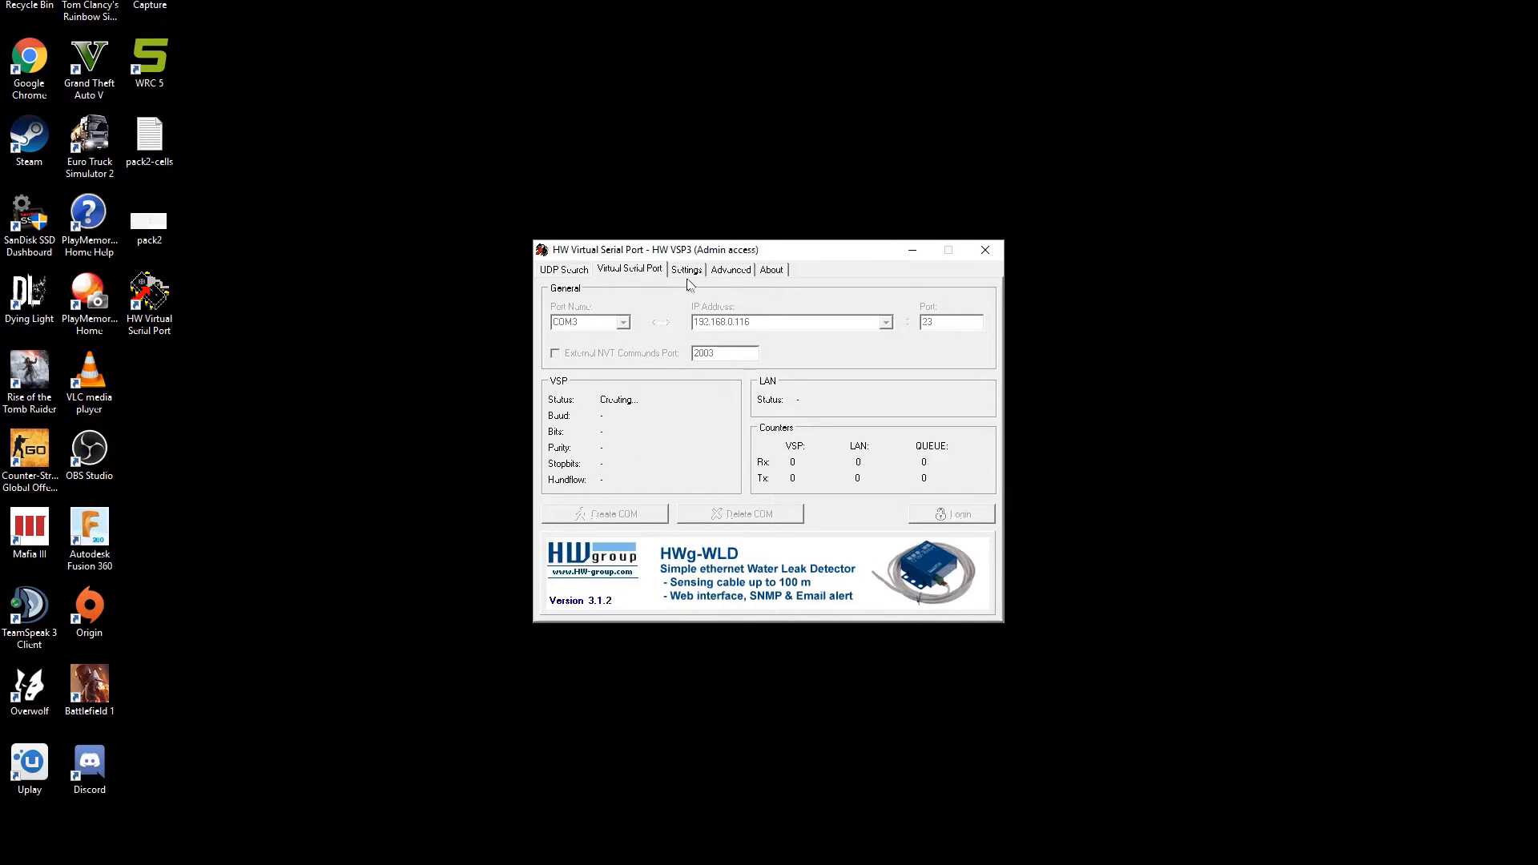
{"action": "mouse_move", "coordinate": [625, 274]}
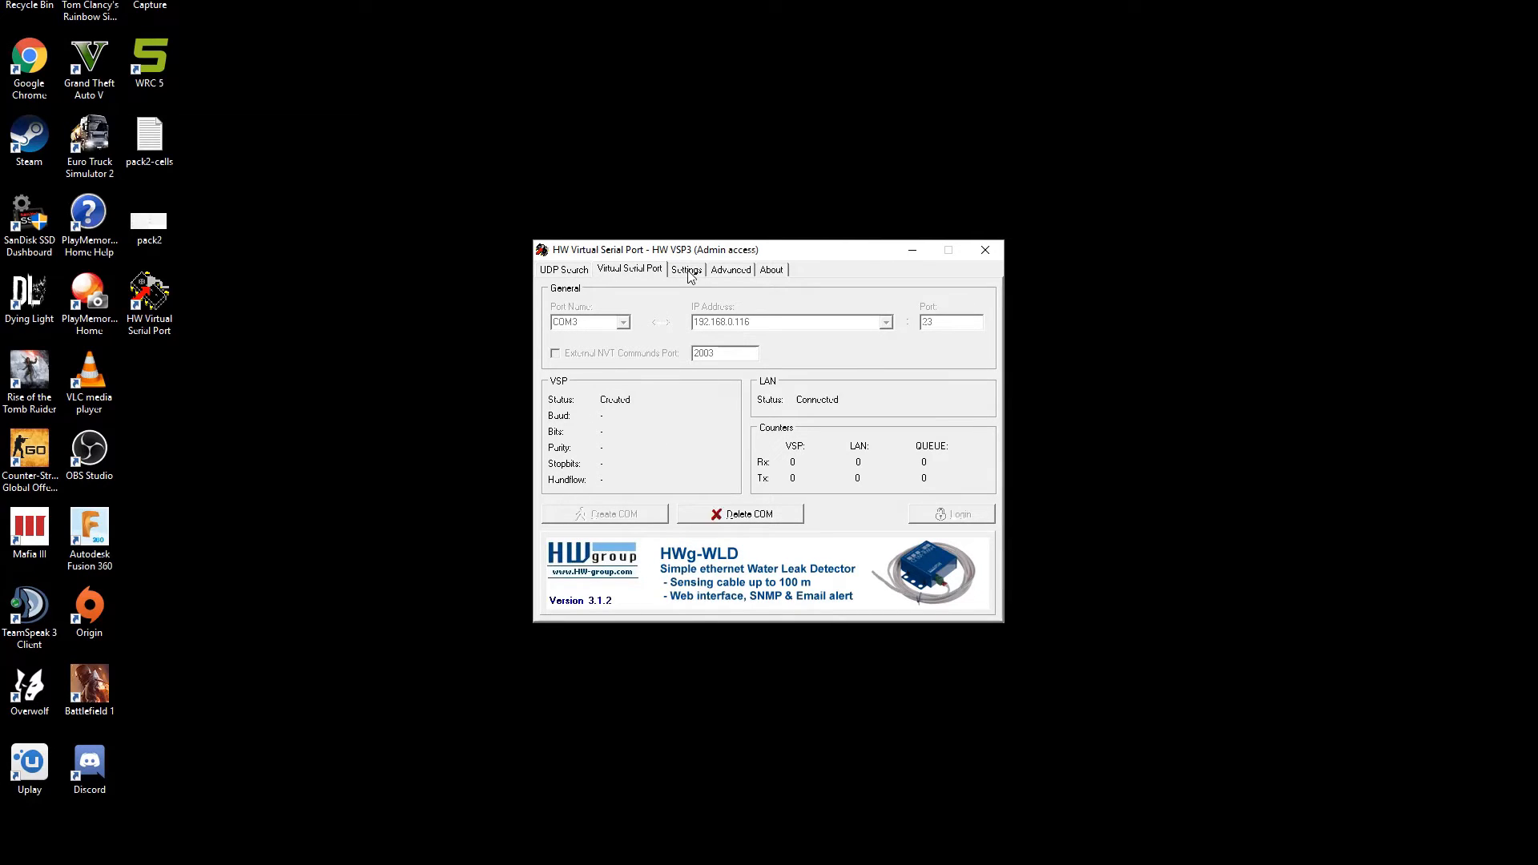
{"action": "mouse_move", "coordinate": [692, 272]}
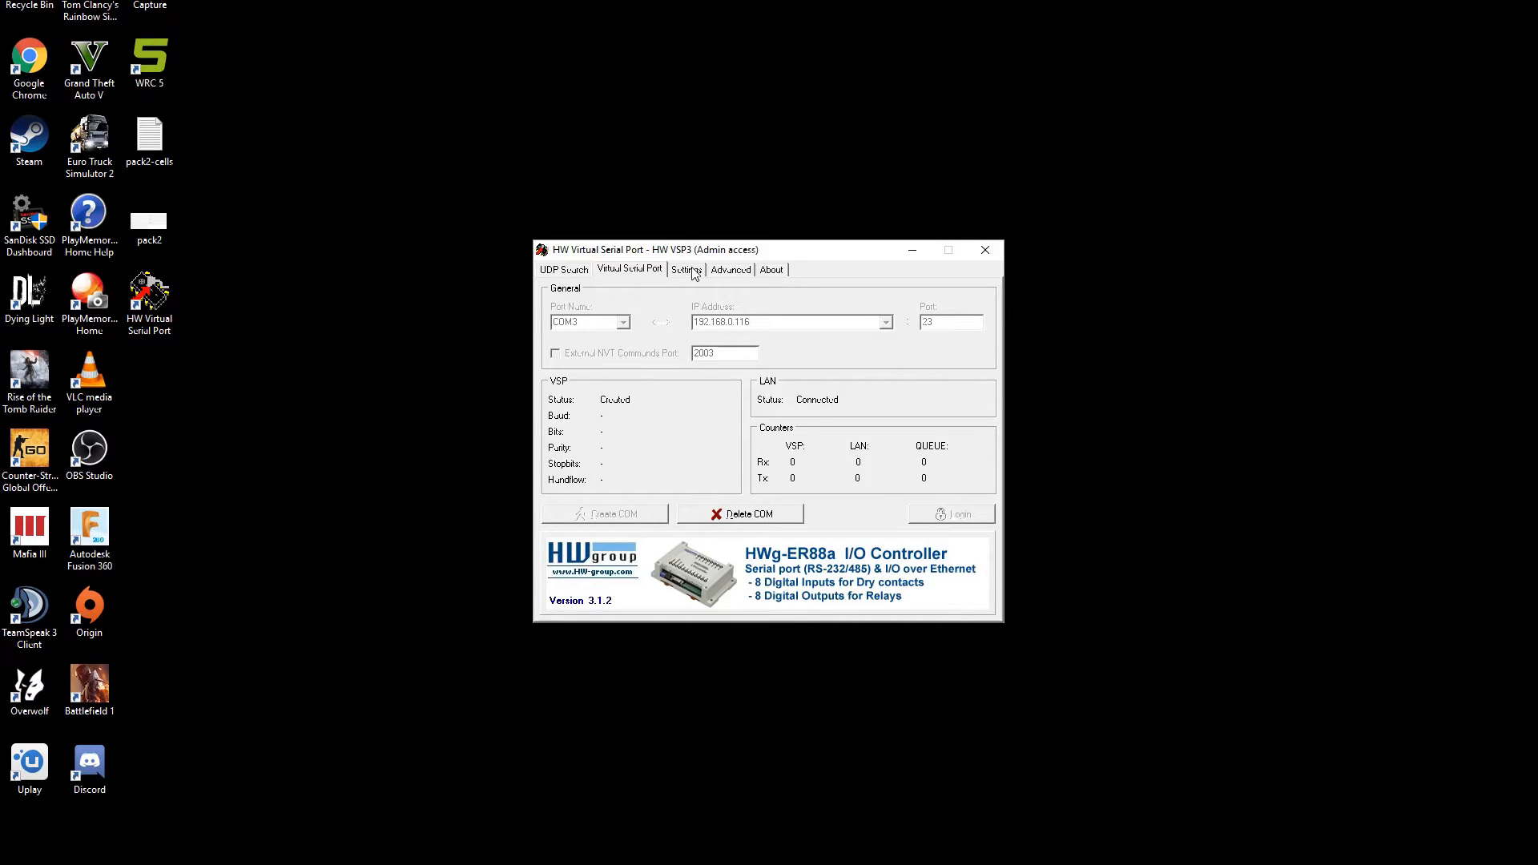
{"action": "left_click", "coordinate": [687, 270]}
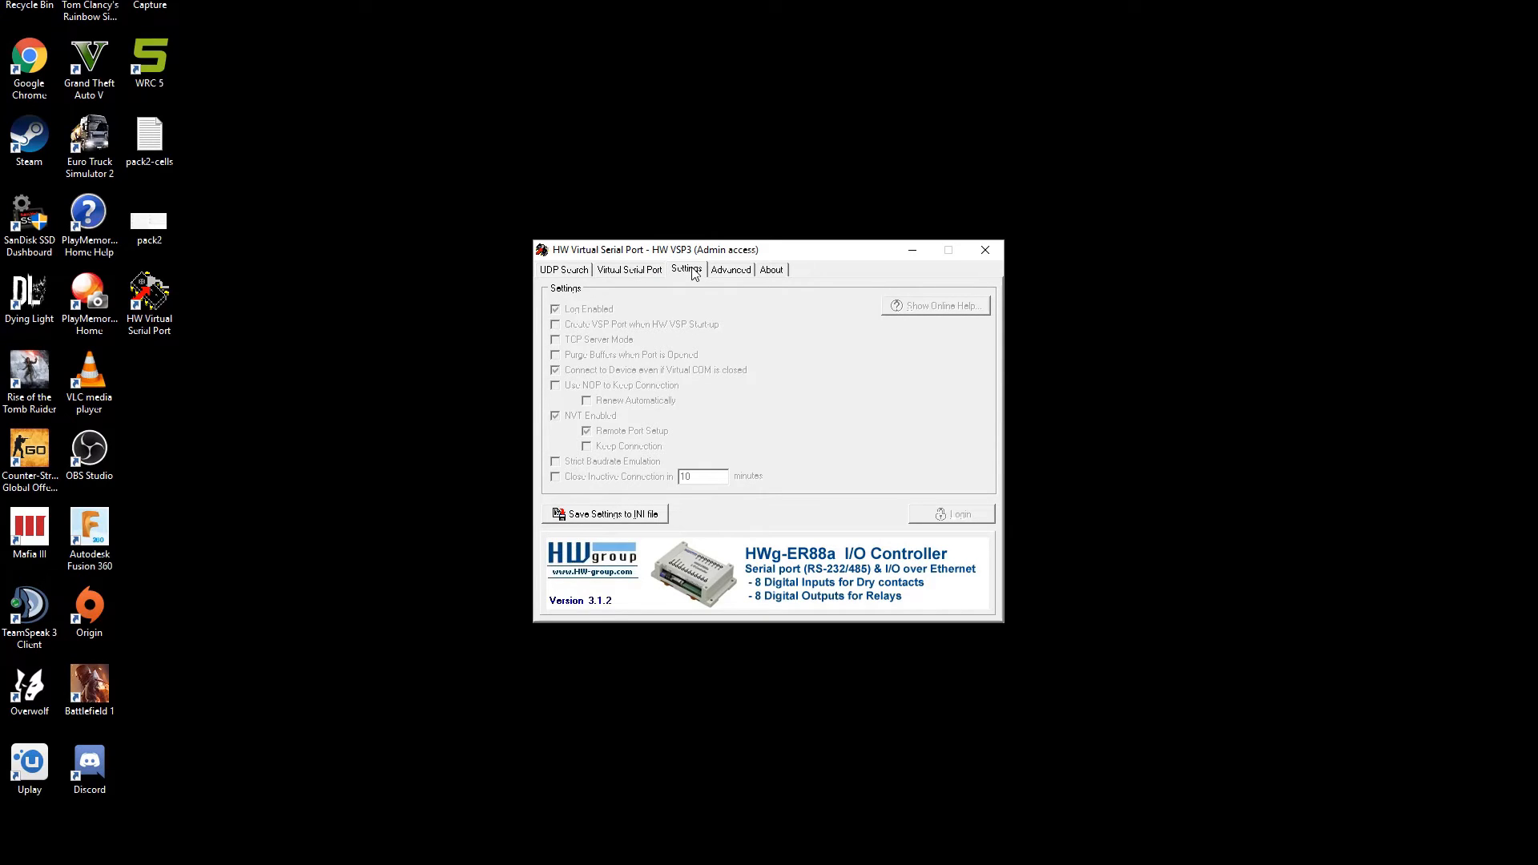
{"action": "mouse_move", "coordinate": [654, 272]}
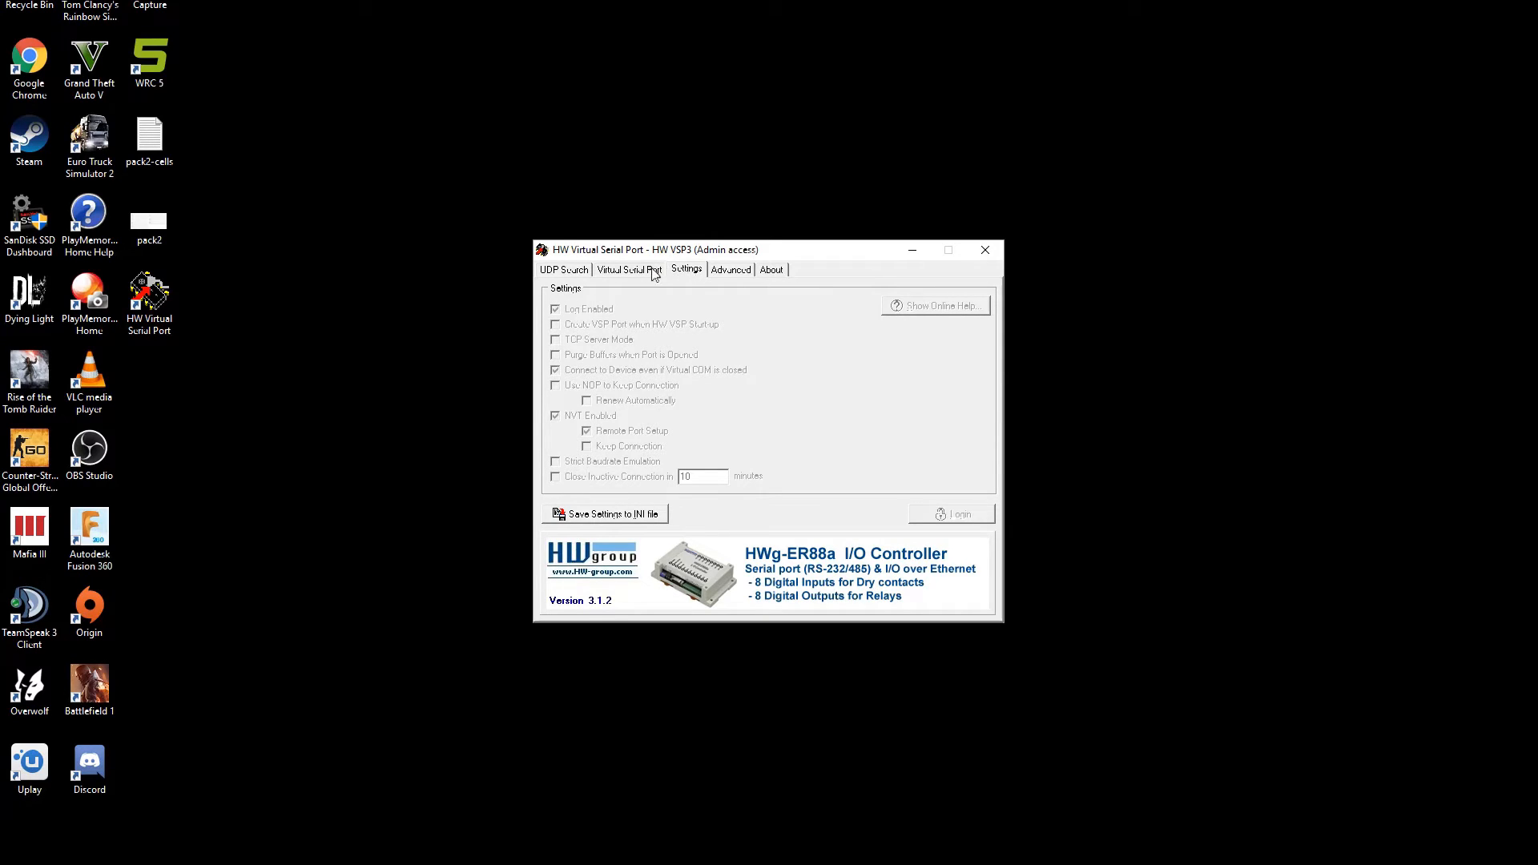
{"action": "left_click", "coordinate": [629, 270]}
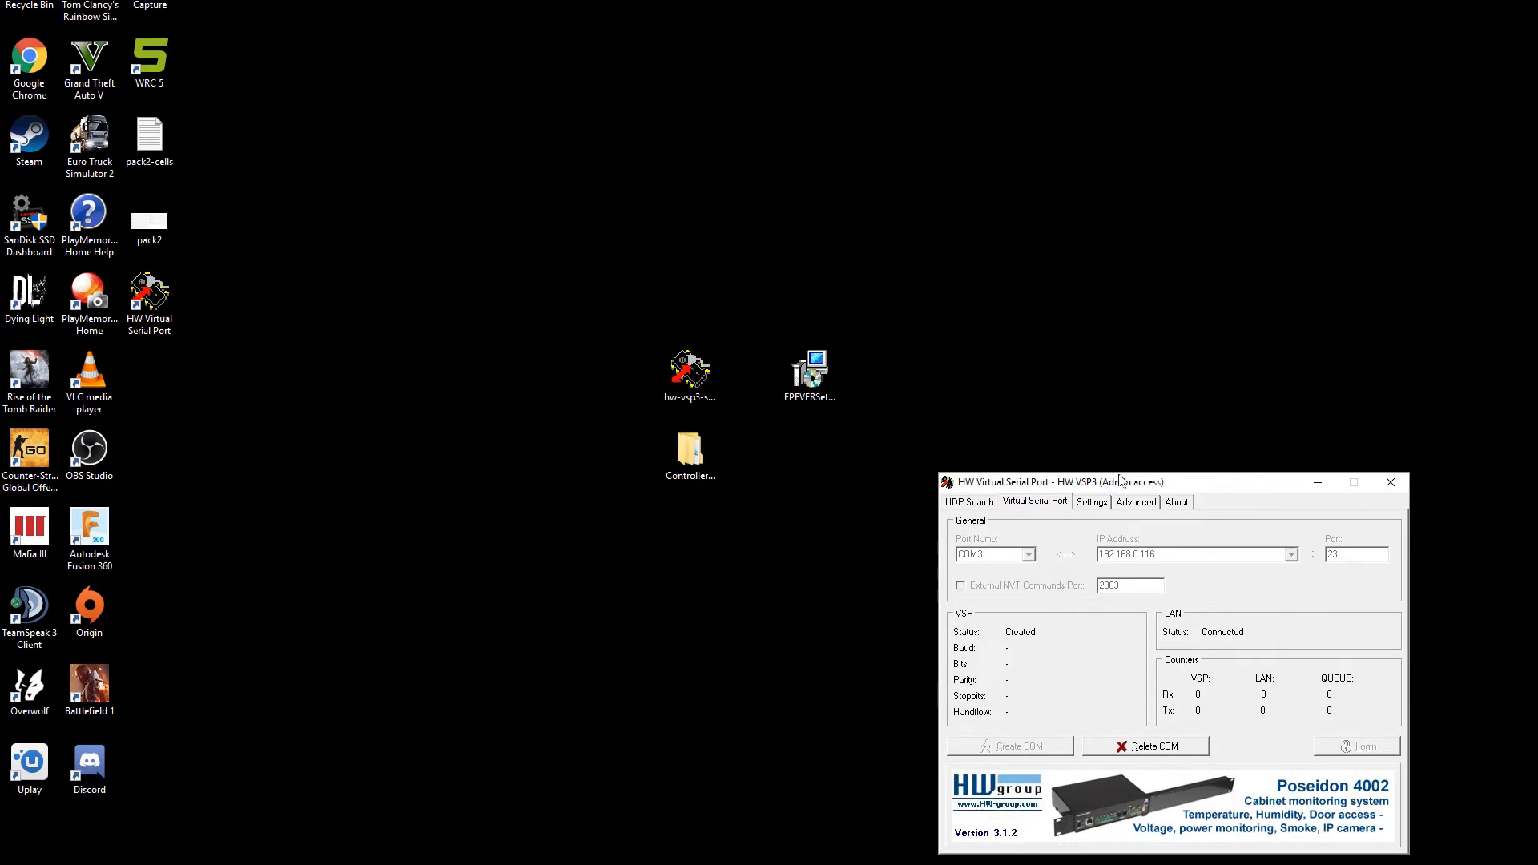
{"action": "double_click", "coordinate": [690, 449]}
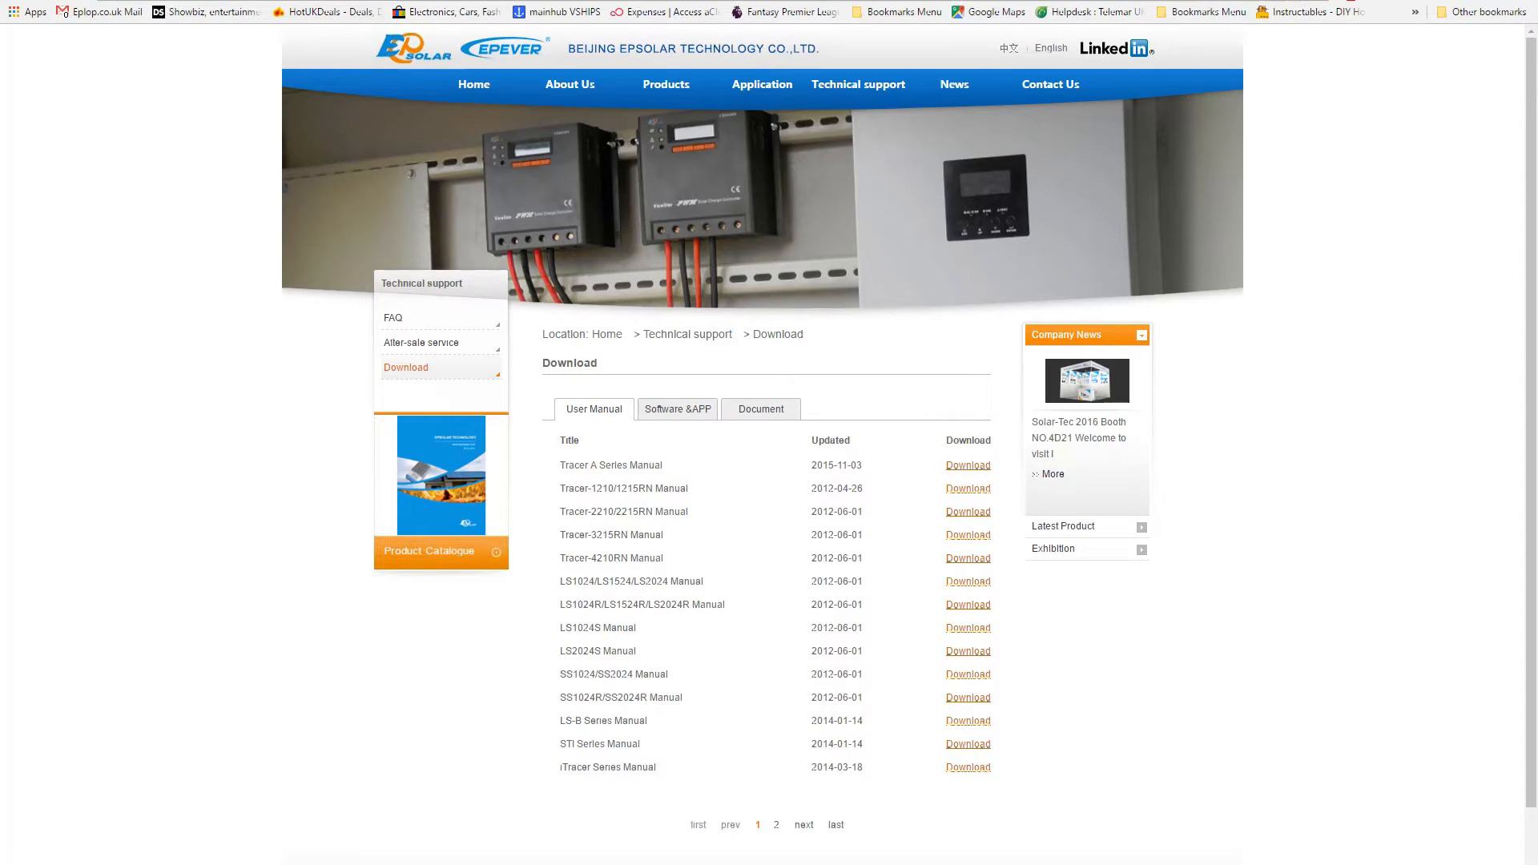
{"action": "mouse_move", "coordinate": [633, 416]}
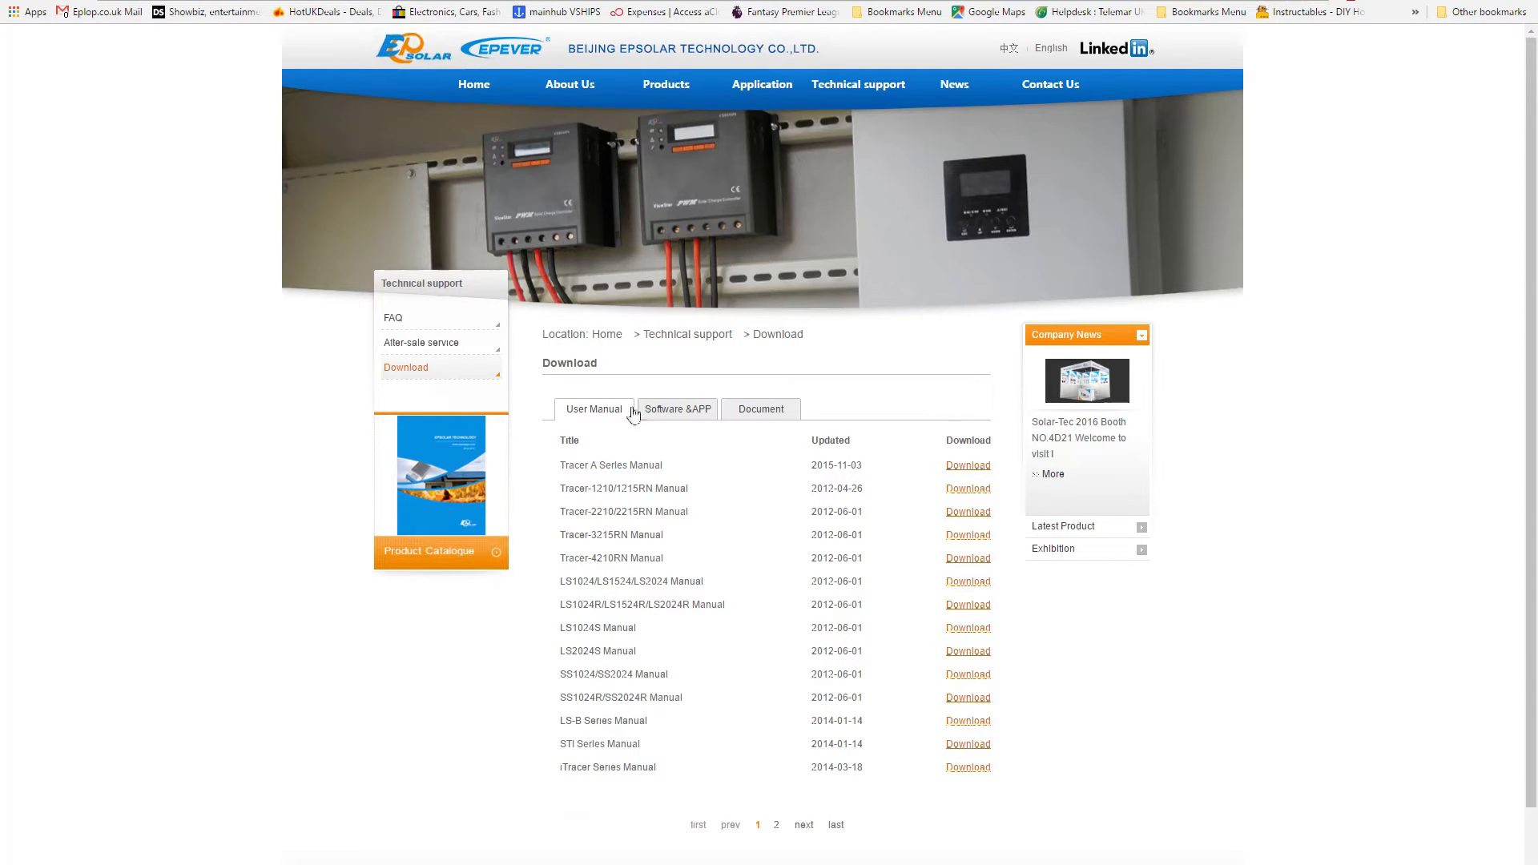
Show the Software & APP downloads list on the EPEVER Technical support page.
{"action": "left_click", "coordinate": [677, 410]}
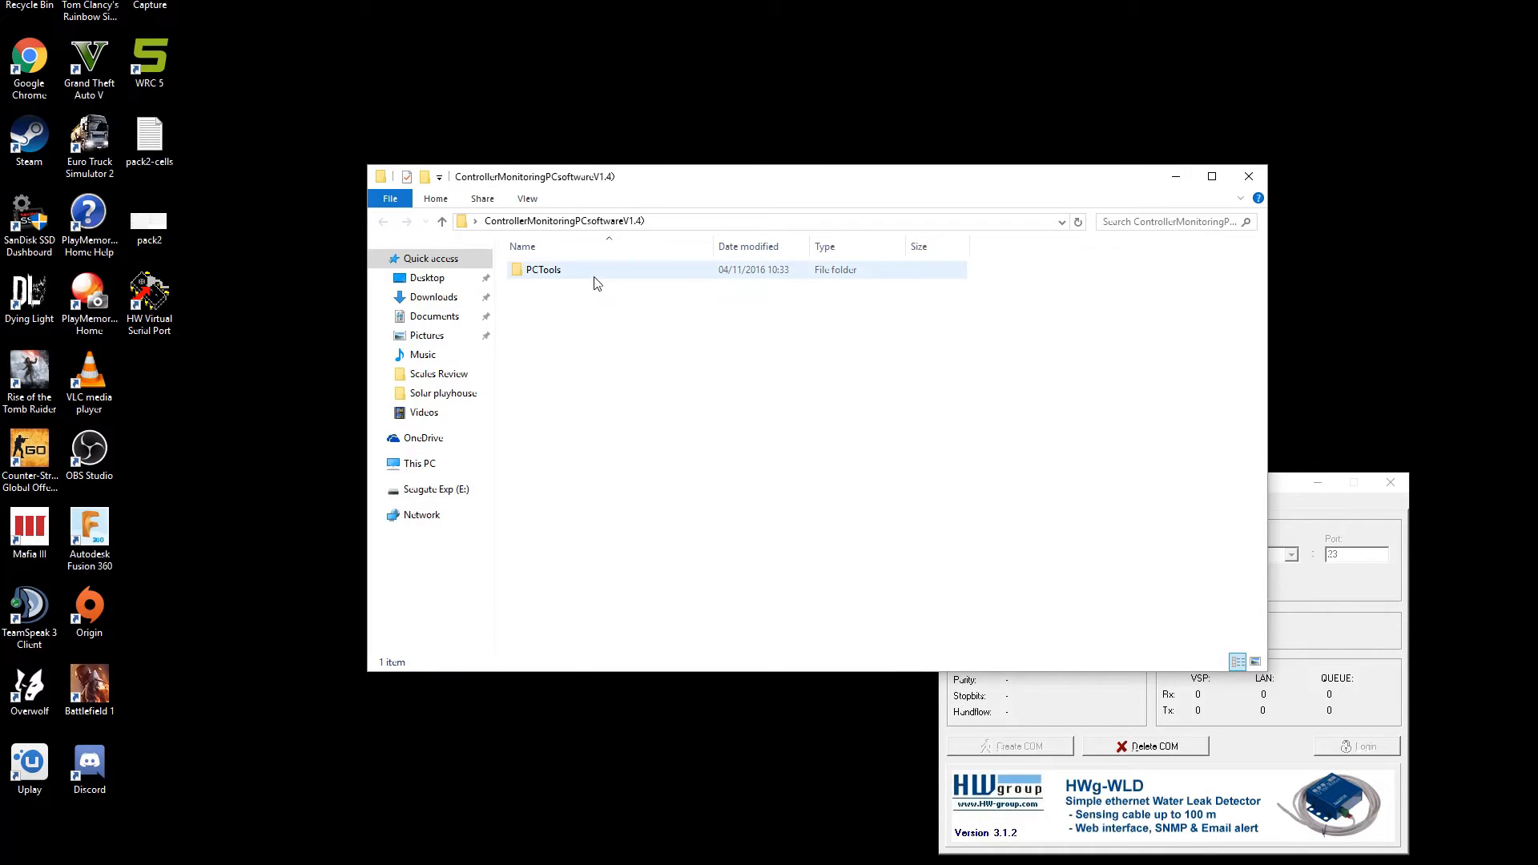
Open the PCTools folder and then its PCsoftware subfolder.
{"action": "left_click", "coordinate": [543, 270]}
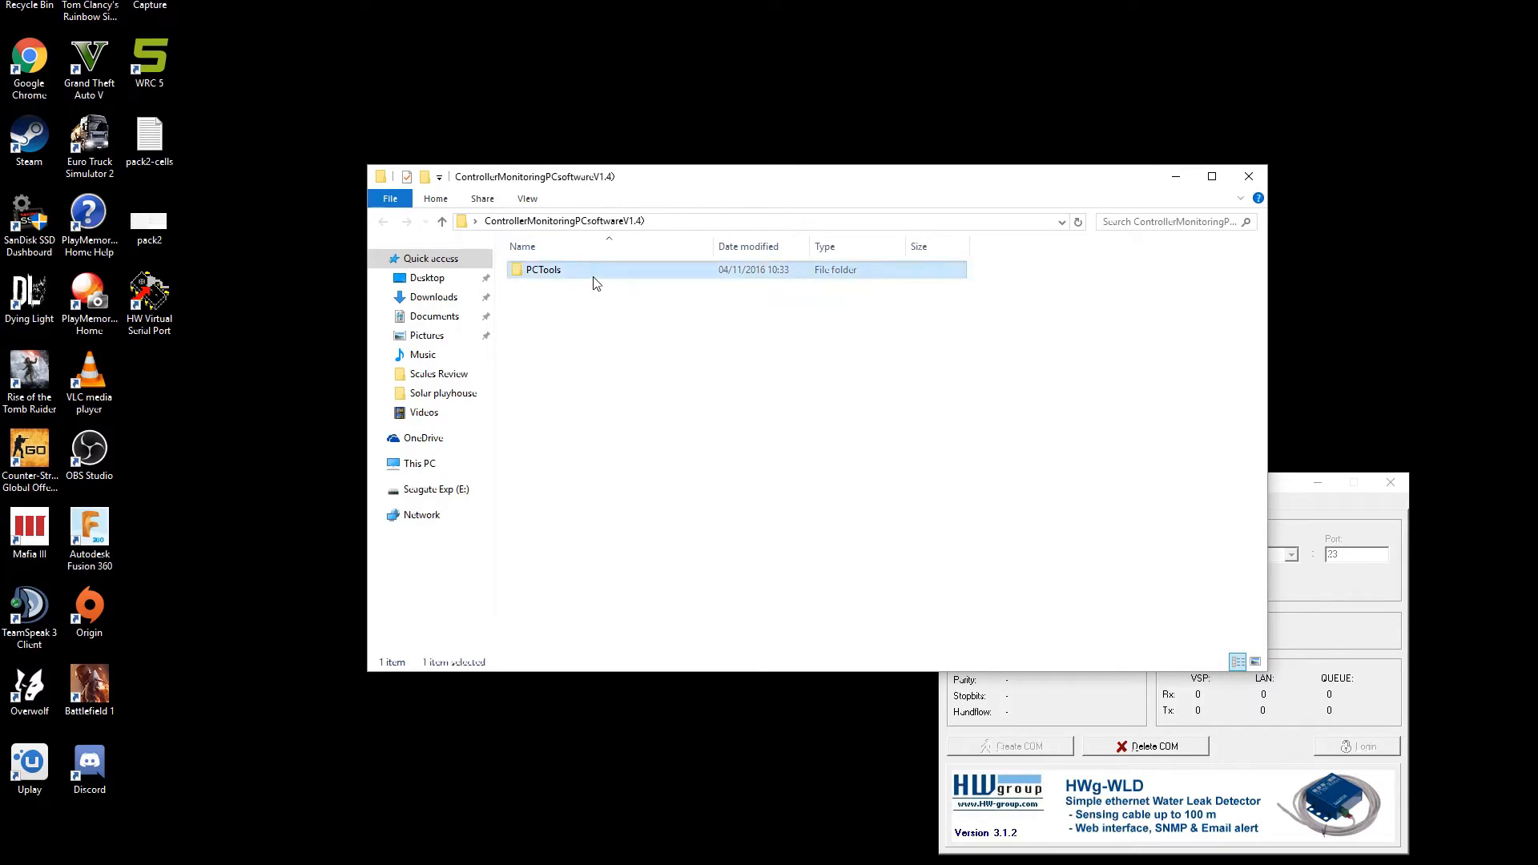
{"action": "double_click", "coordinate": [542, 270]}
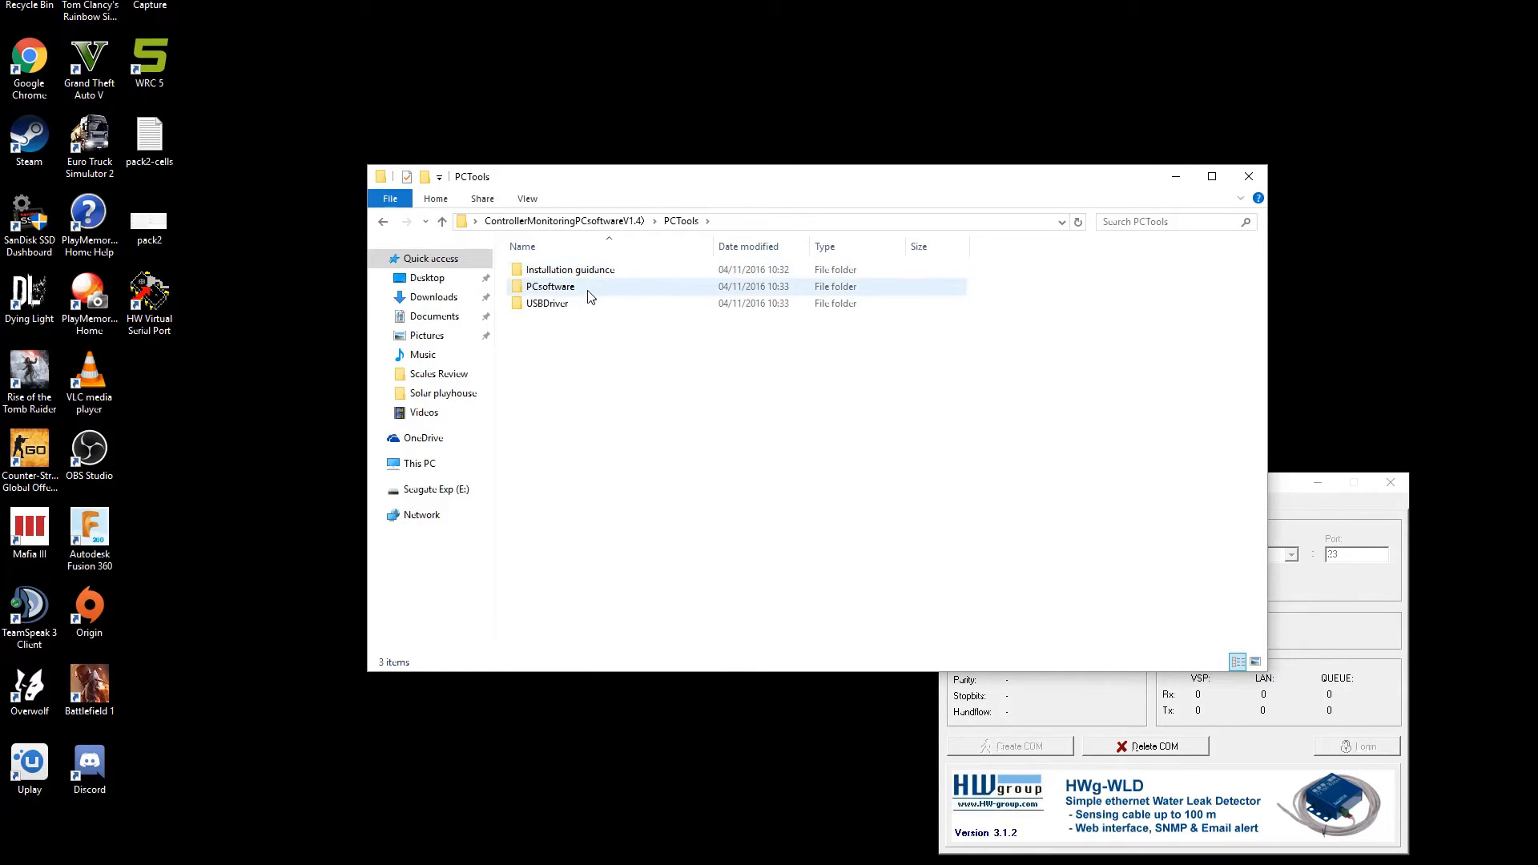
{"action": "double_click", "coordinate": [552, 286]}
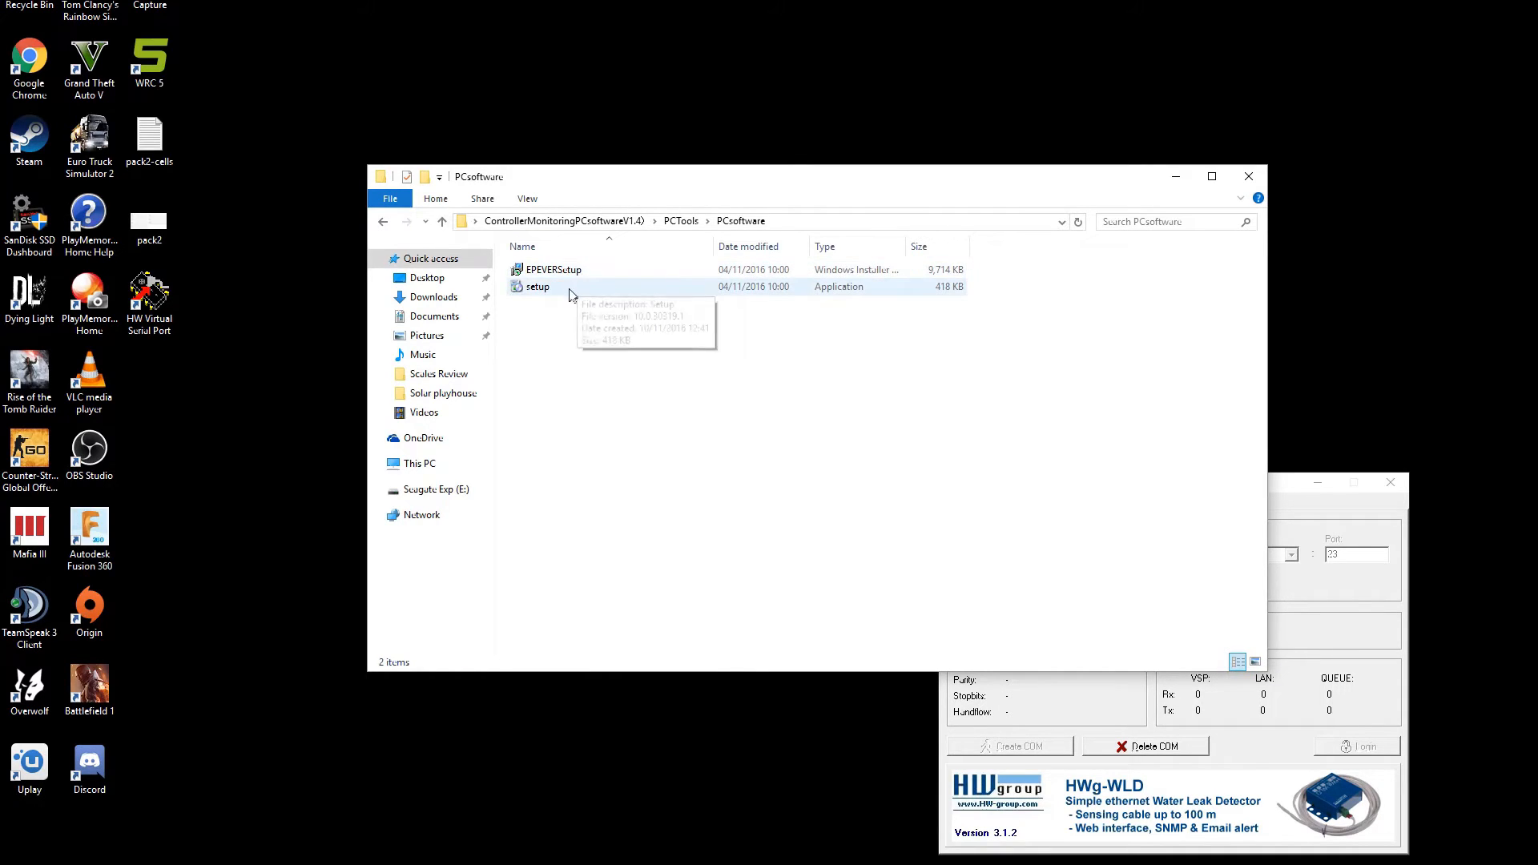
Run setup and install Solar Station Monitor into the default folder.
{"action": "double_click", "coordinate": [537, 287]}
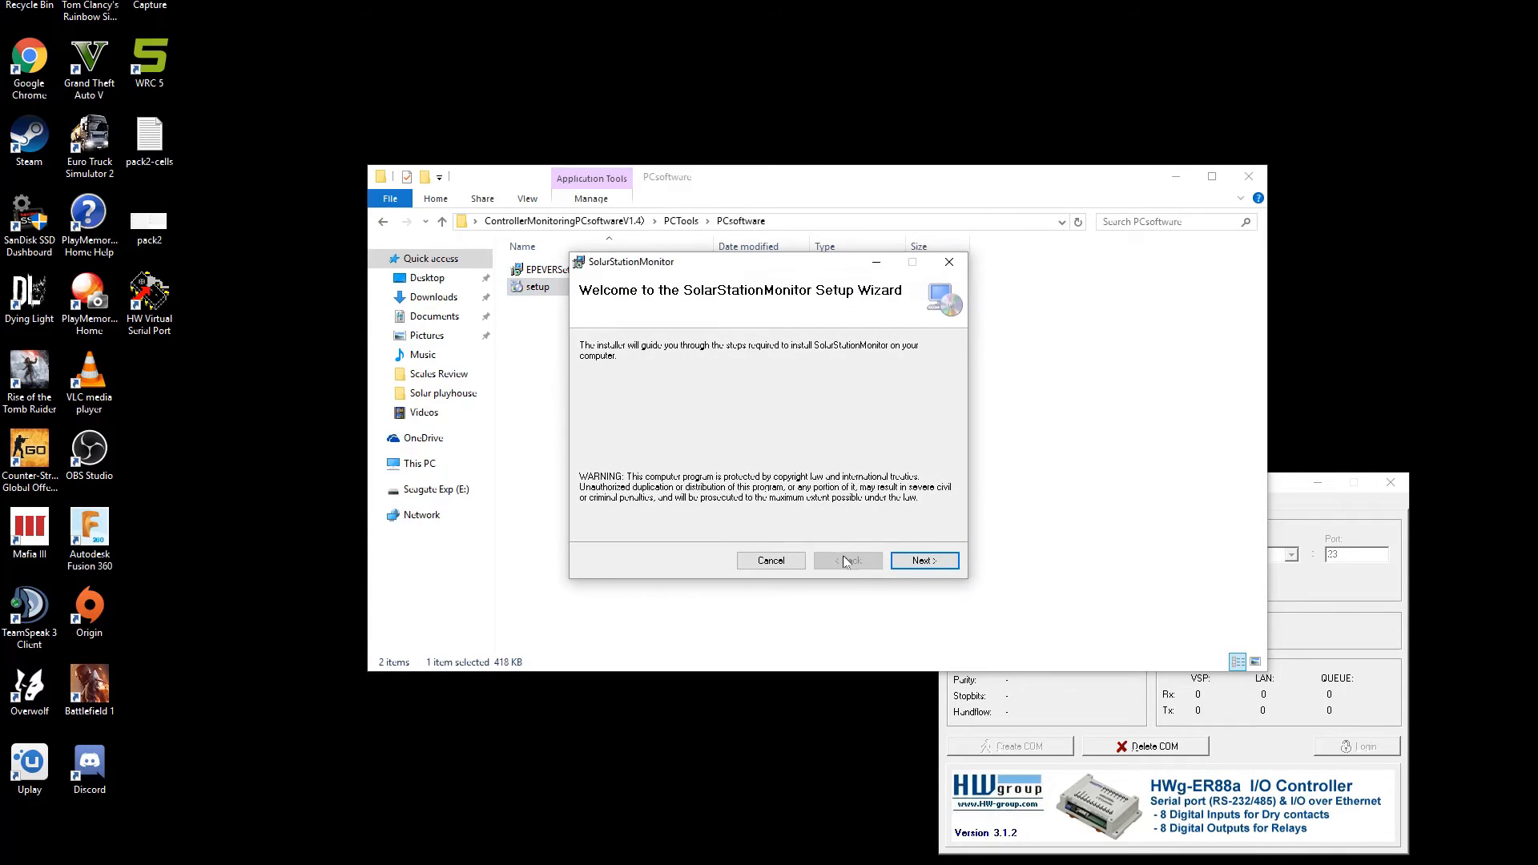
{"action": "left_click", "coordinate": [922, 560]}
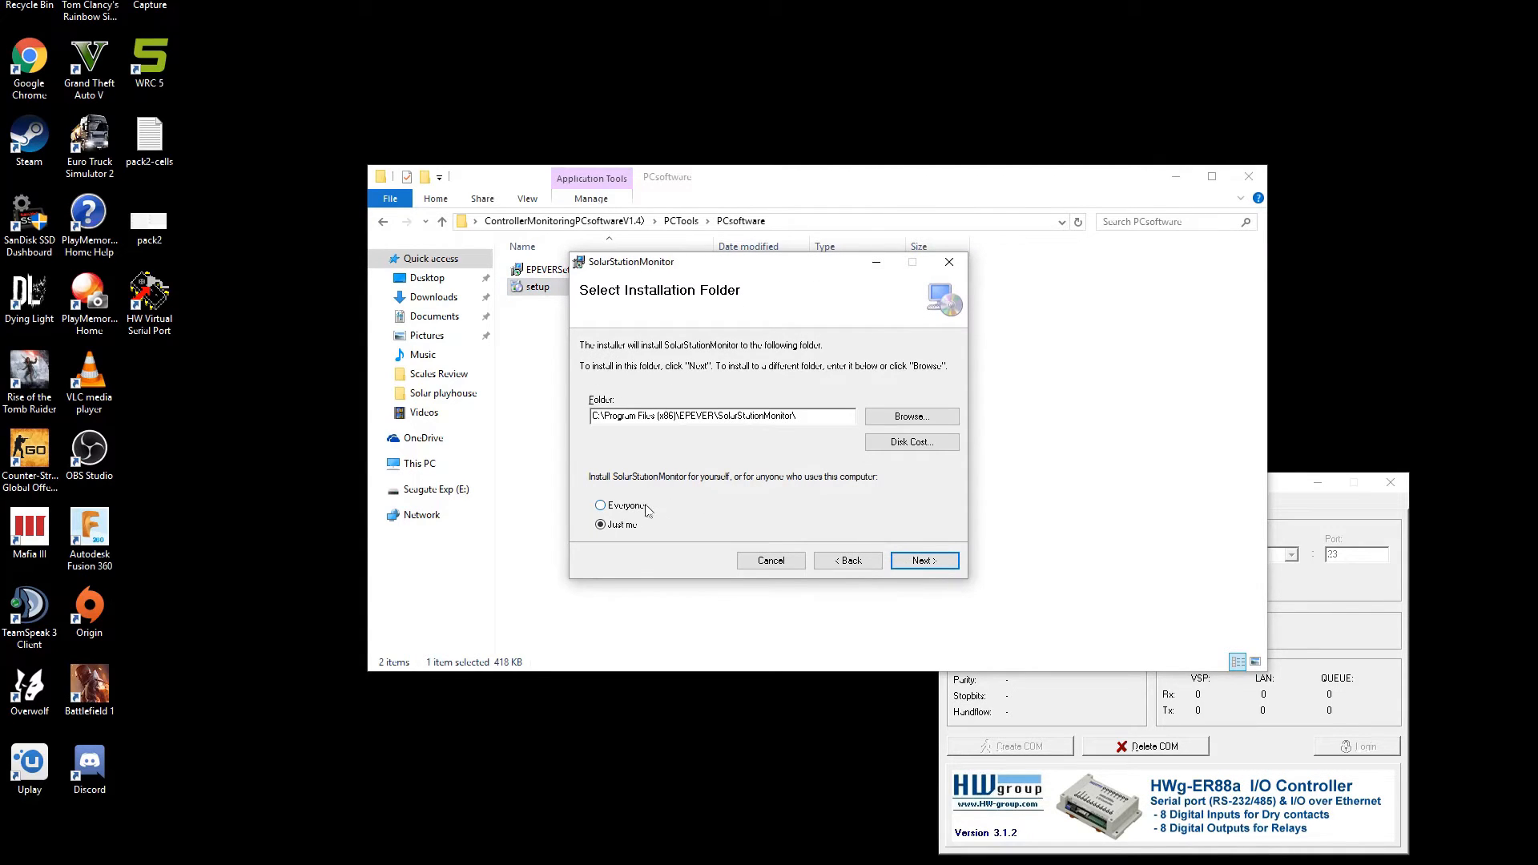
{"action": "left_click", "coordinate": [923, 560]}
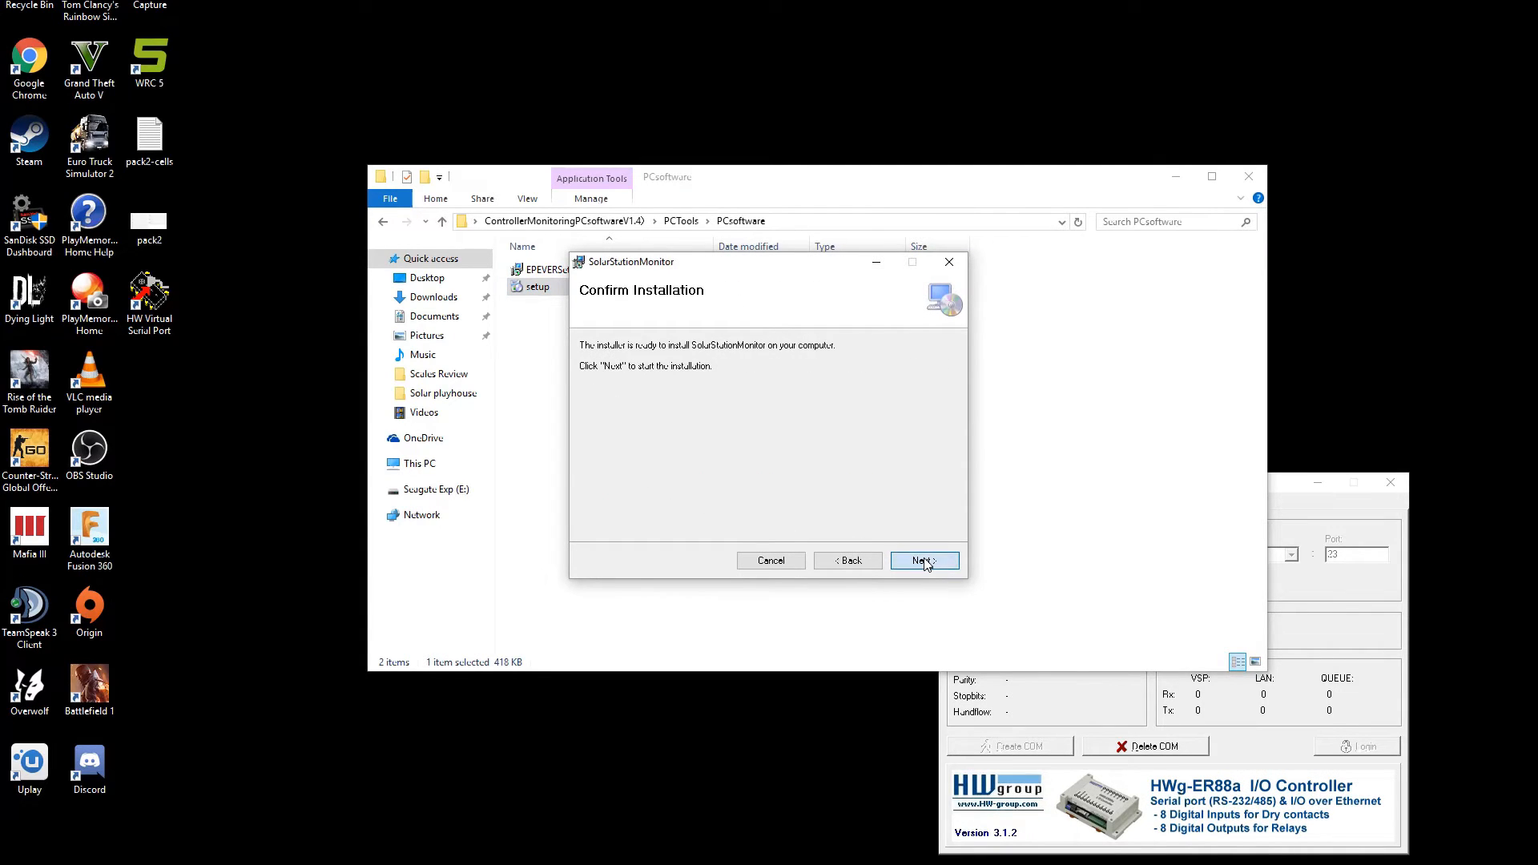
{"action": "left_click", "coordinate": [923, 560]}
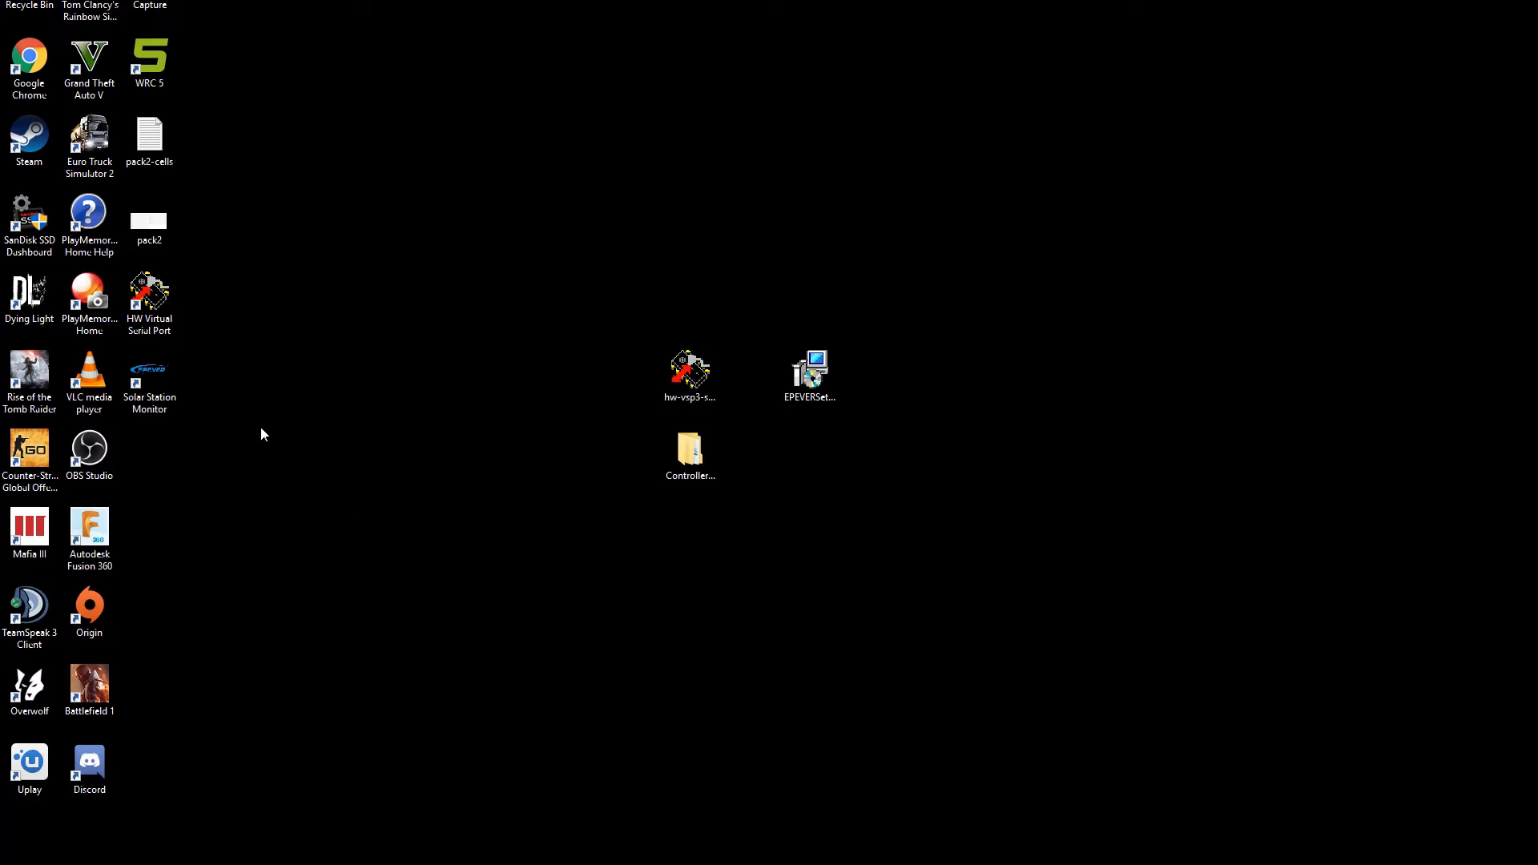
Launch Solar Station Monitor maximized and view its V1.4 About information.
{"action": "left_click", "coordinate": [149, 383]}
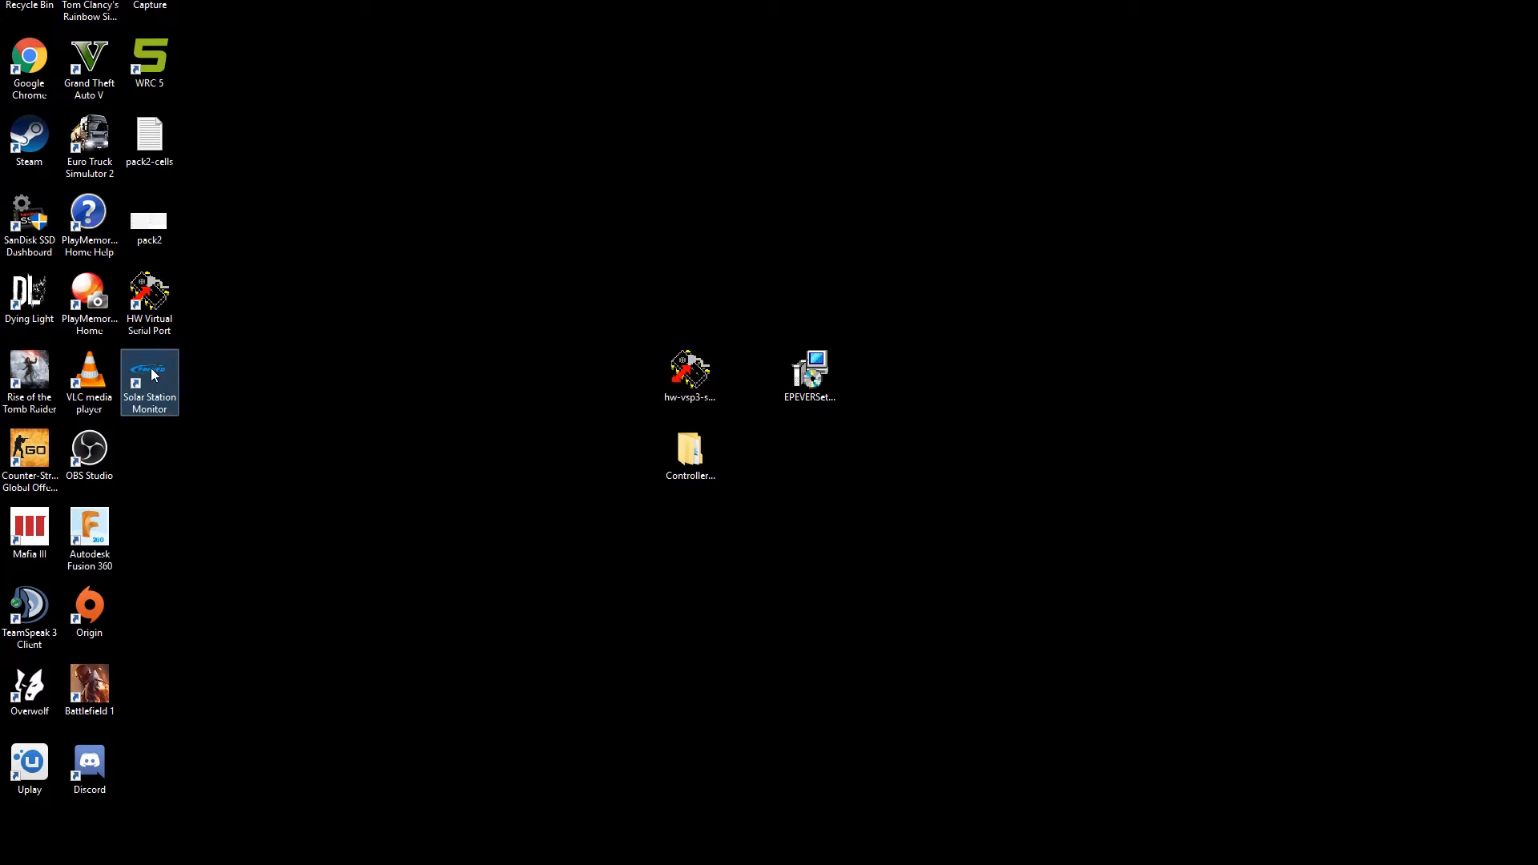
{"action": "mouse_move", "coordinate": [154, 371]}
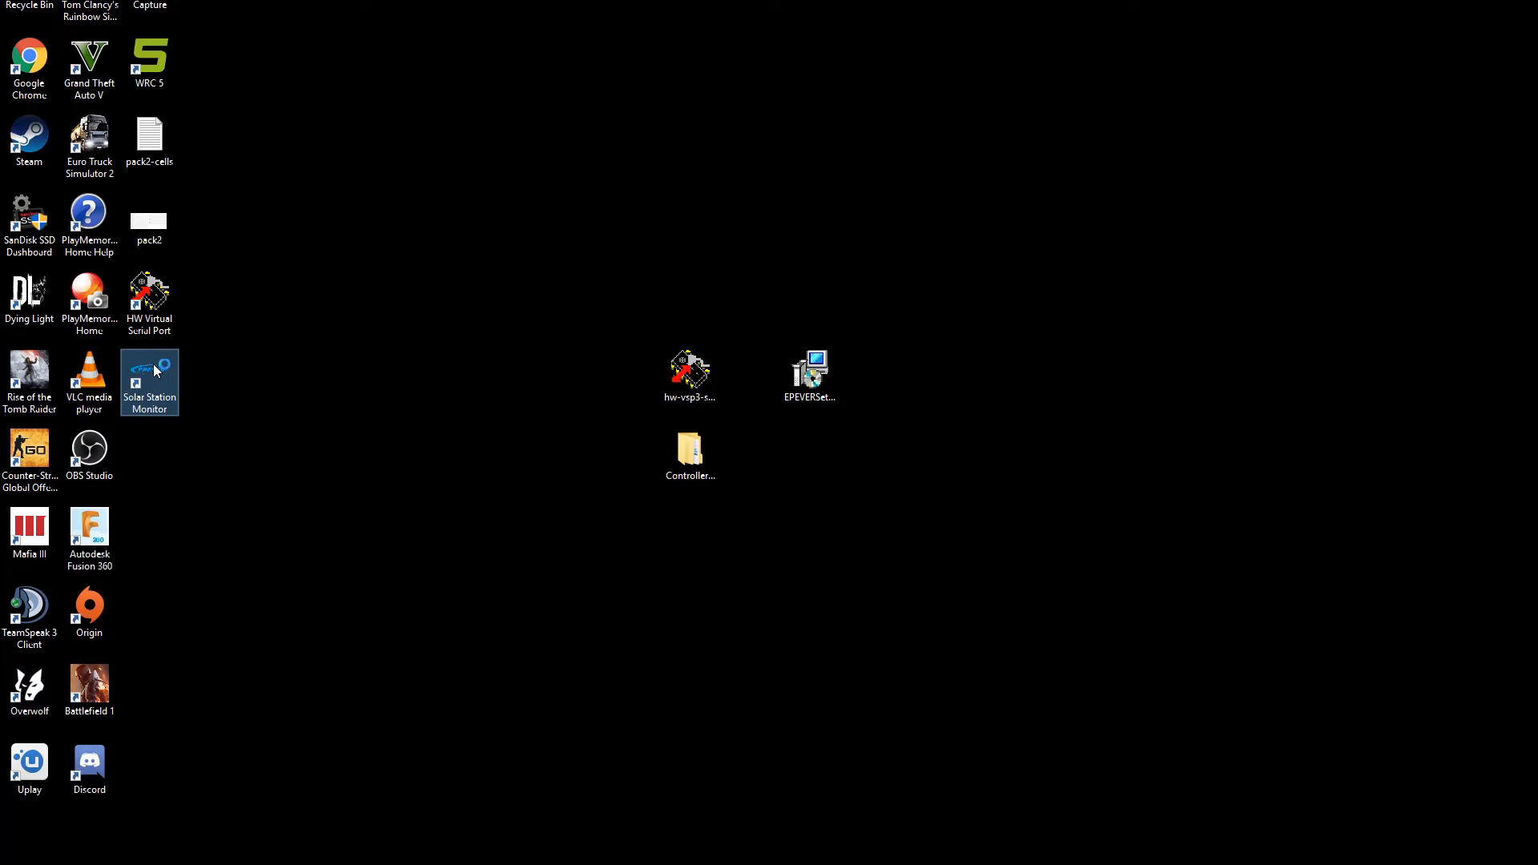
{"action": "double_click", "coordinate": [149, 383]}
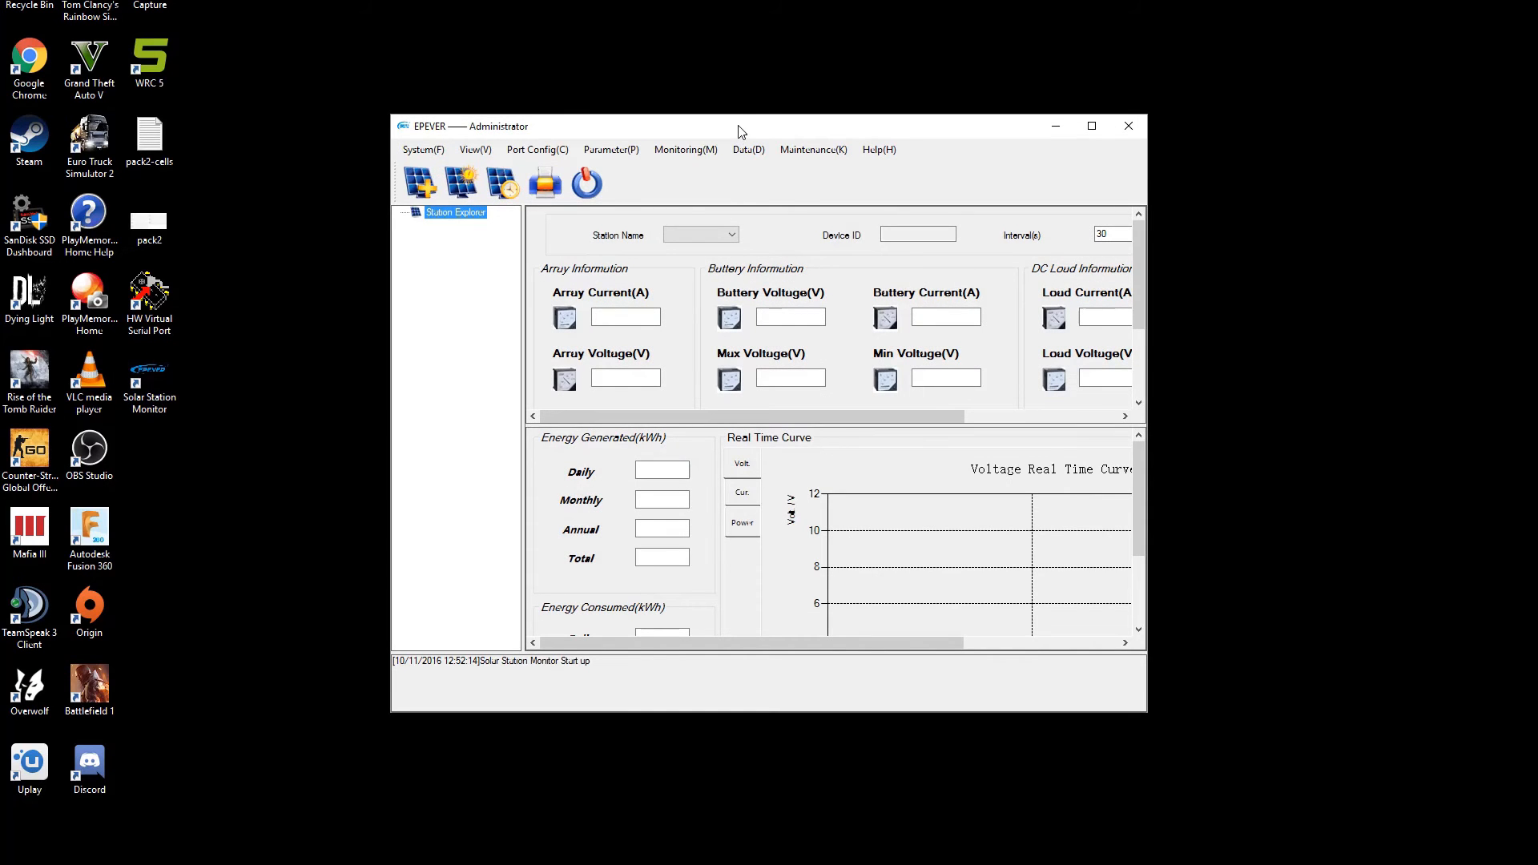
{"action": "left_click", "coordinate": [1091, 125]}
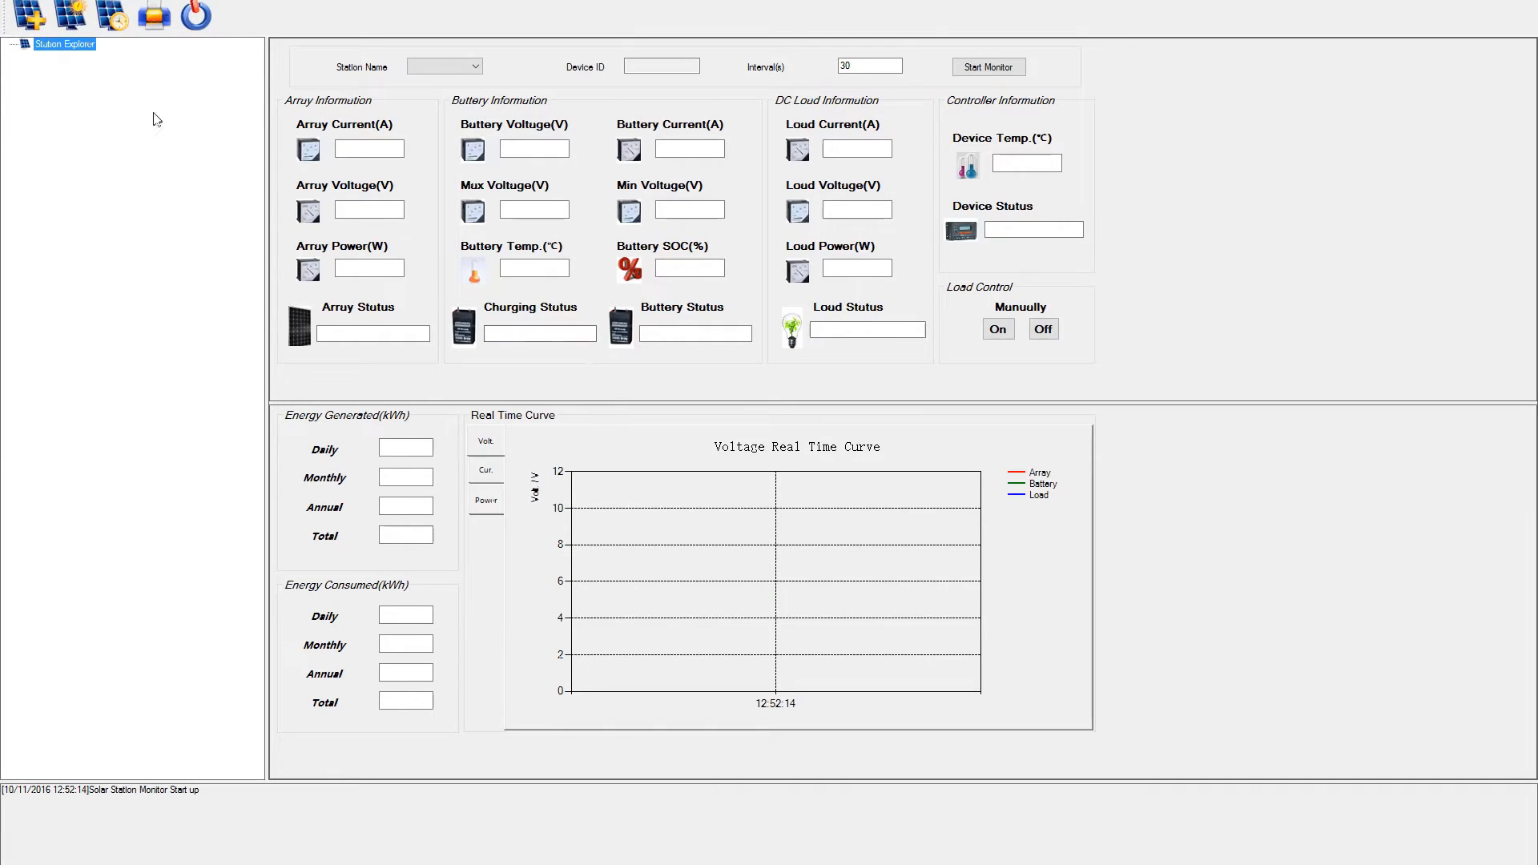
{"action": "mouse_move", "coordinate": [69, 69]}
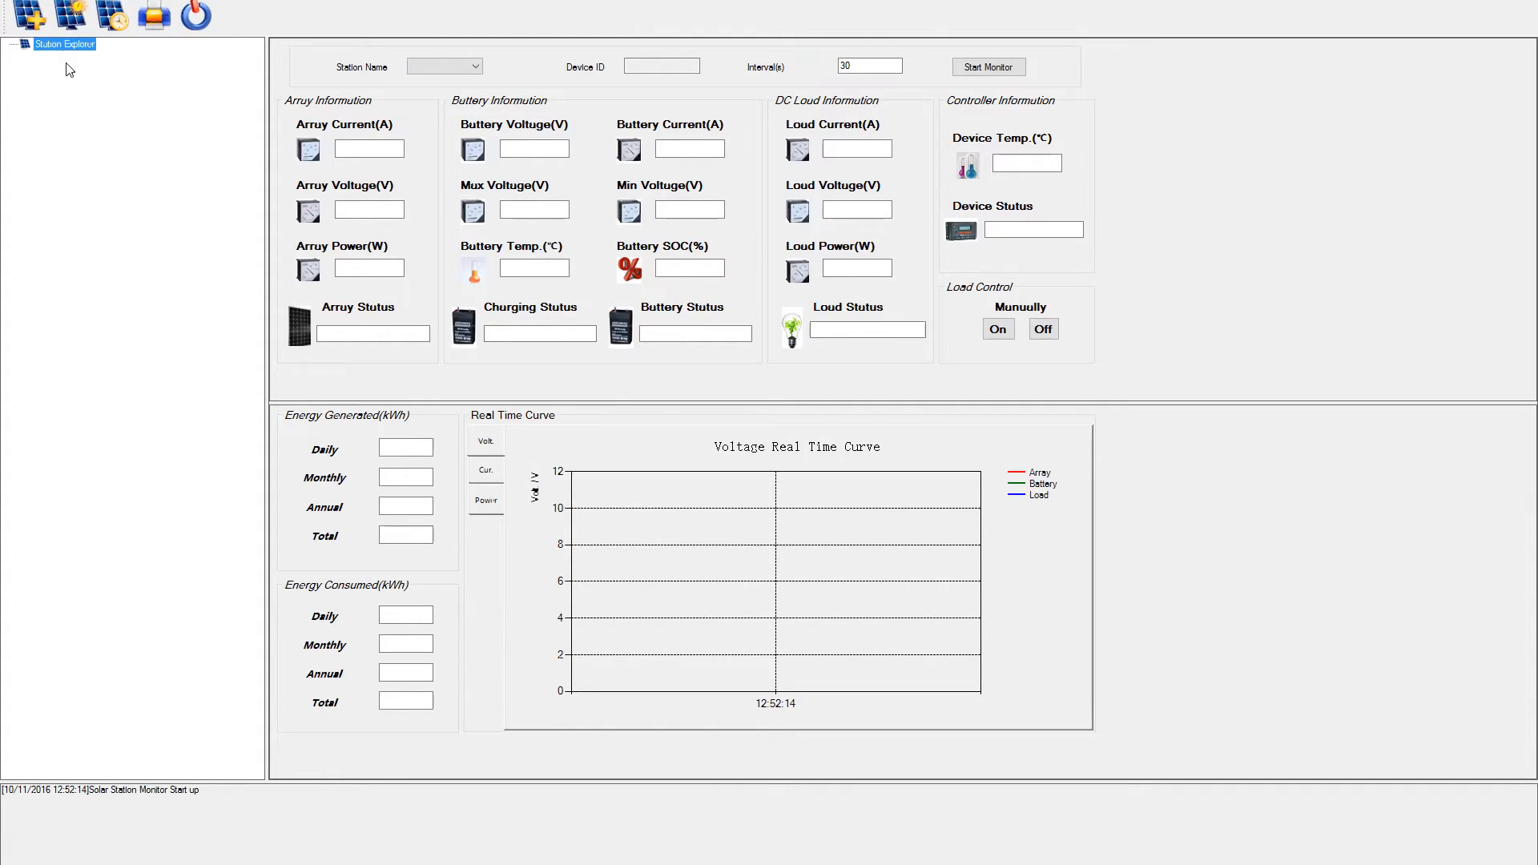
{"action": "mouse_move", "coordinate": [27, 14]}
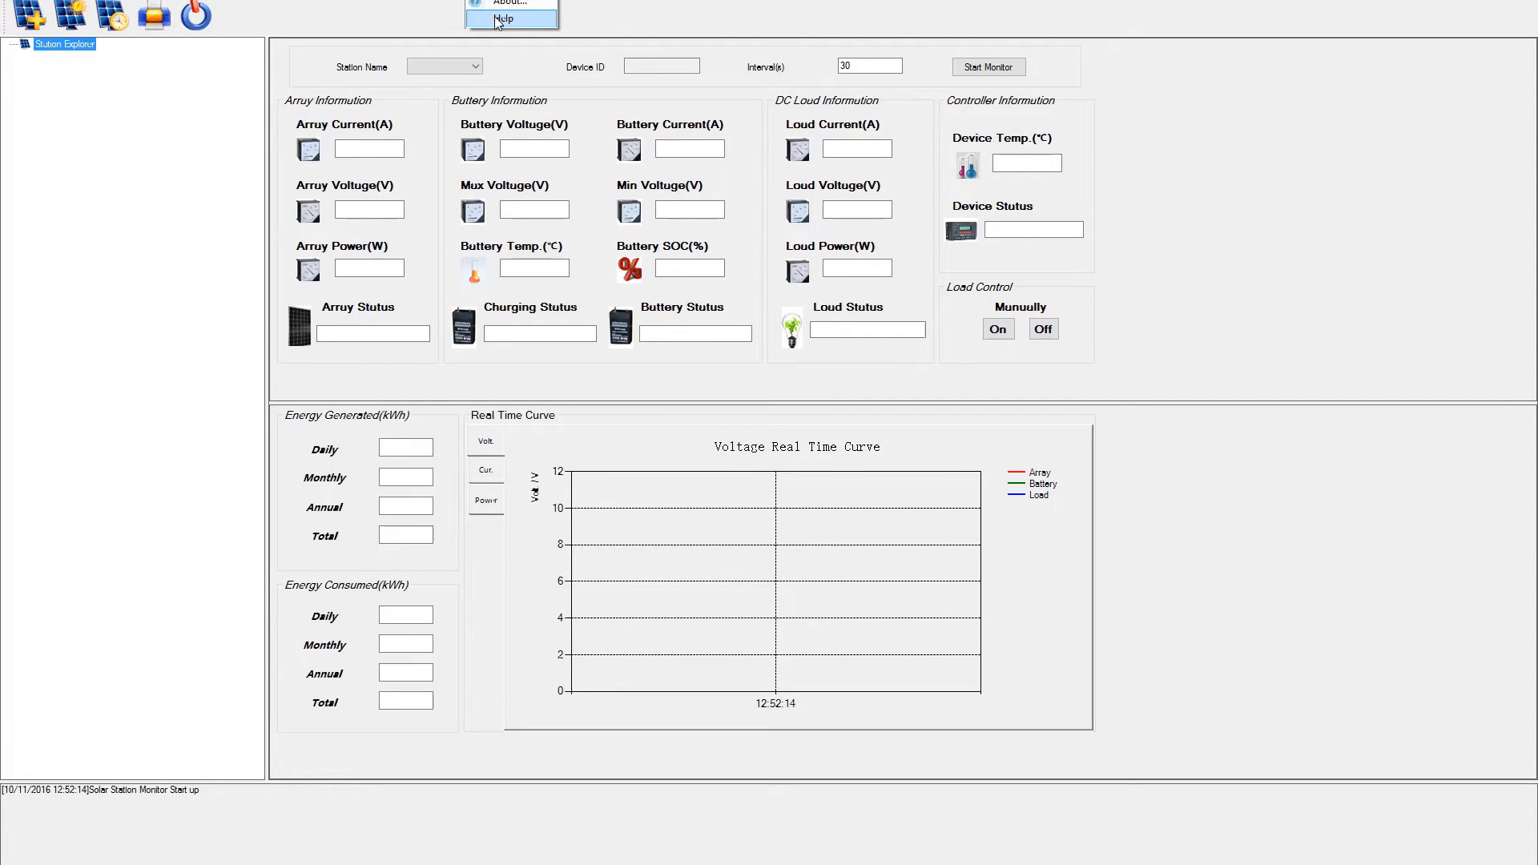
{"action": "left_click", "coordinate": [506, 3]}
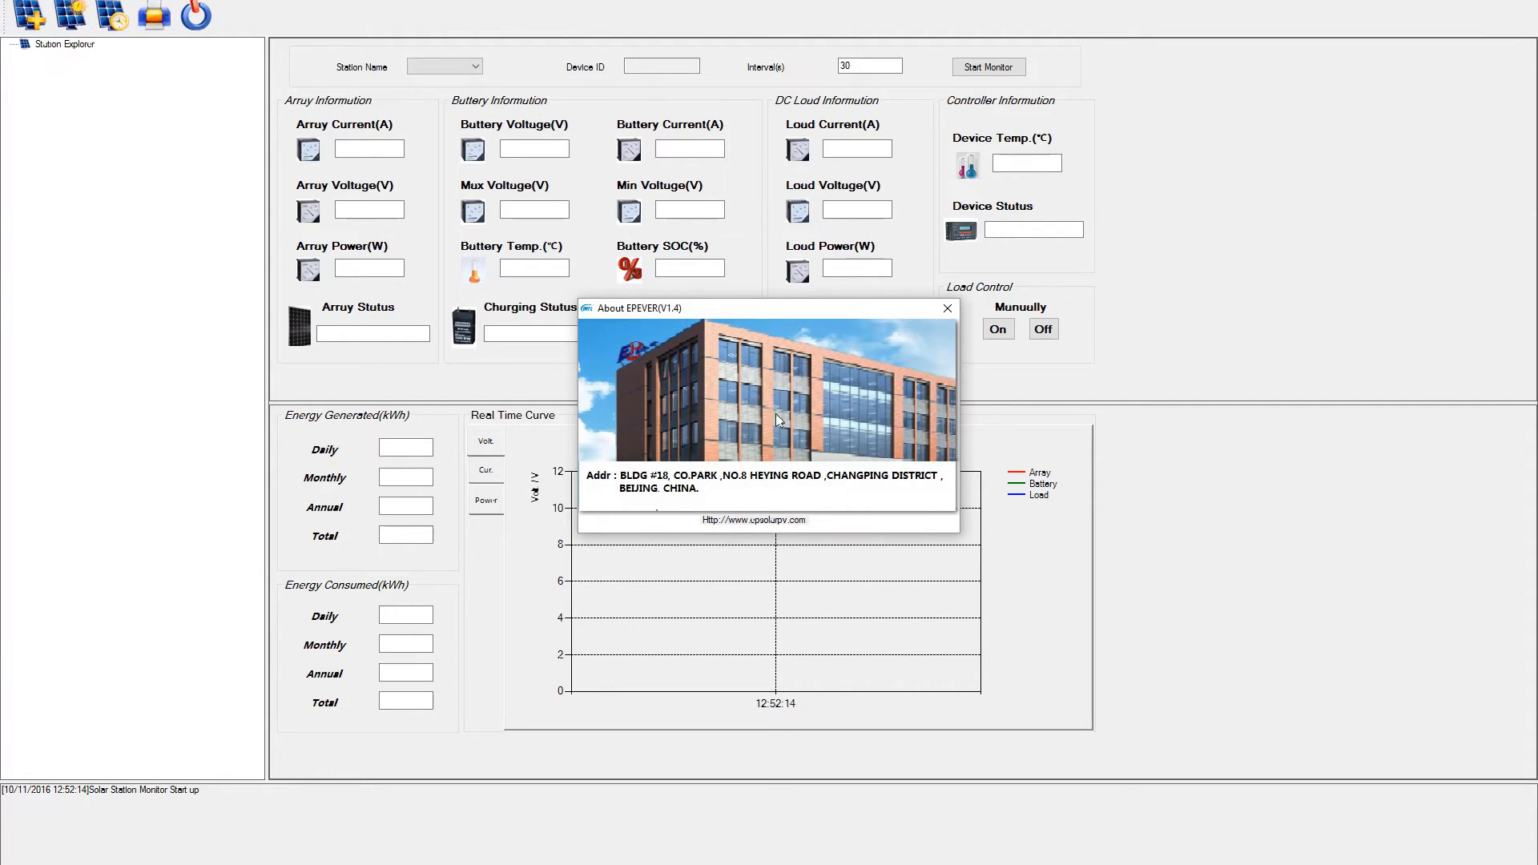
{"action": "left_click", "coordinate": [945, 308]}
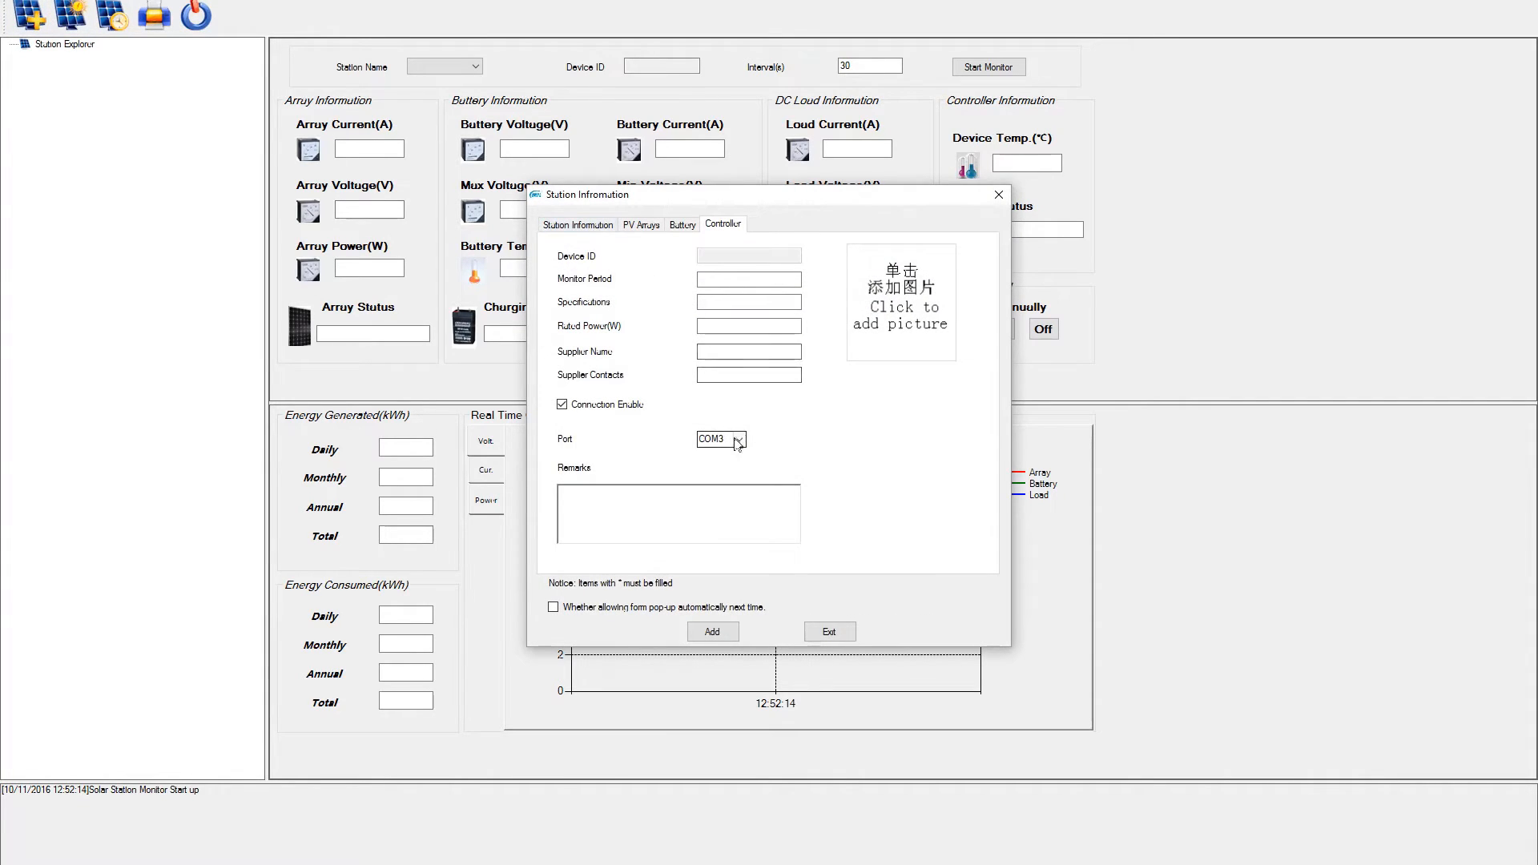
Add station Num1 with device ID 1 on COM3 and acknowledge the success message.
{"action": "left_click", "coordinate": [720, 438]}
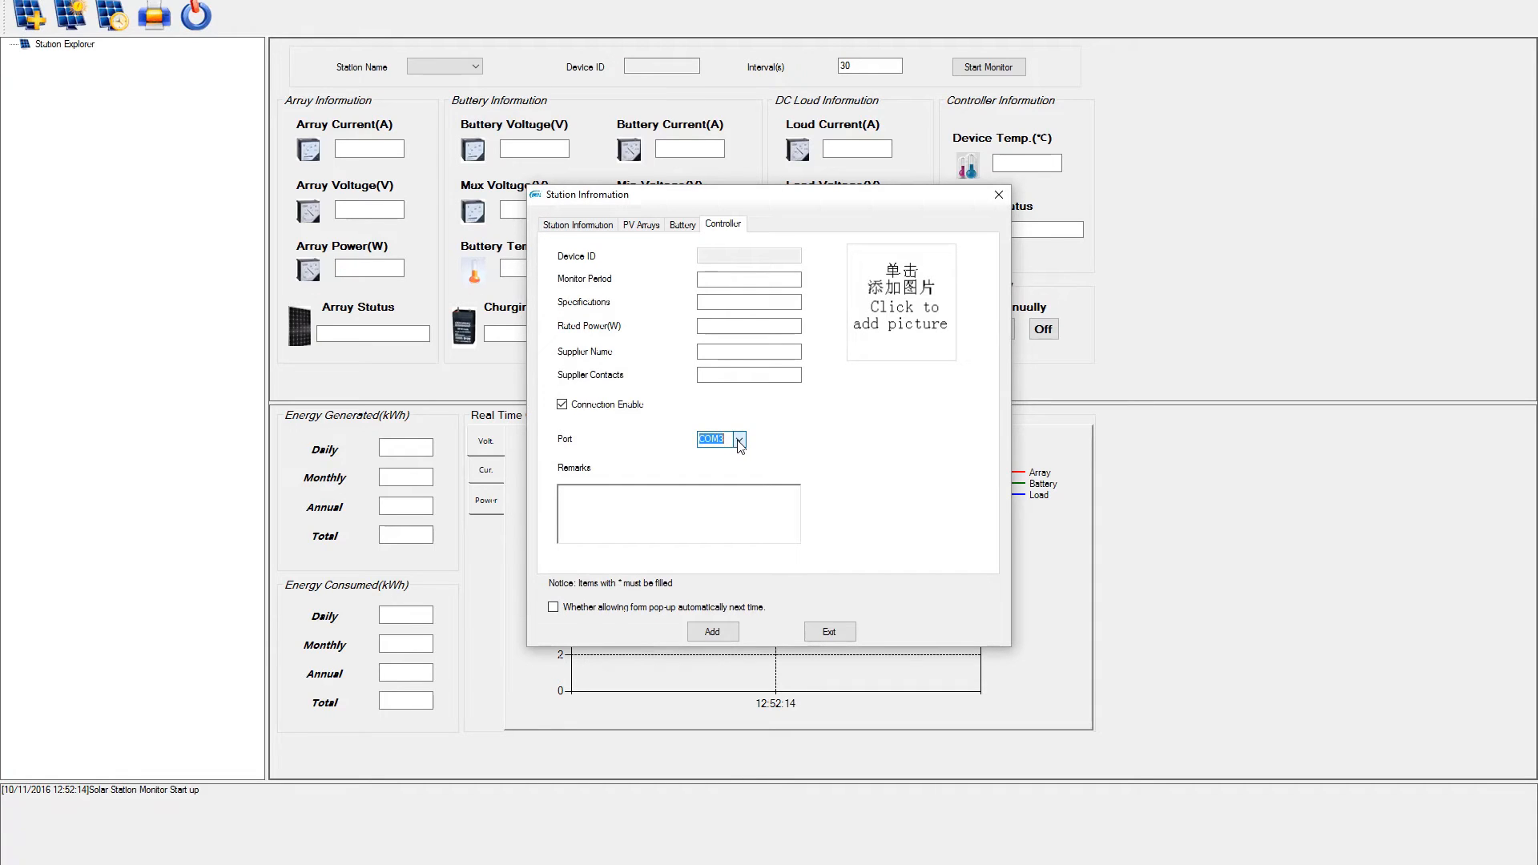
{"action": "mouse_move", "coordinate": [748, 471]}
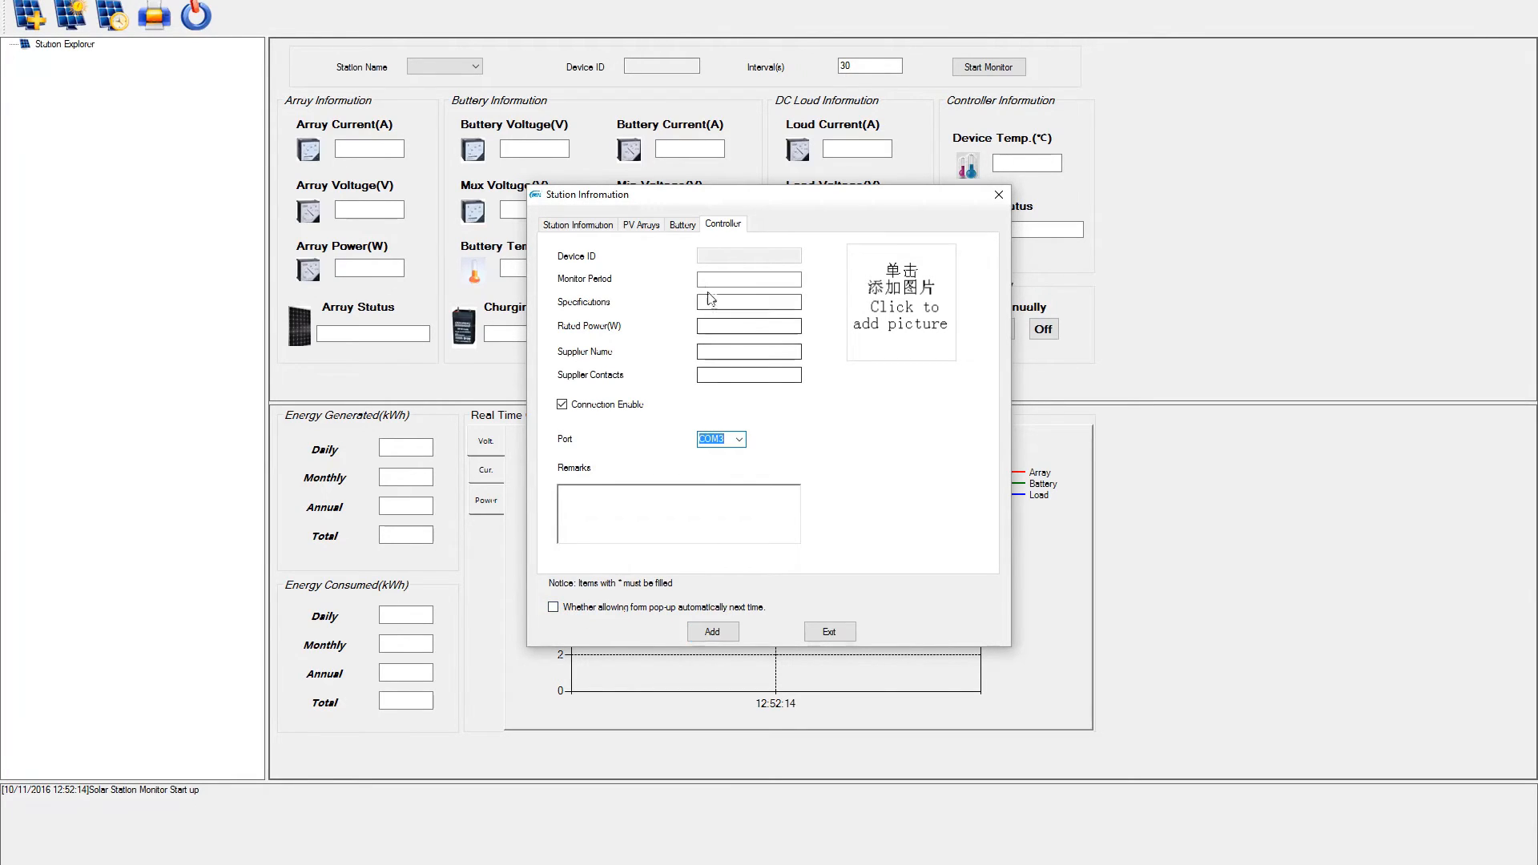
{"action": "left_click", "coordinate": [640, 224]}
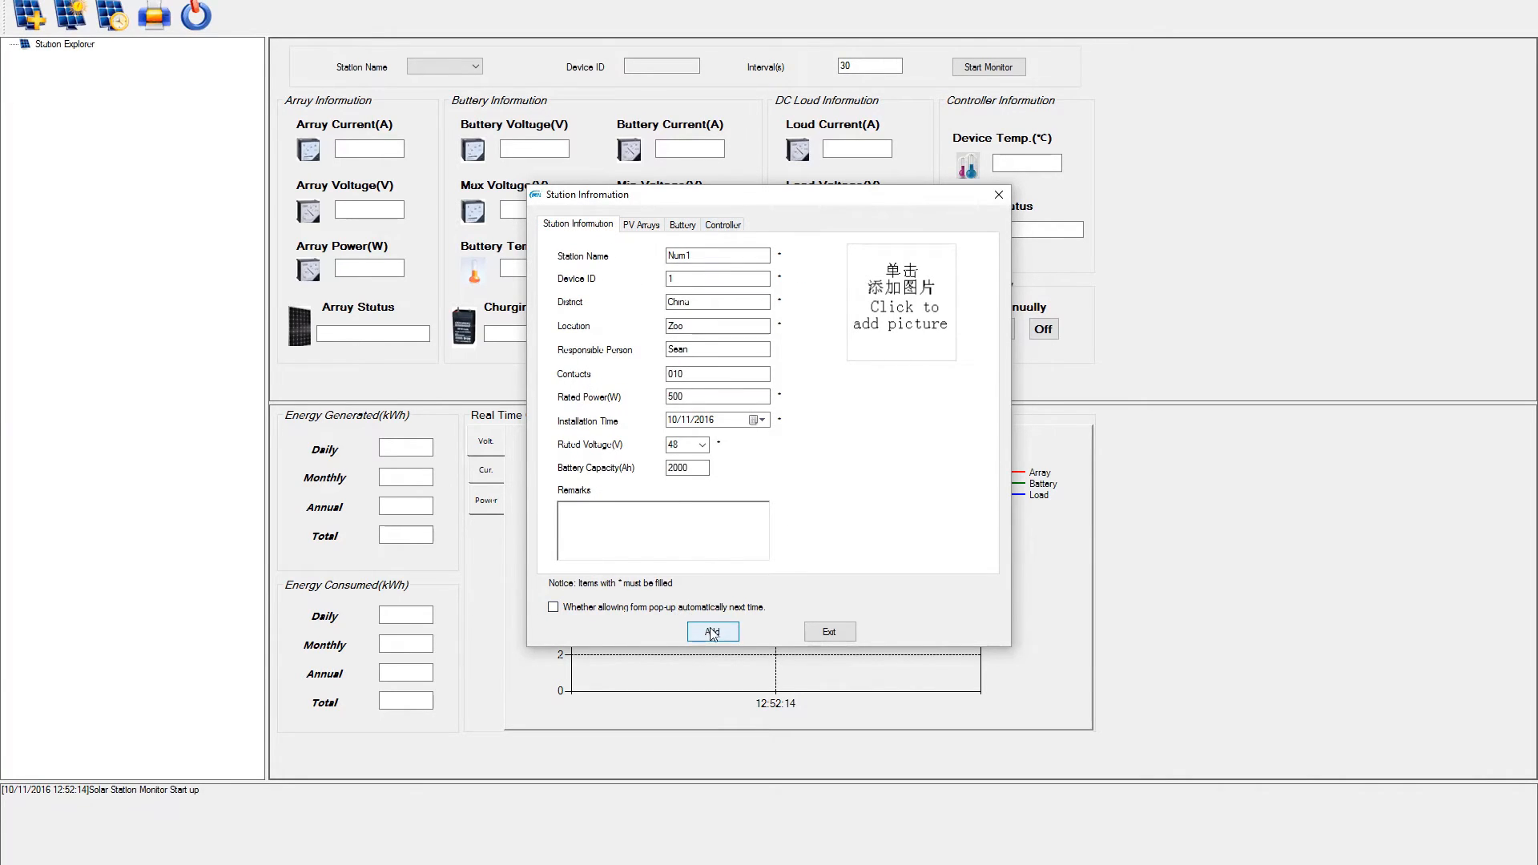
{"action": "left_click", "coordinate": [712, 631]}
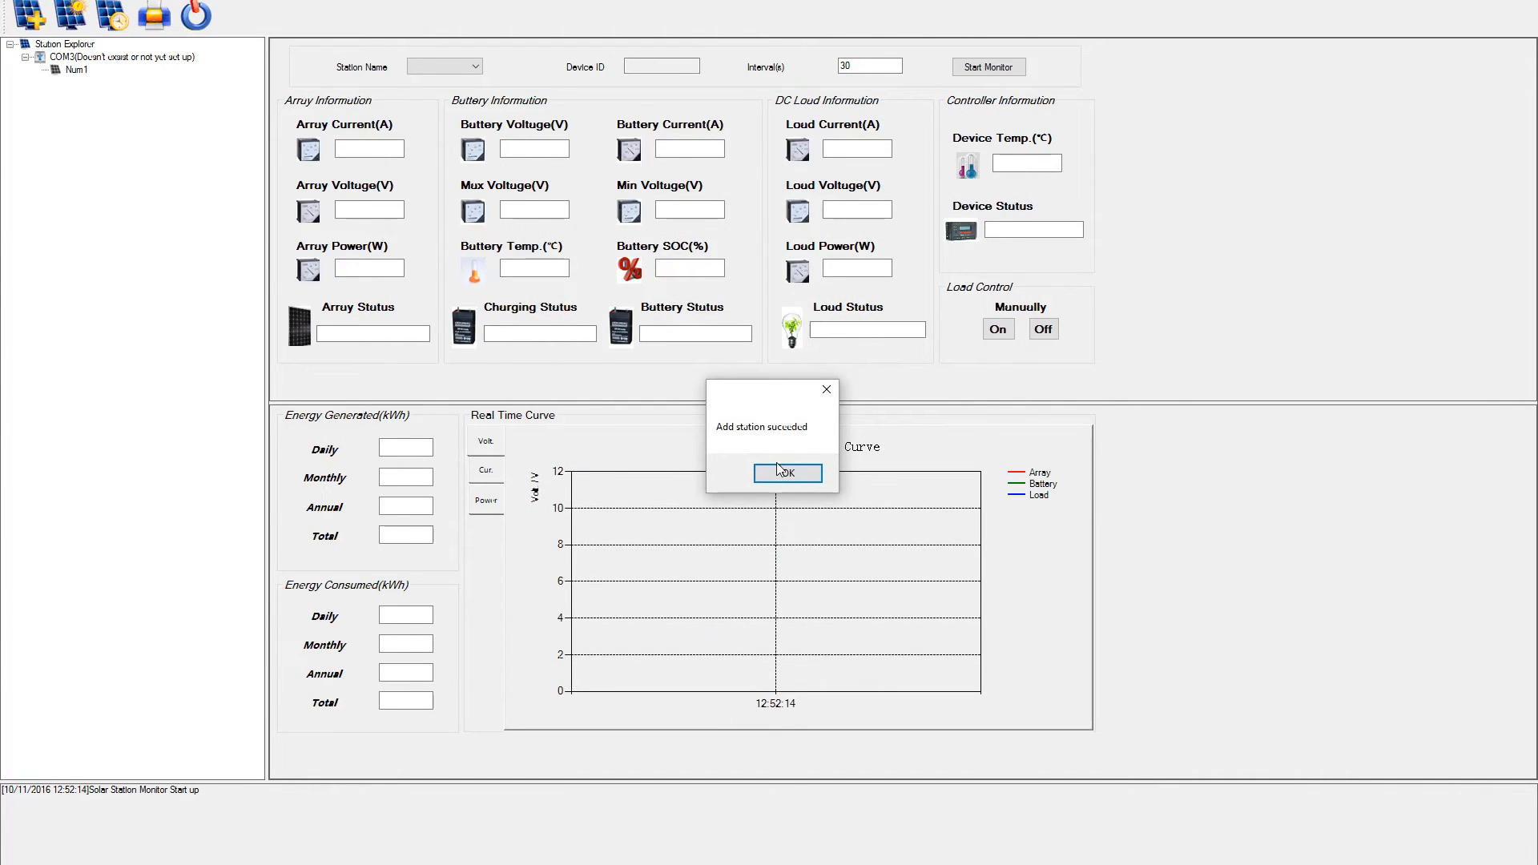
{"action": "left_click", "coordinate": [787, 473]}
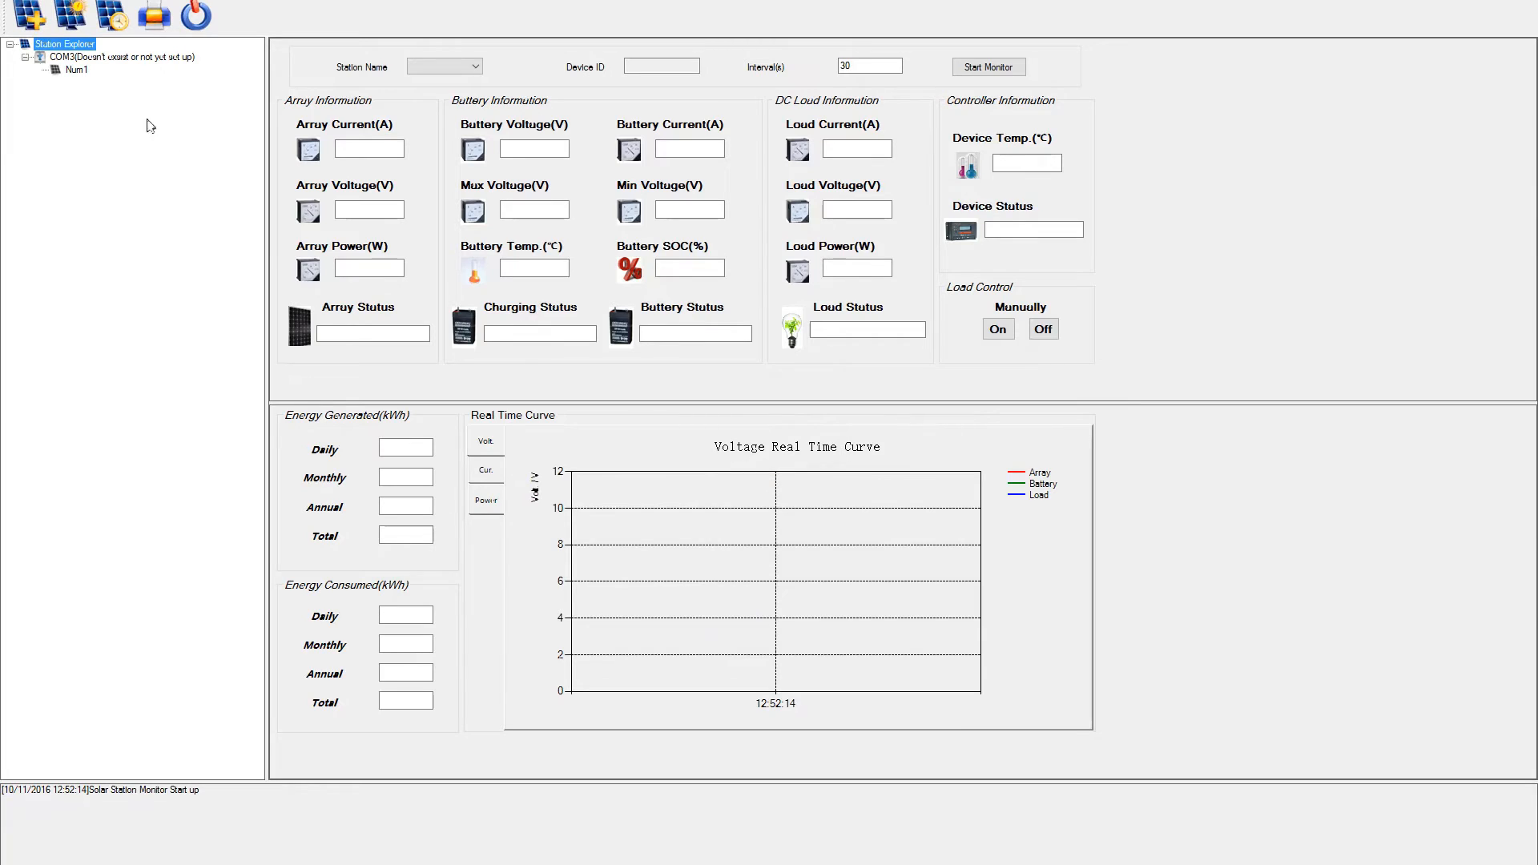
{"action": "left_click", "coordinate": [121, 56]}
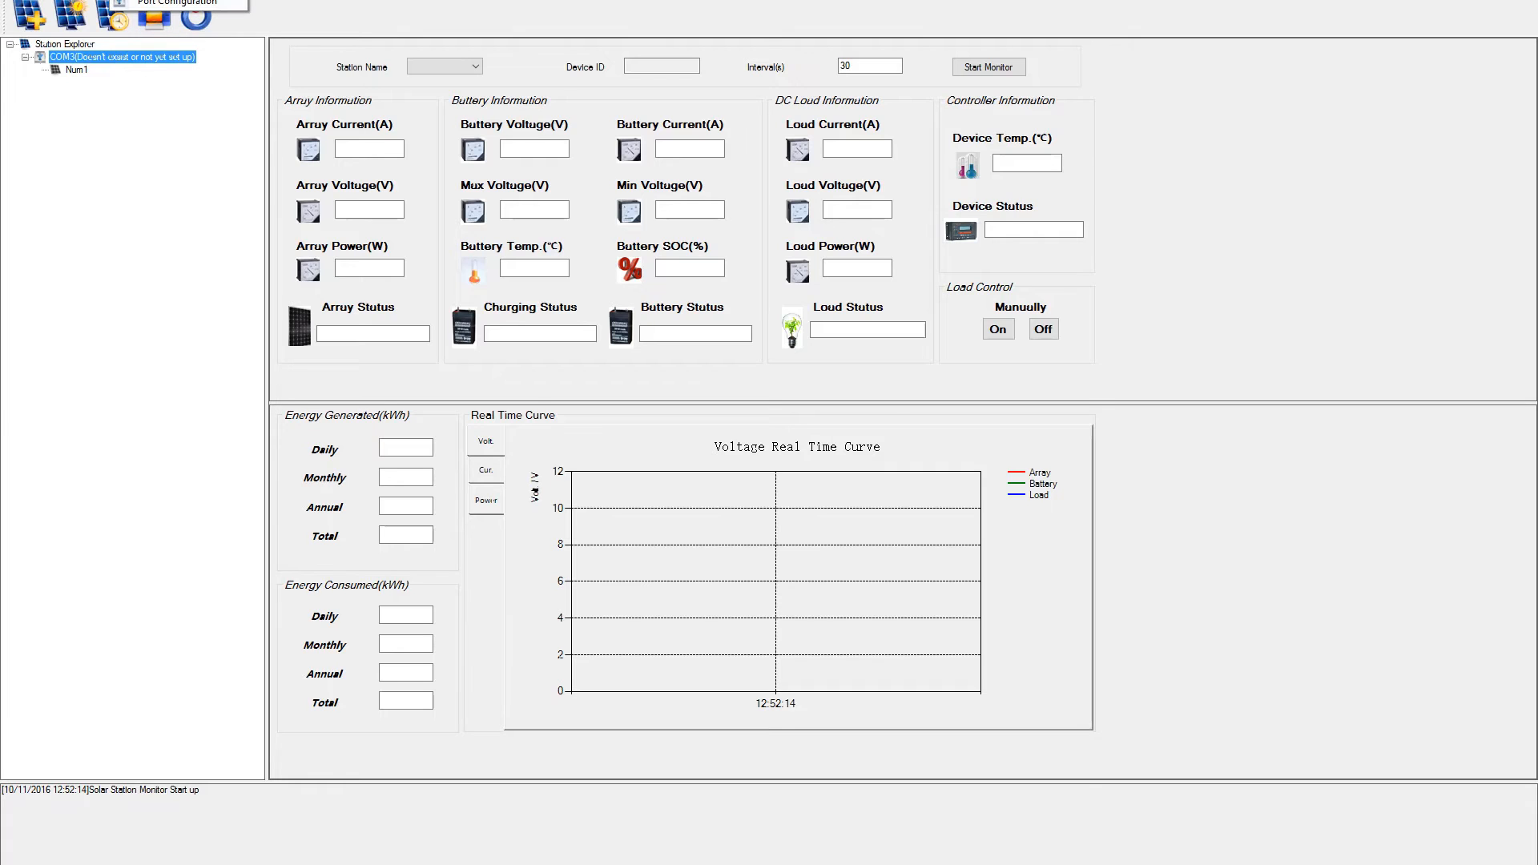
Add COM3 at 115200 baud in Serial Port Setting and close the dialog.
{"action": "left_click", "coordinate": [152, 16]}
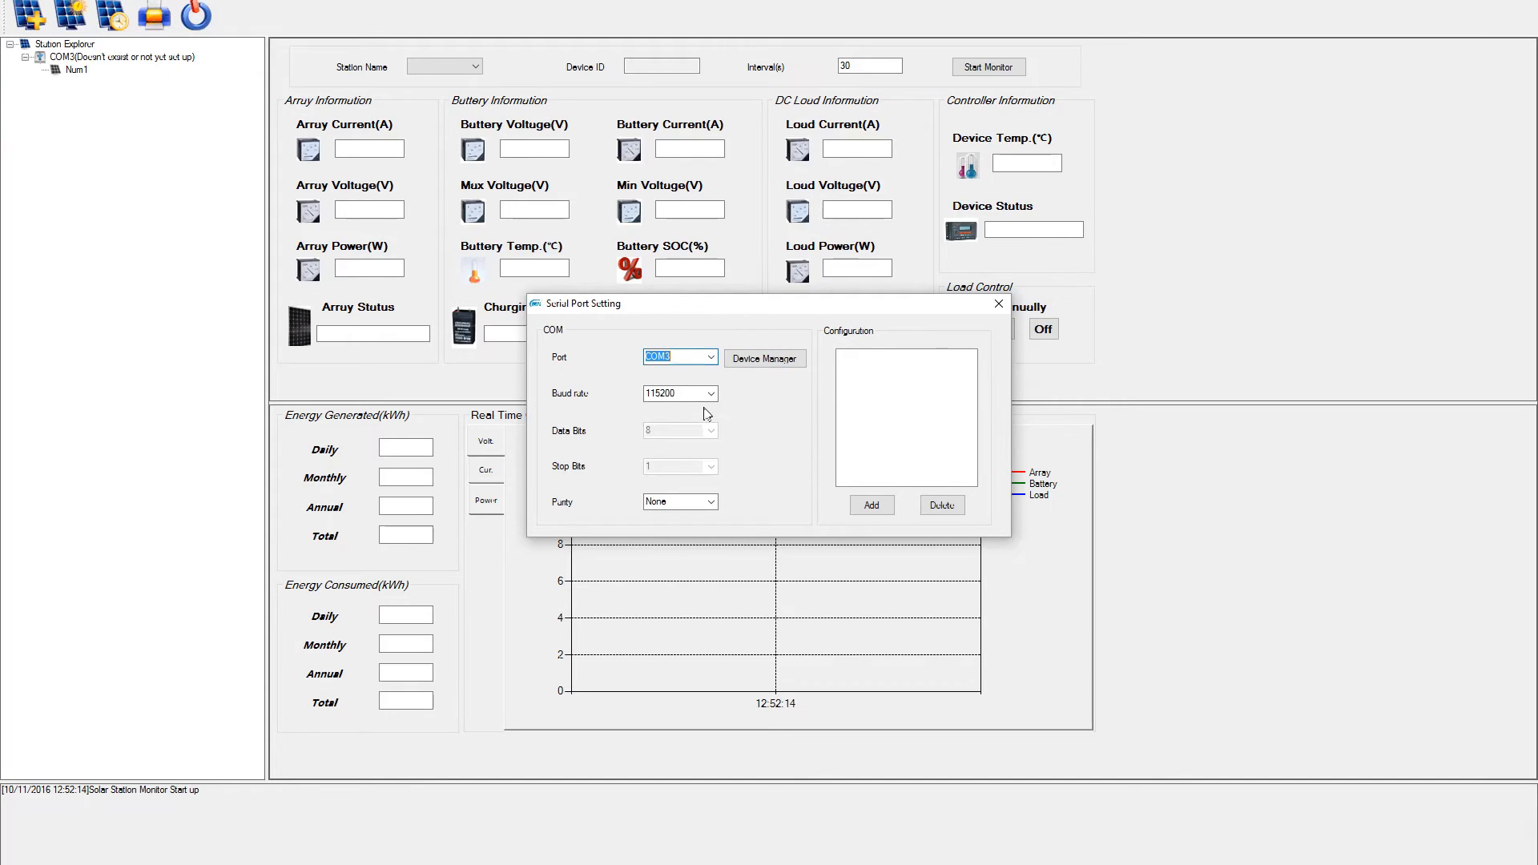
{"action": "left_click", "coordinate": [870, 504]}
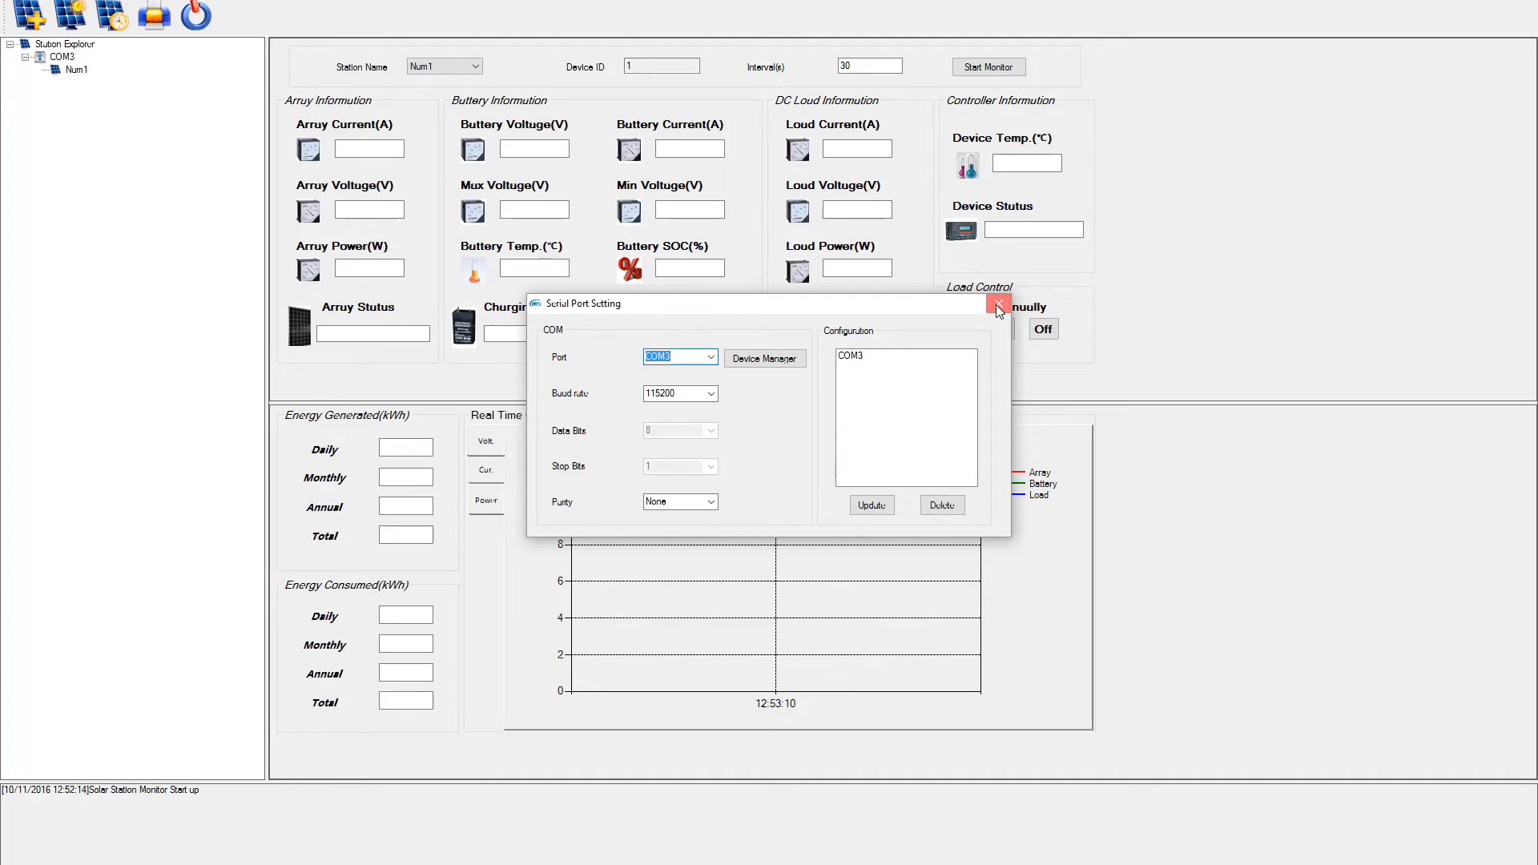
{"action": "left_click", "coordinate": [997, 305]}
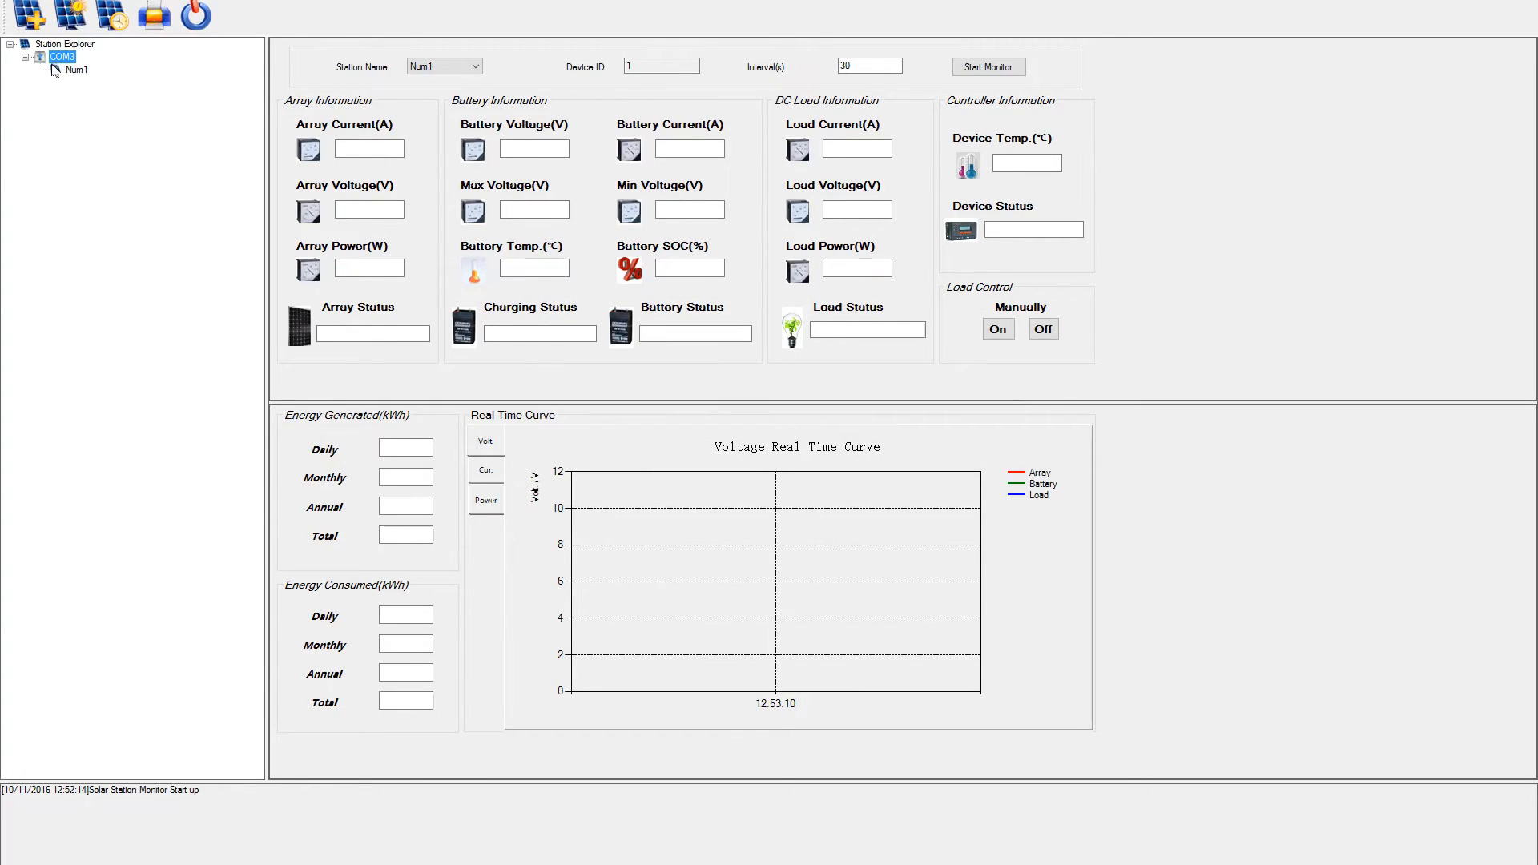
Start monitoring station Num1 in Solar Station Monitor, getting partial readings and COM3 failures.
{"action": "left_click", "coordinate": [988, 65]}
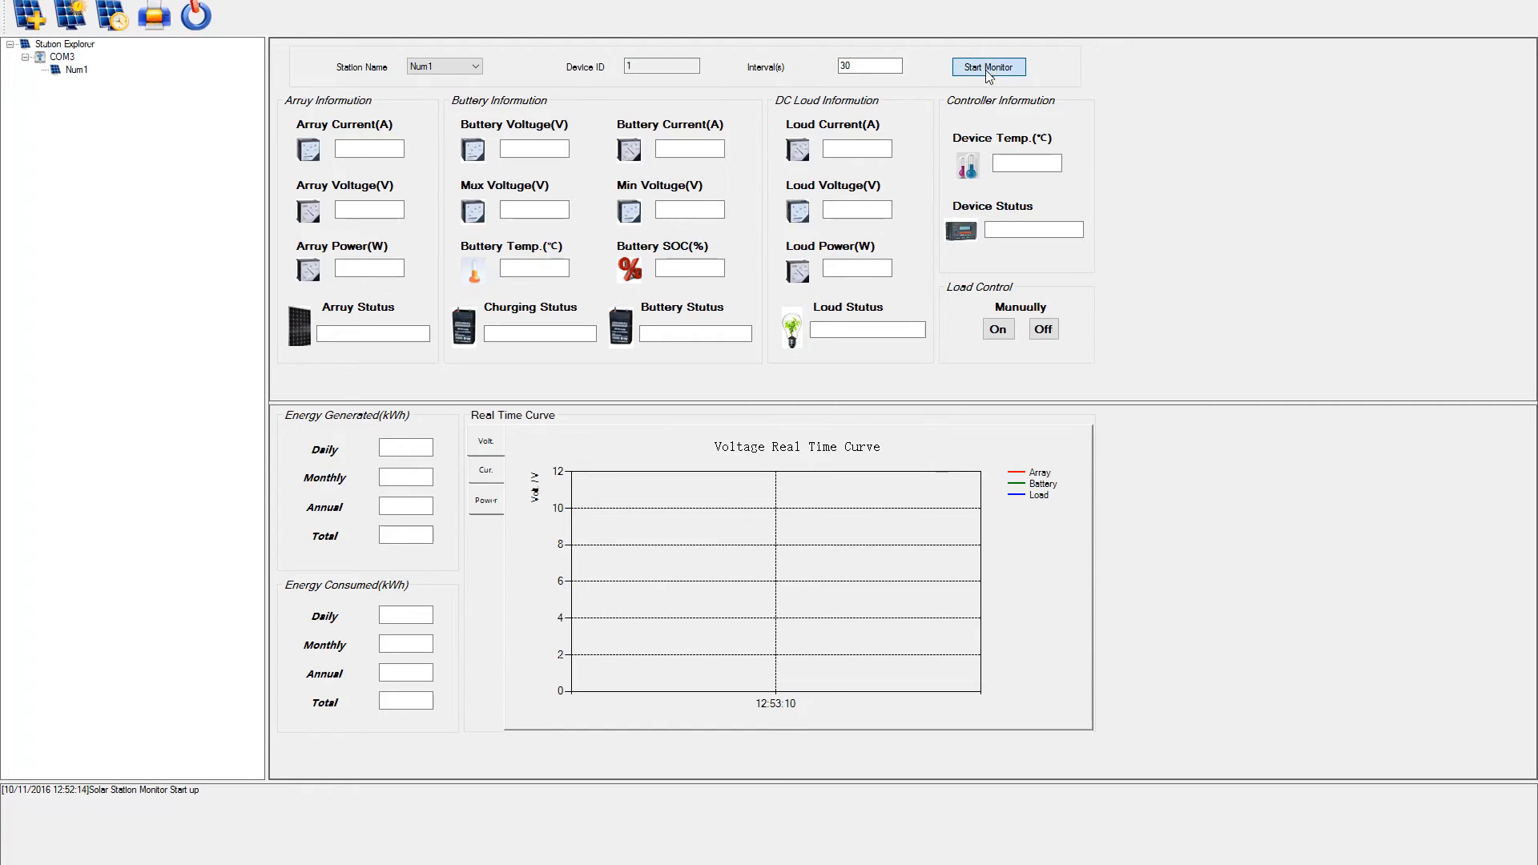
{"action": "left_click", "coordinate": [988, 66]}
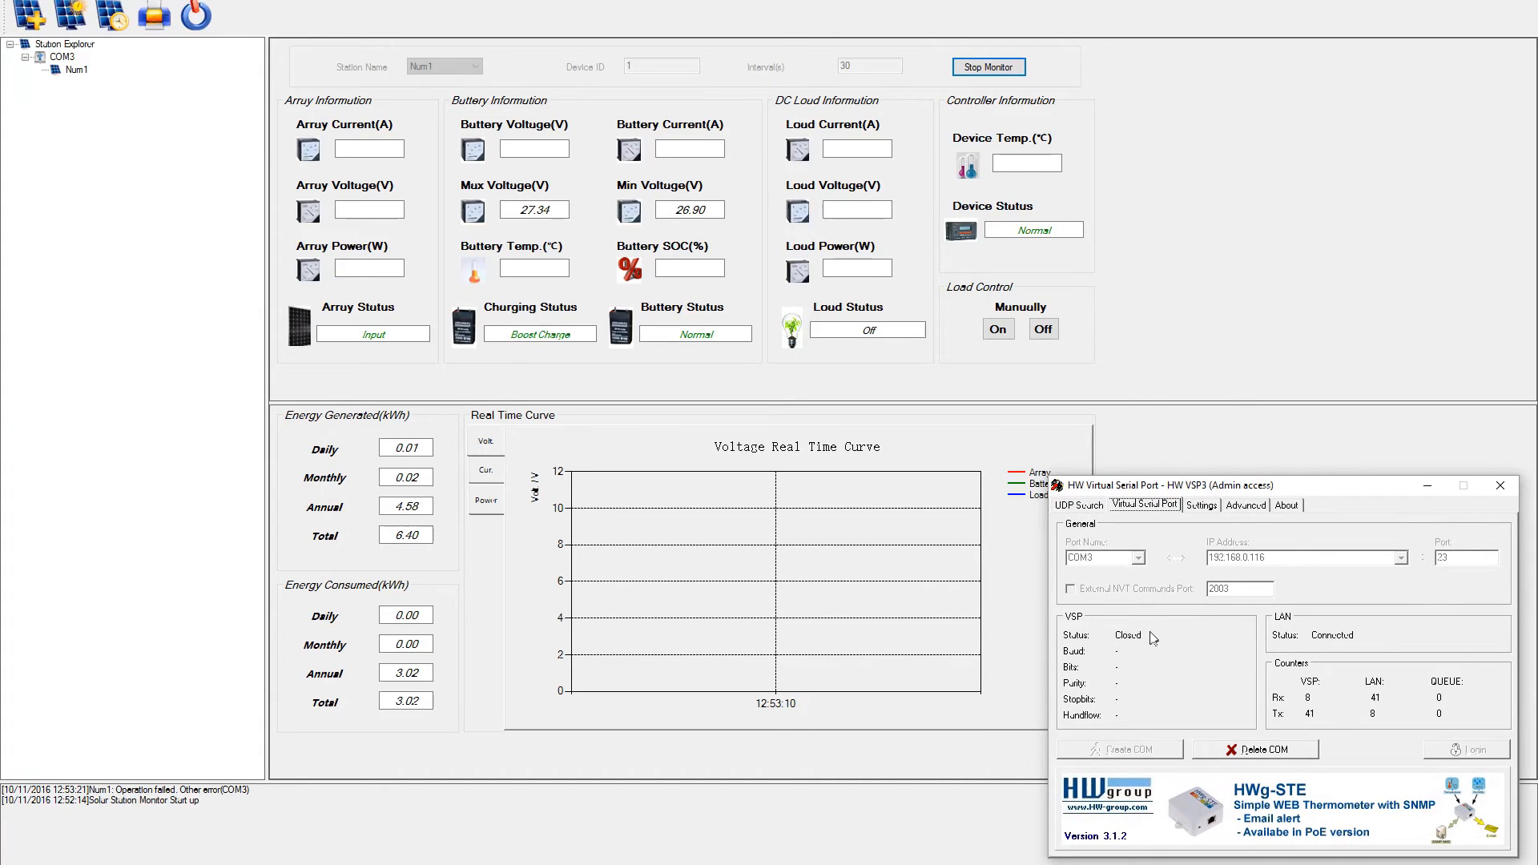
{"action": "mouse_move", "coordinate": [1128, 649]}
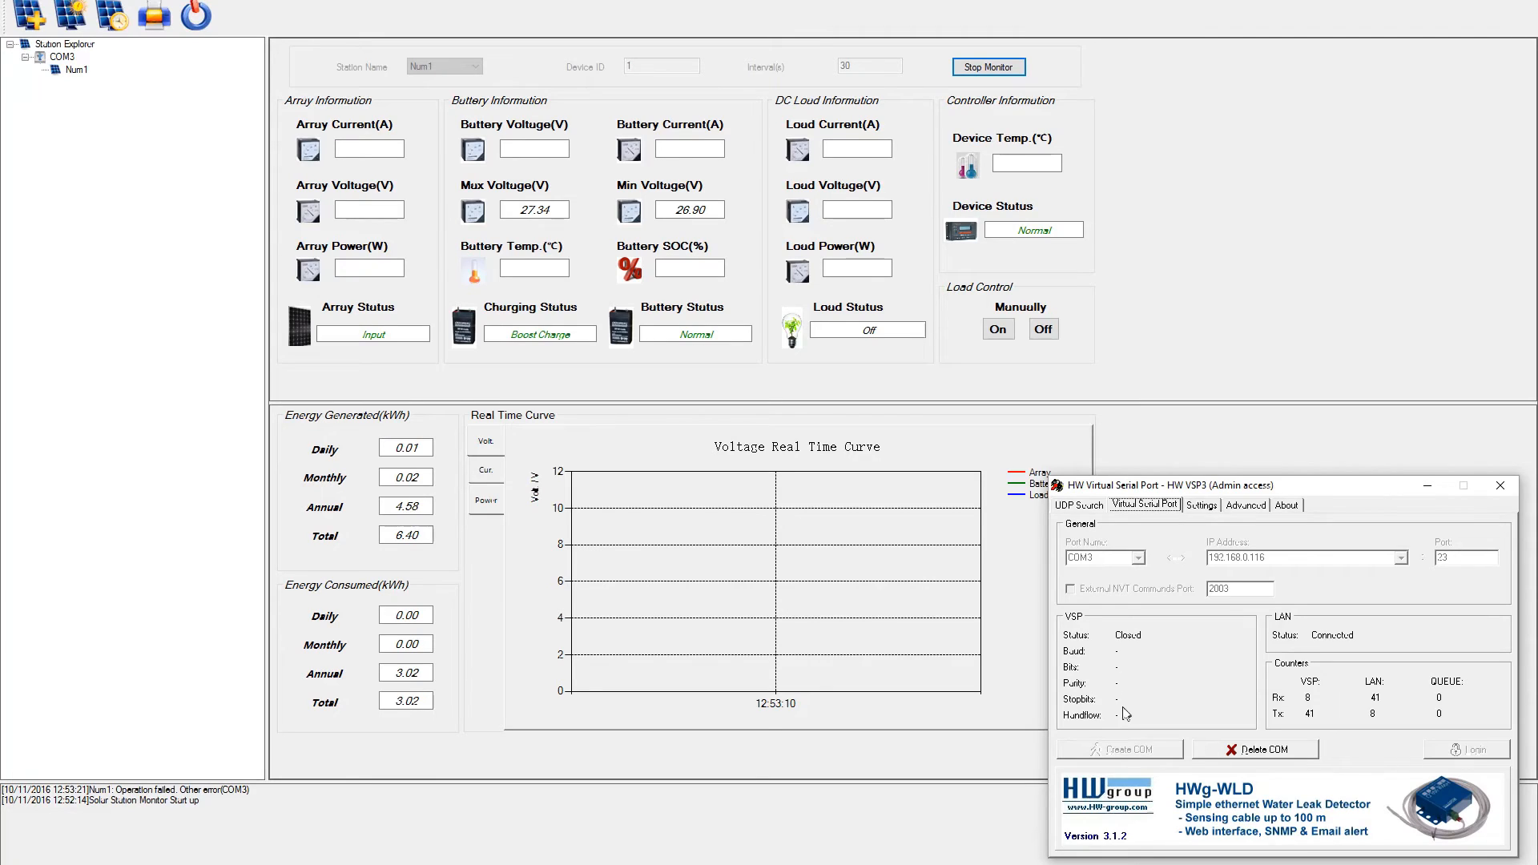
{"action": "mouse_move", "coordinate": [1124, 717]}
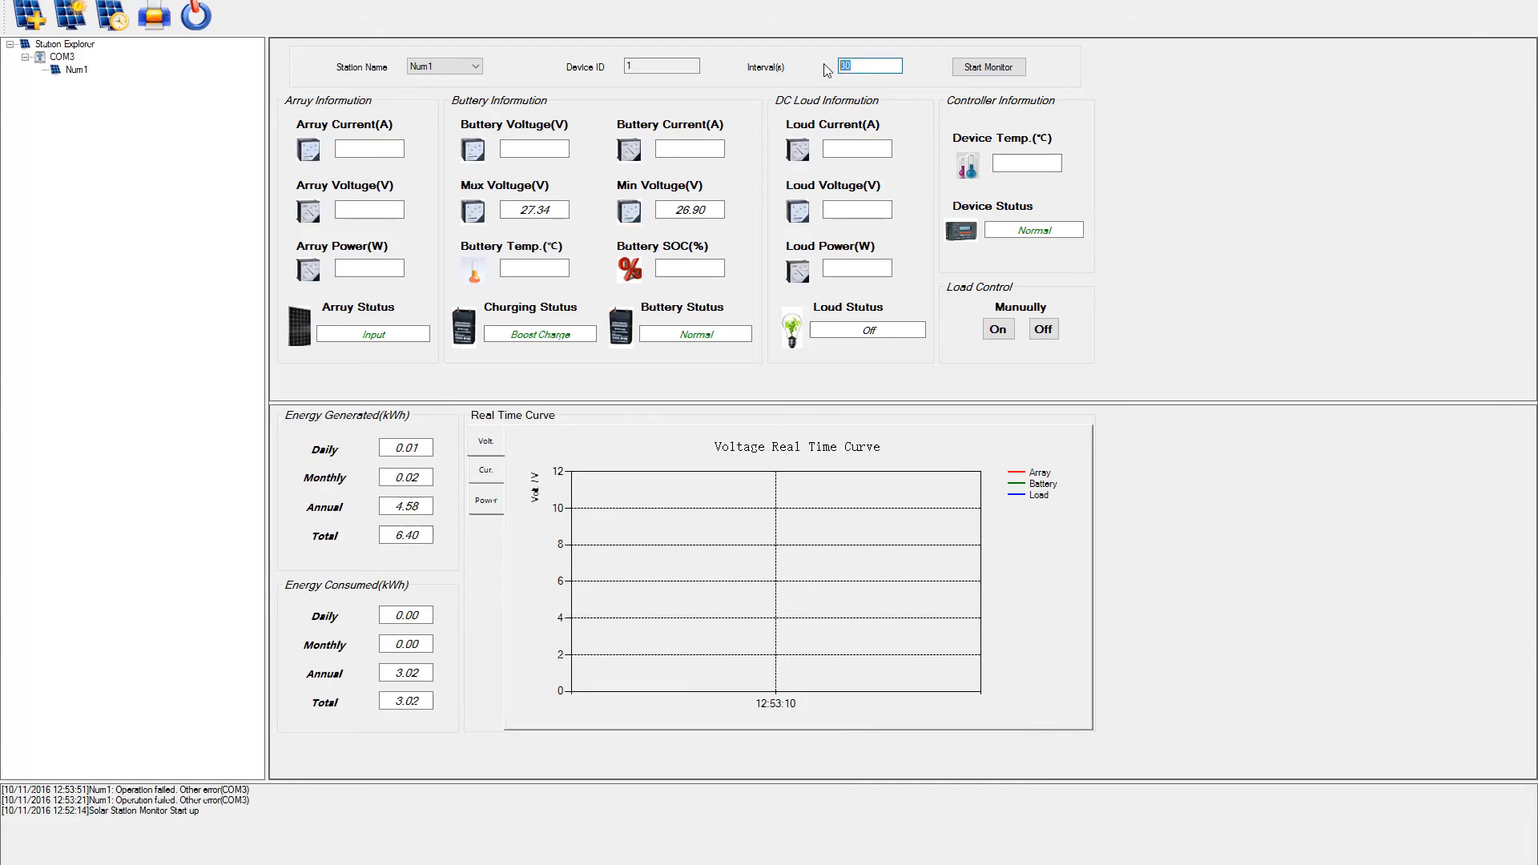
Enter a 10-second polling interval and restart monitoring Num1.
{"action": "type", "text": "10"}
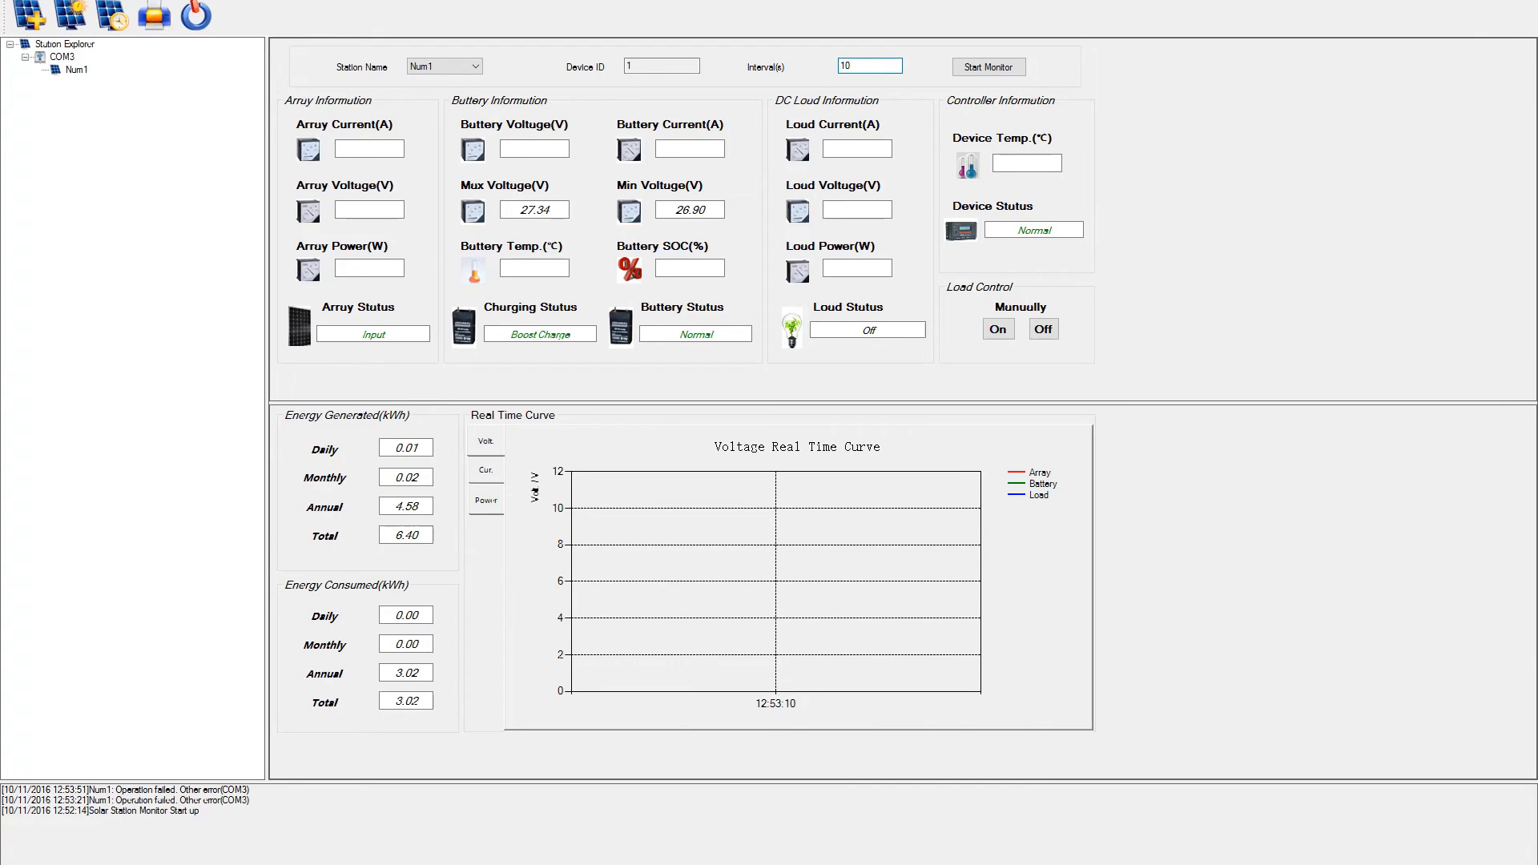
{"action": "left_click", "coordinate": [987, 65]}
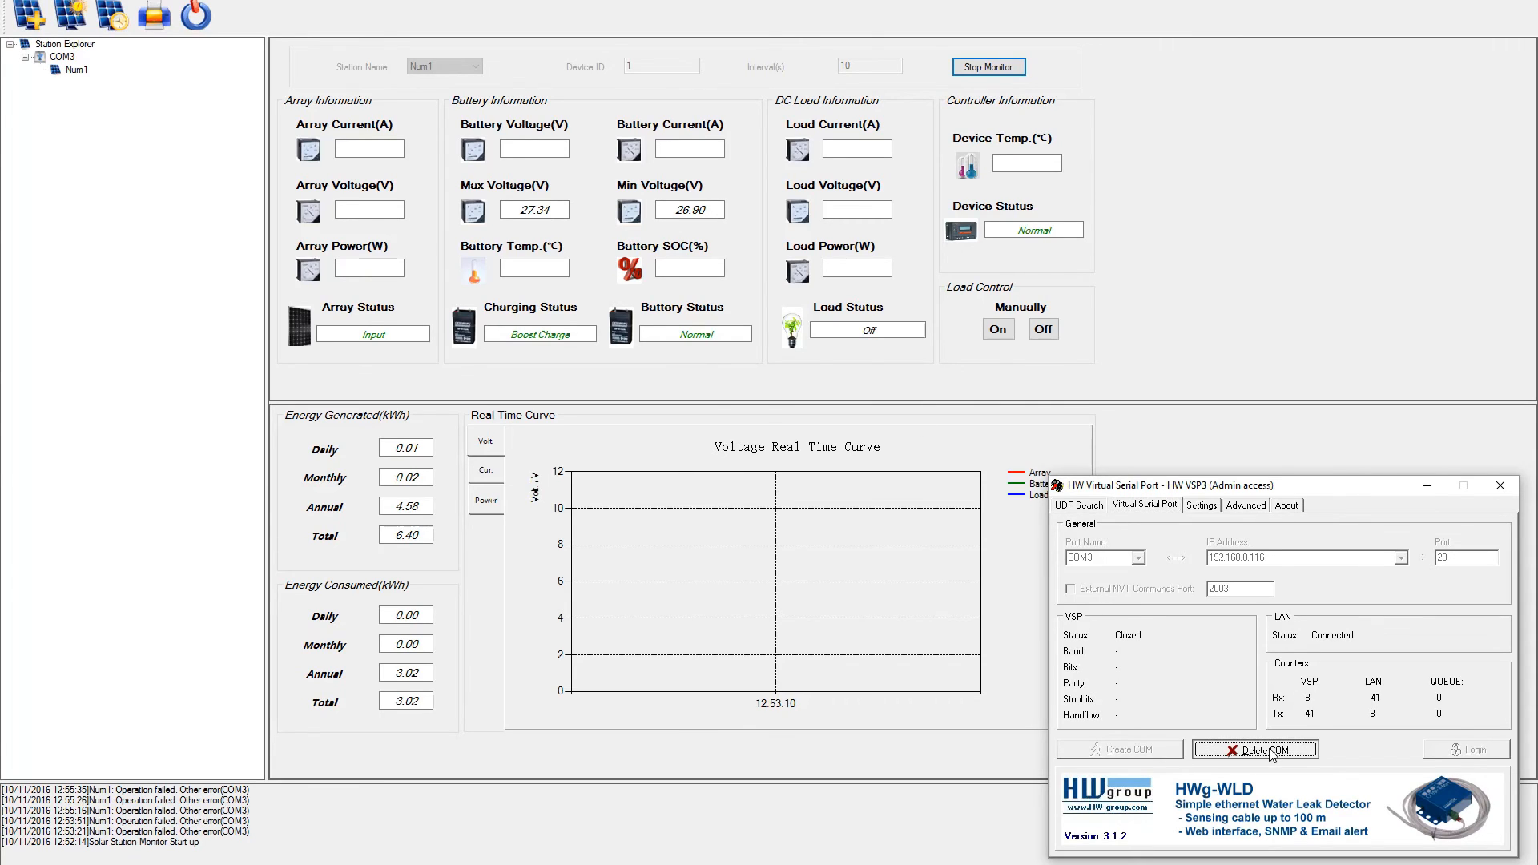
Delete virtual COM3, disable NVT Enabled in Settings, and create COM3 again.
{"action": "left_click", "coordinate": [1255, 748]}
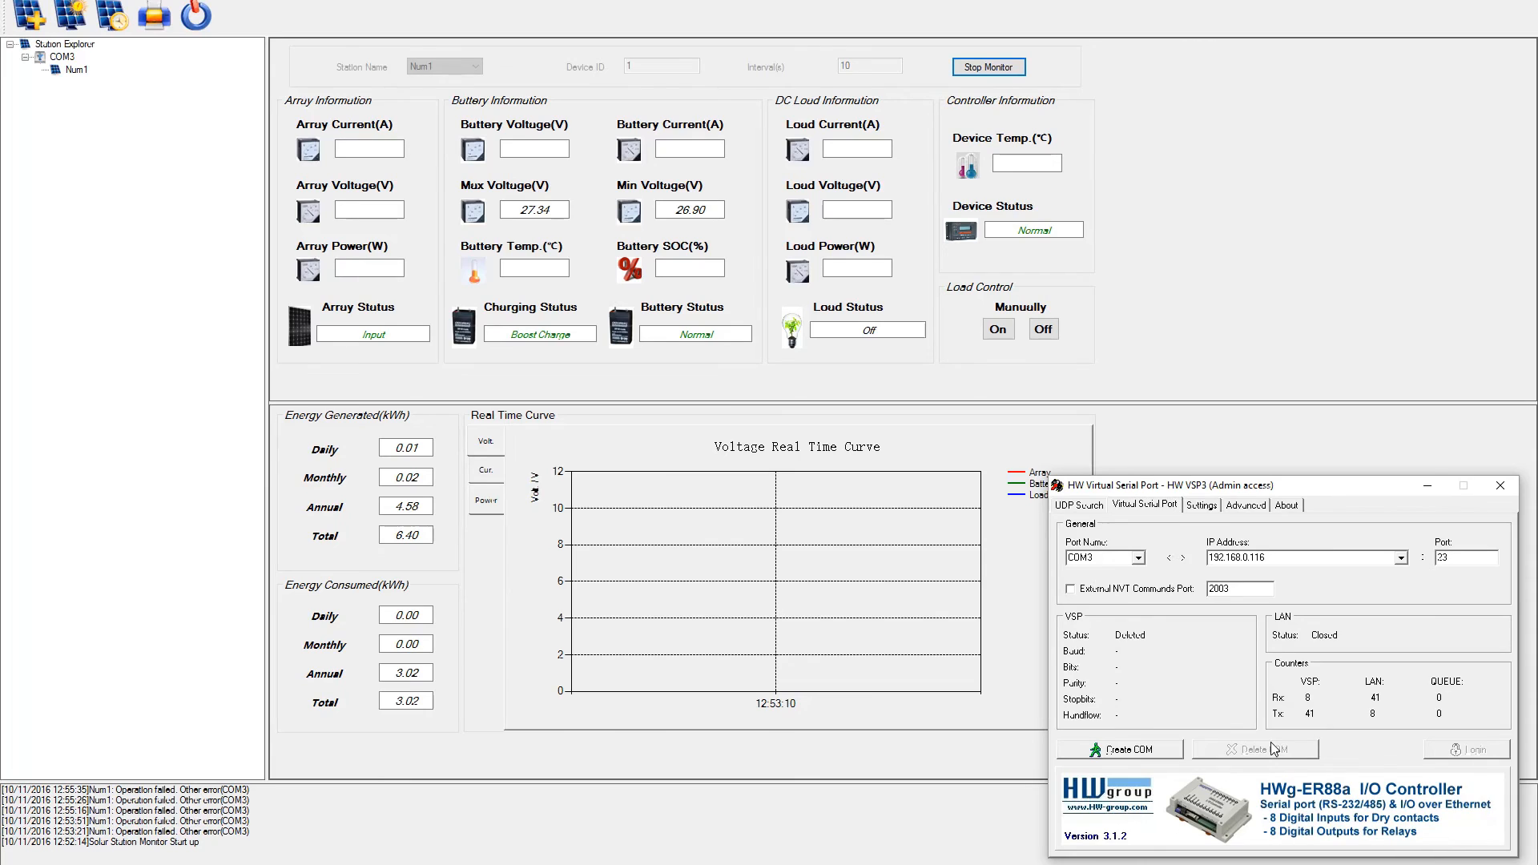
{"action": "mouse_move", "coordinate": [1259, 537]}
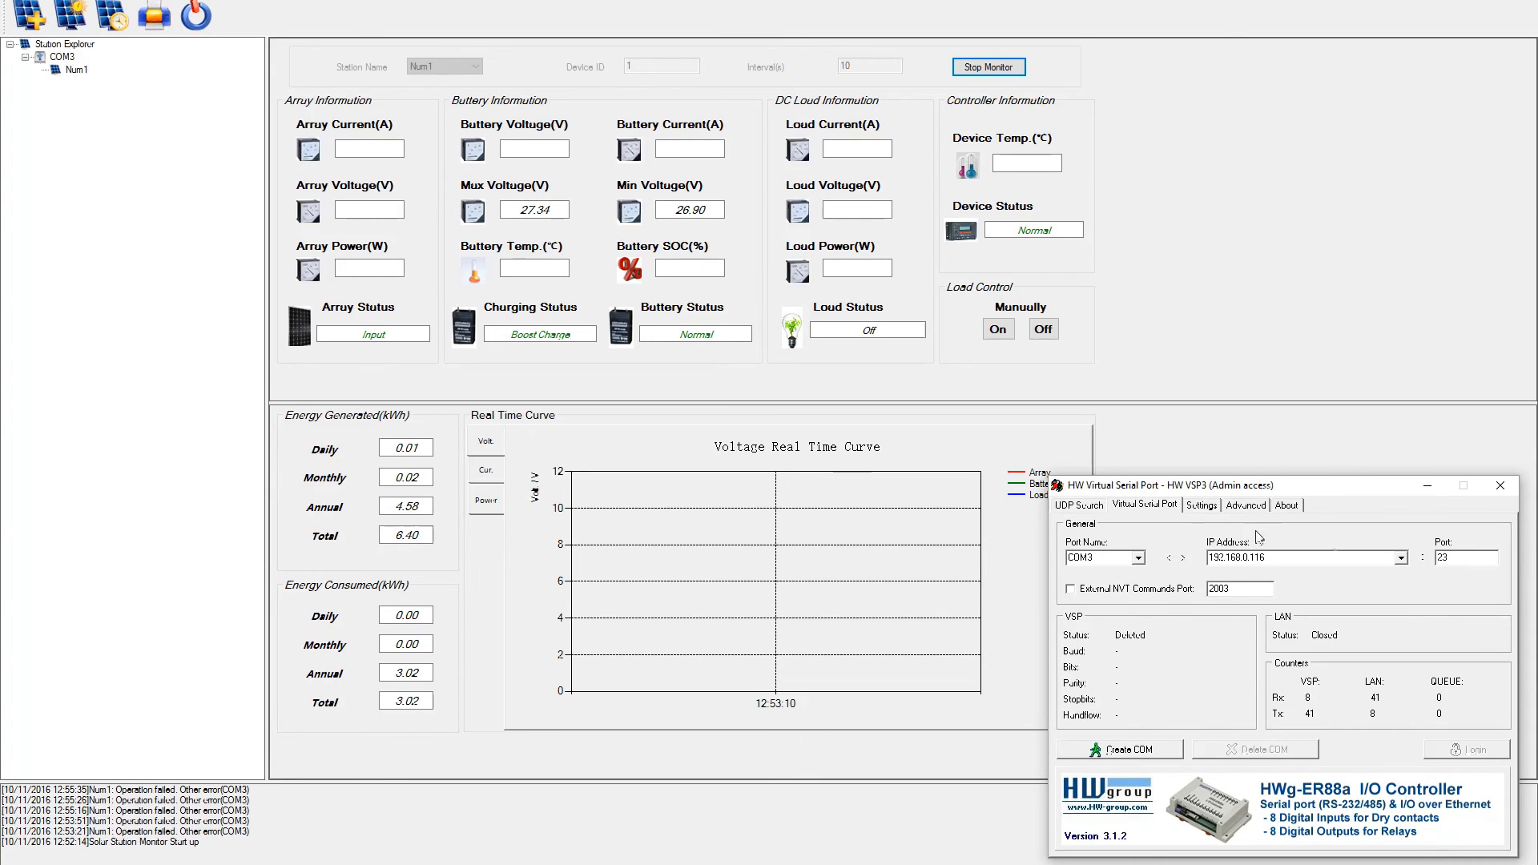
{"action": "left_click", "coordinate": [1200, 504]}
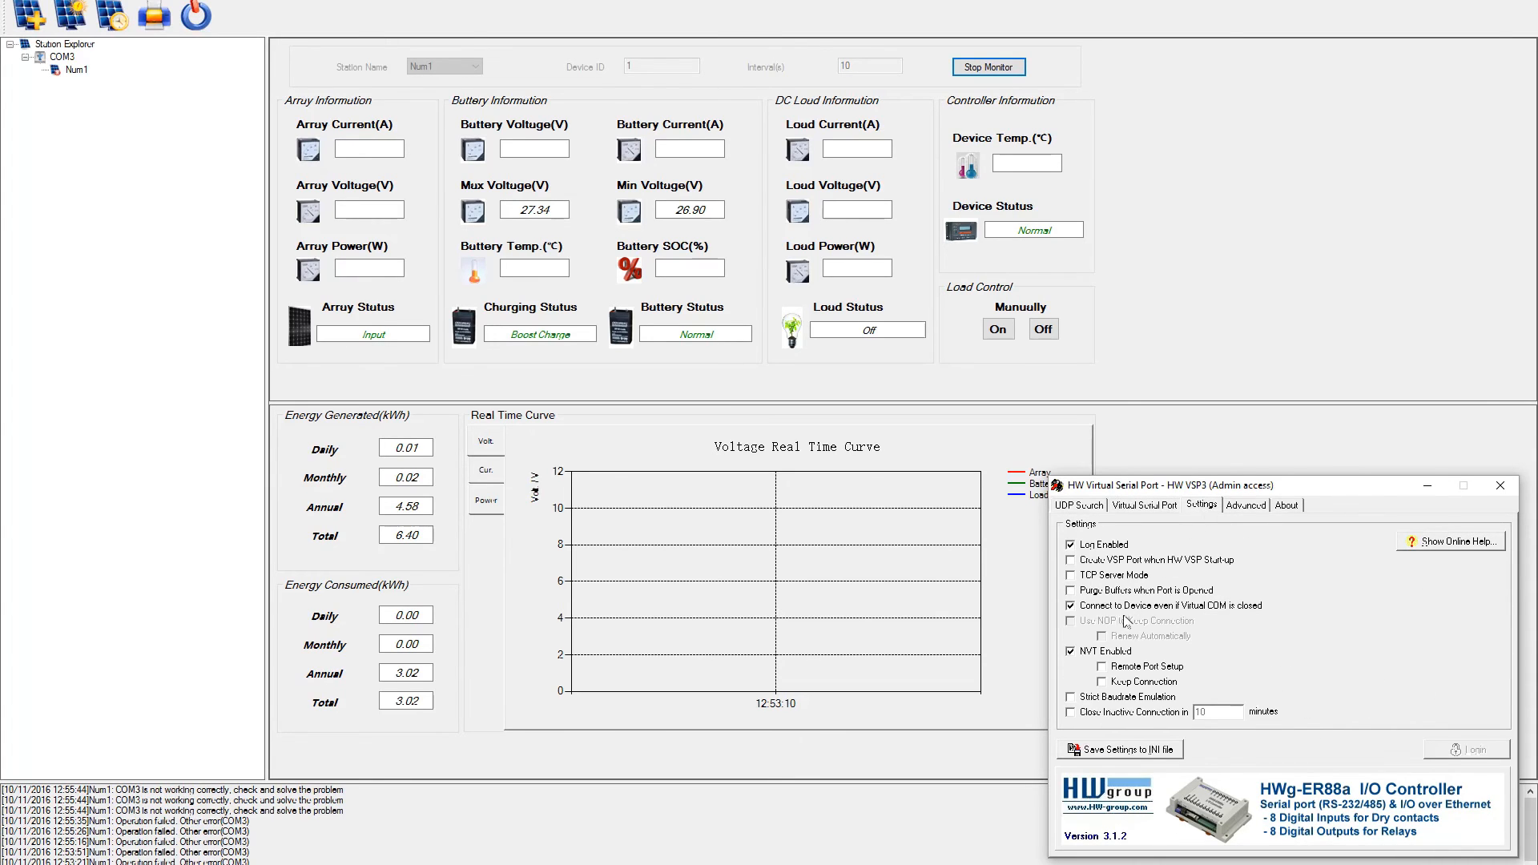
{"action": "mouse_move", "coordinate": [1088, 657]}
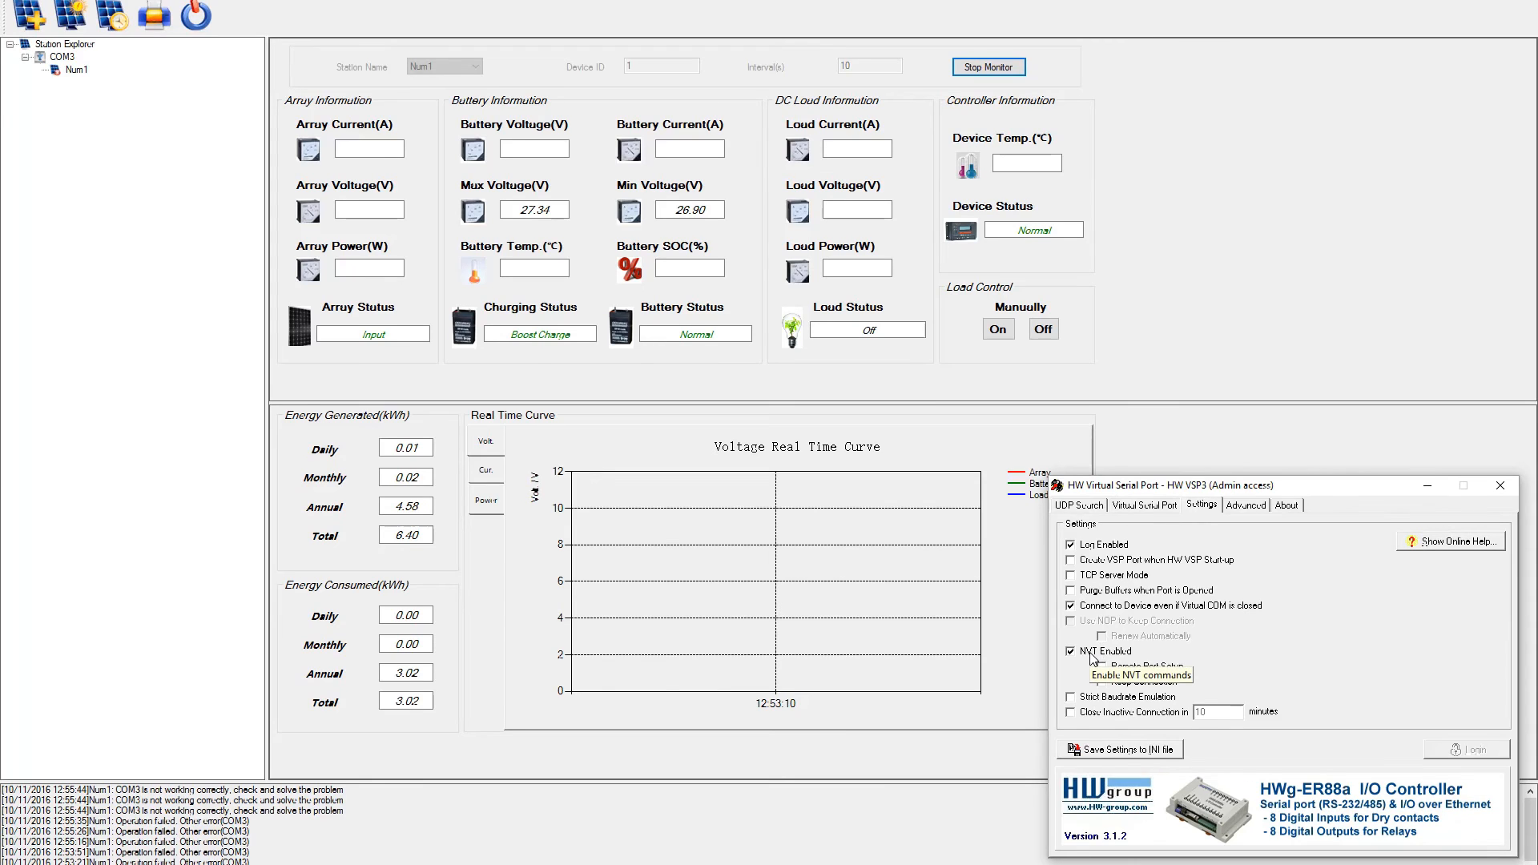
{"action": "left_click", "coordinate": [1070, 651]}
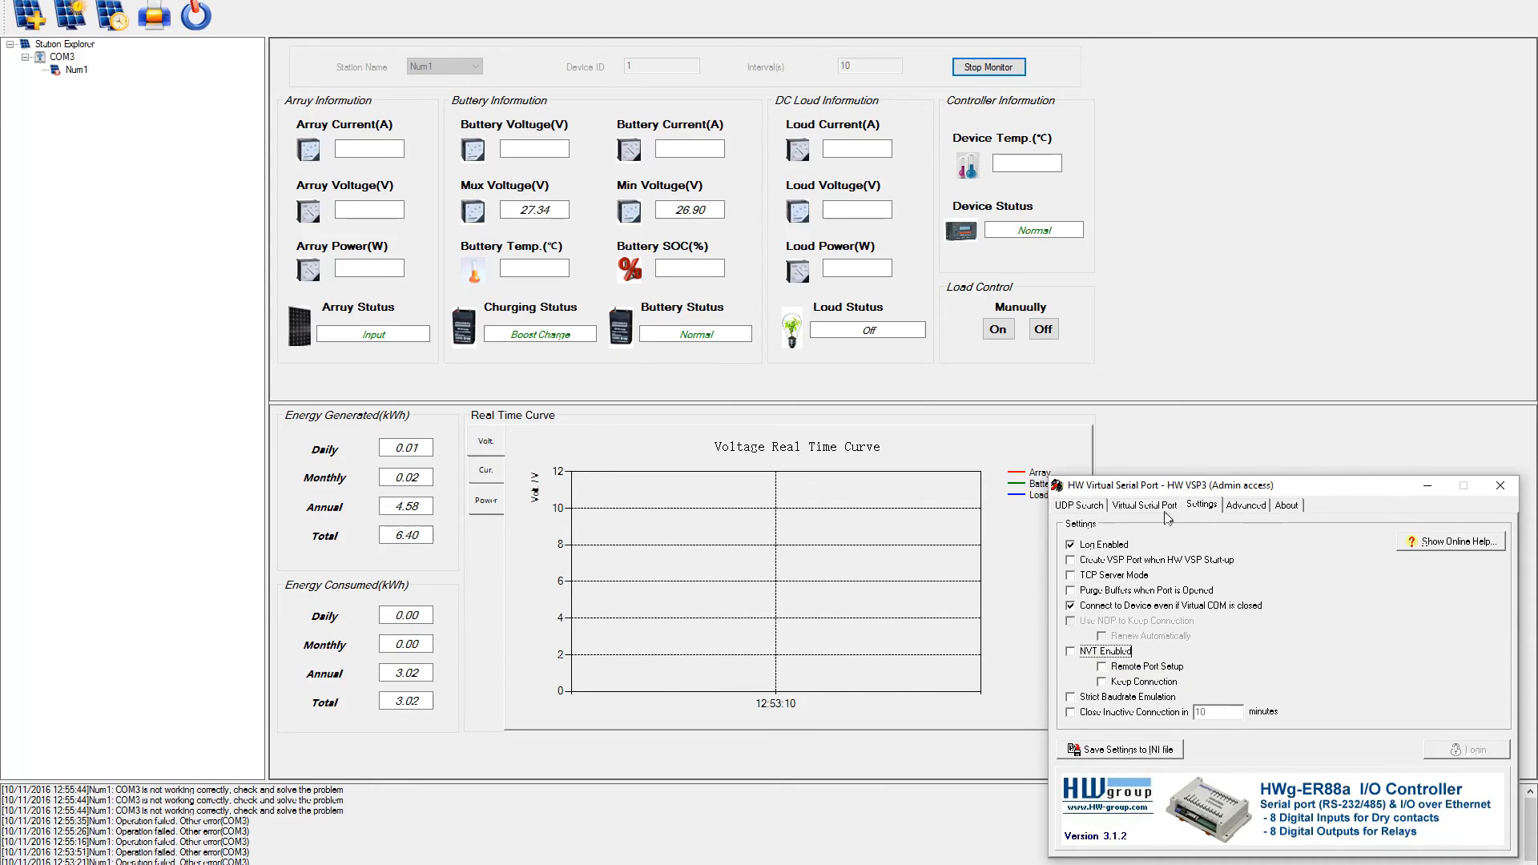
{"action": "left_click", "coordinate": [1144, 506]}
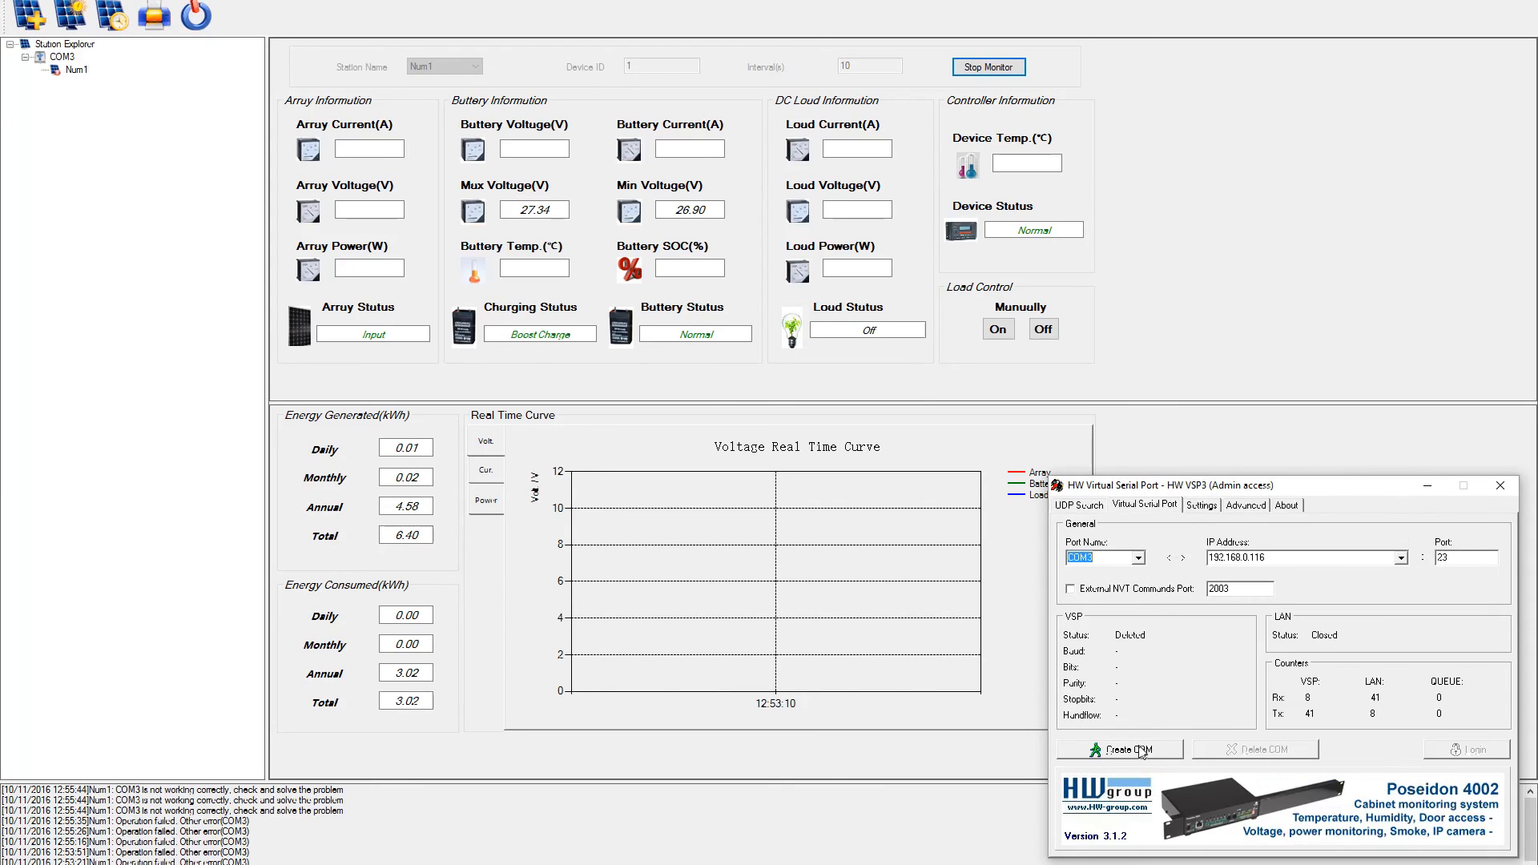
{"action": "left_click", "coordinate": [1120, 748]}
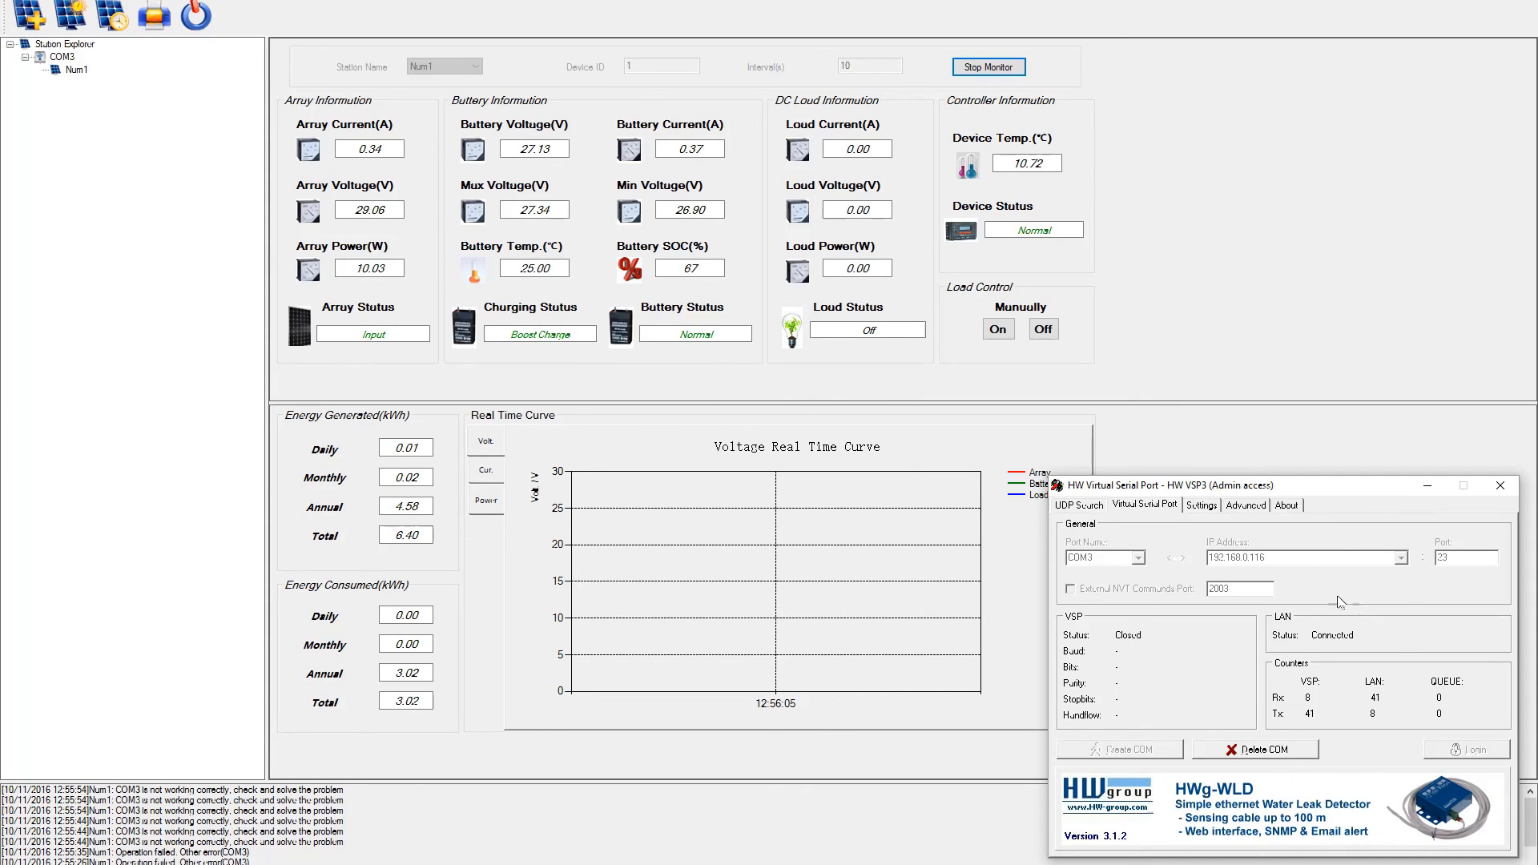
{"action": "mouse_move", "coordinate": [1393, 520]}
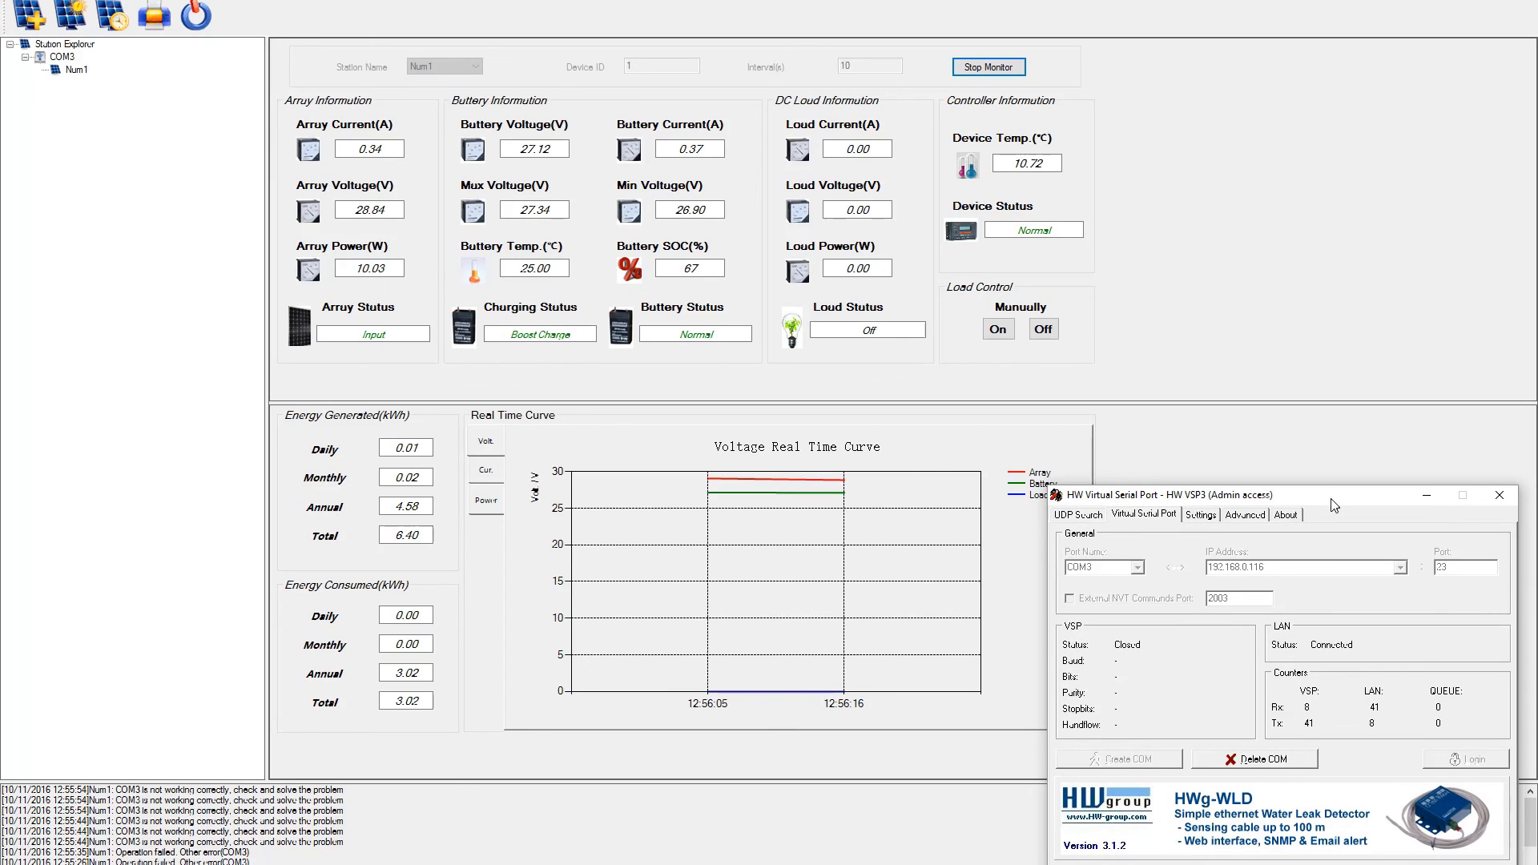
{"action": "mouse_move", "coordinate": [1343, 504]}
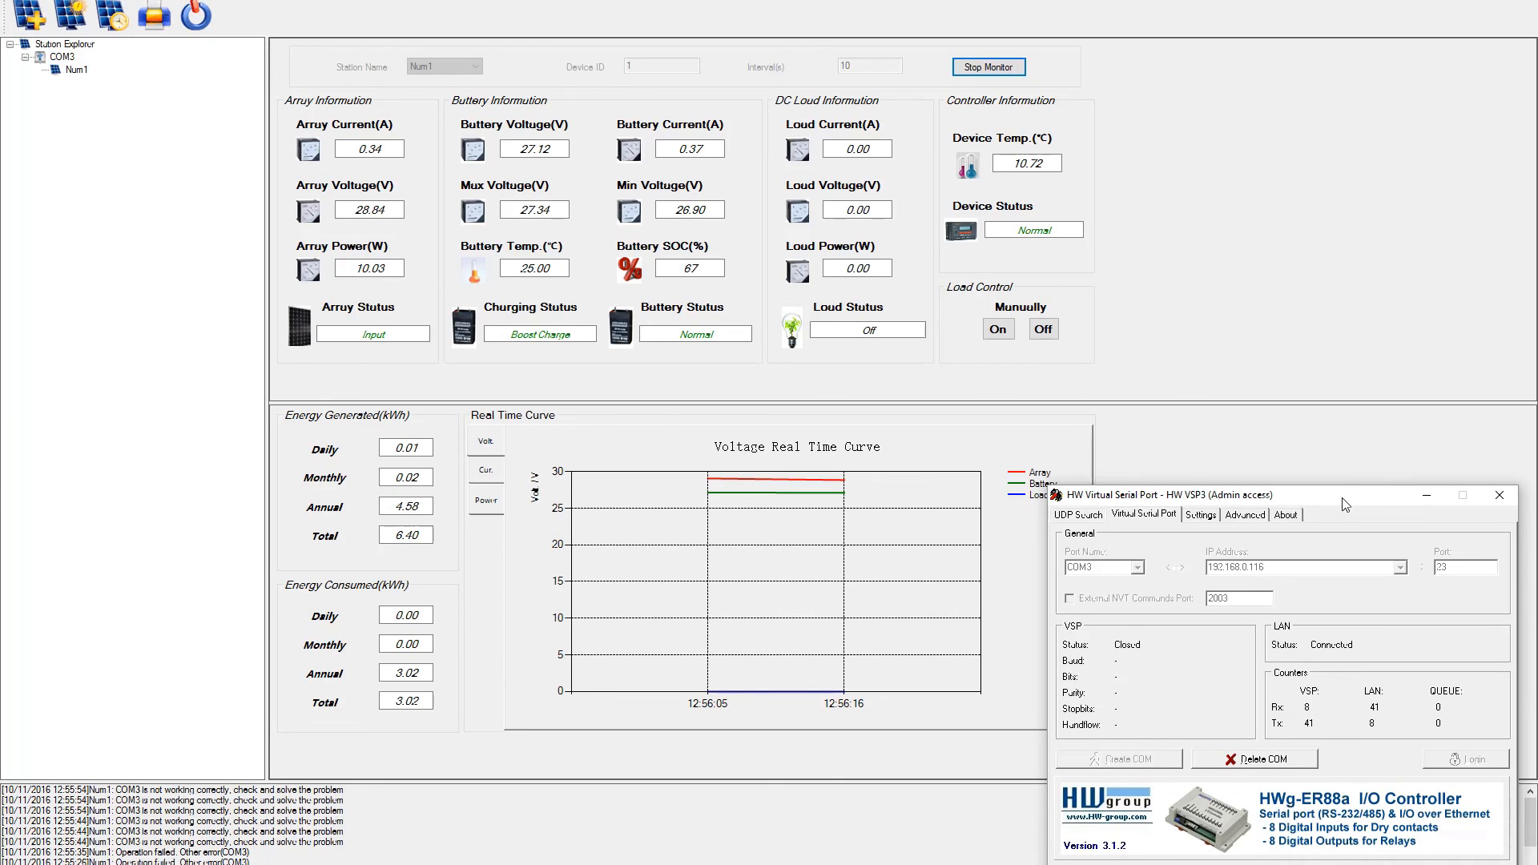
{"action": "mouse_move", "coordinate": [1170, 577]}
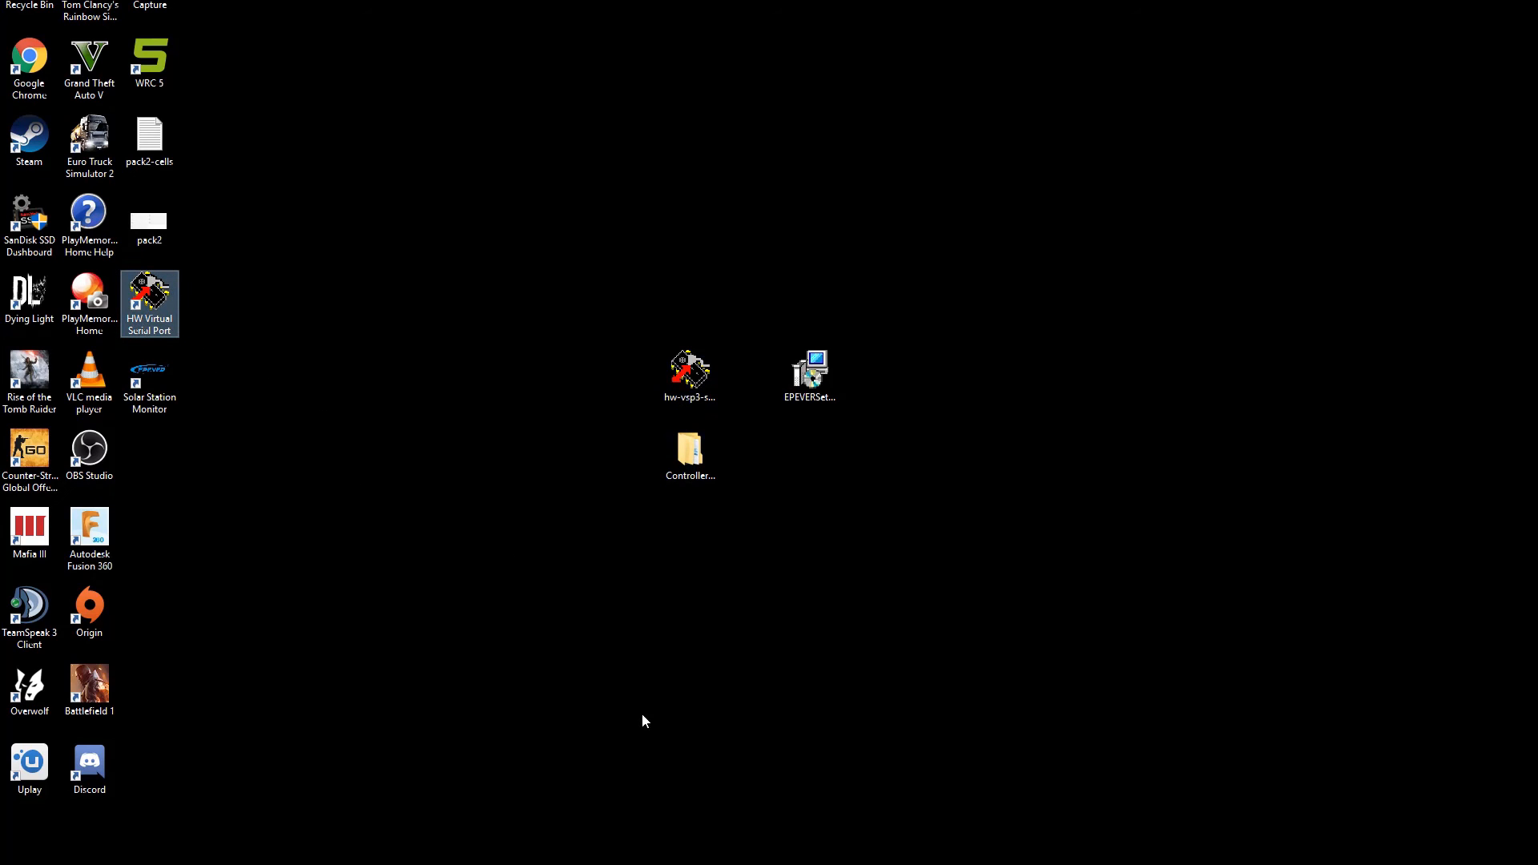
{"action": "mouse_move", "coordinate": [621, 804]}
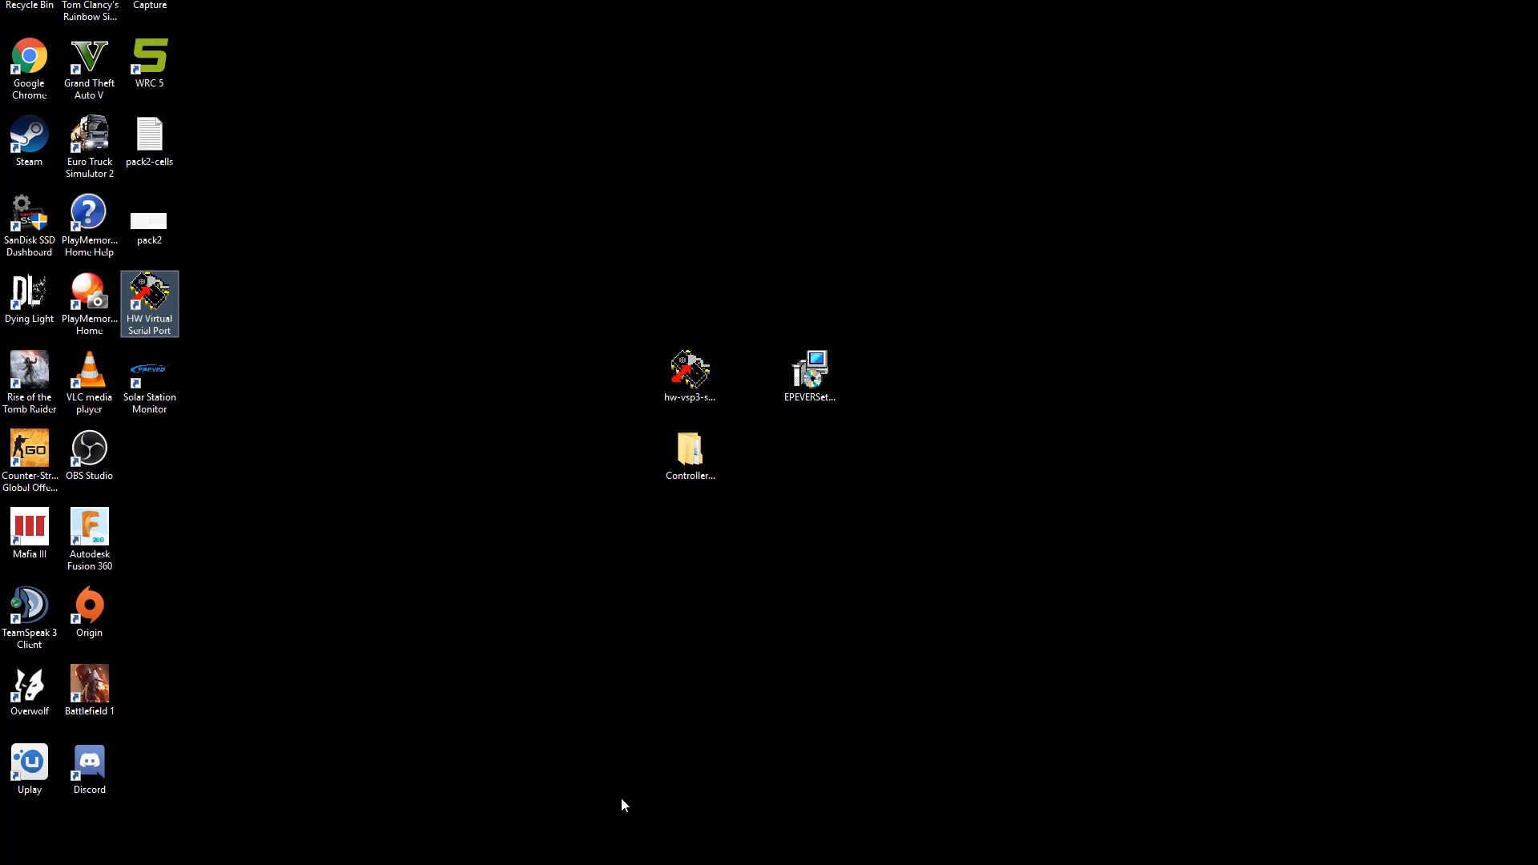